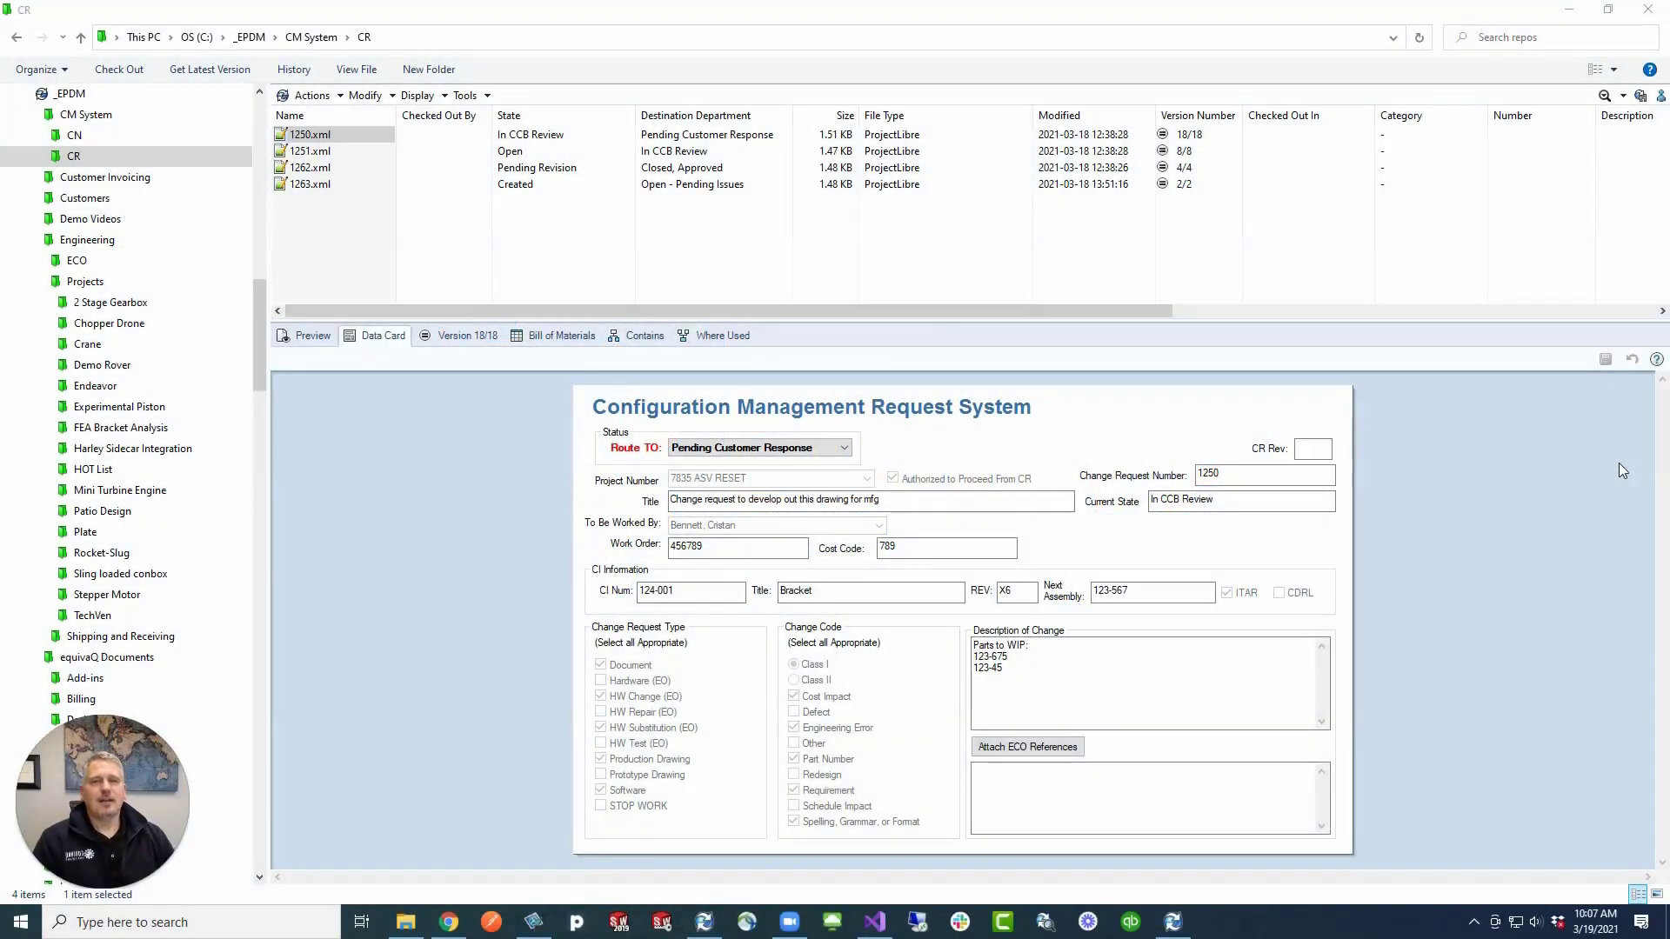
pyautogui.moveTo(1399, 555)
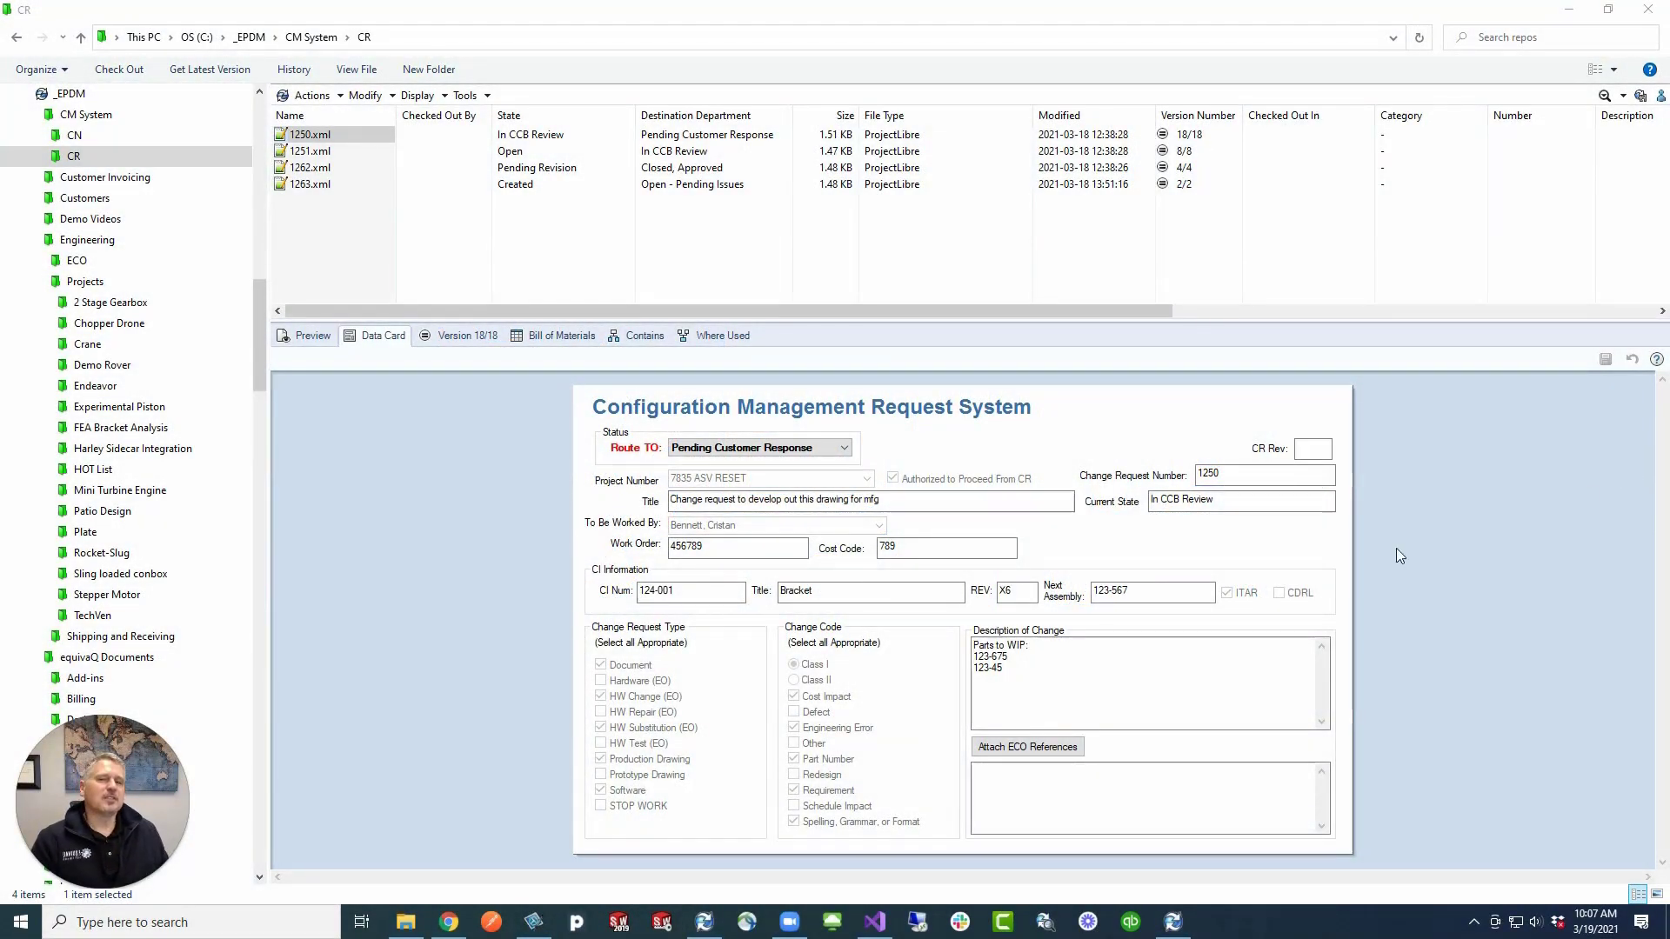
pyautogui.moveTo(1191, 530)
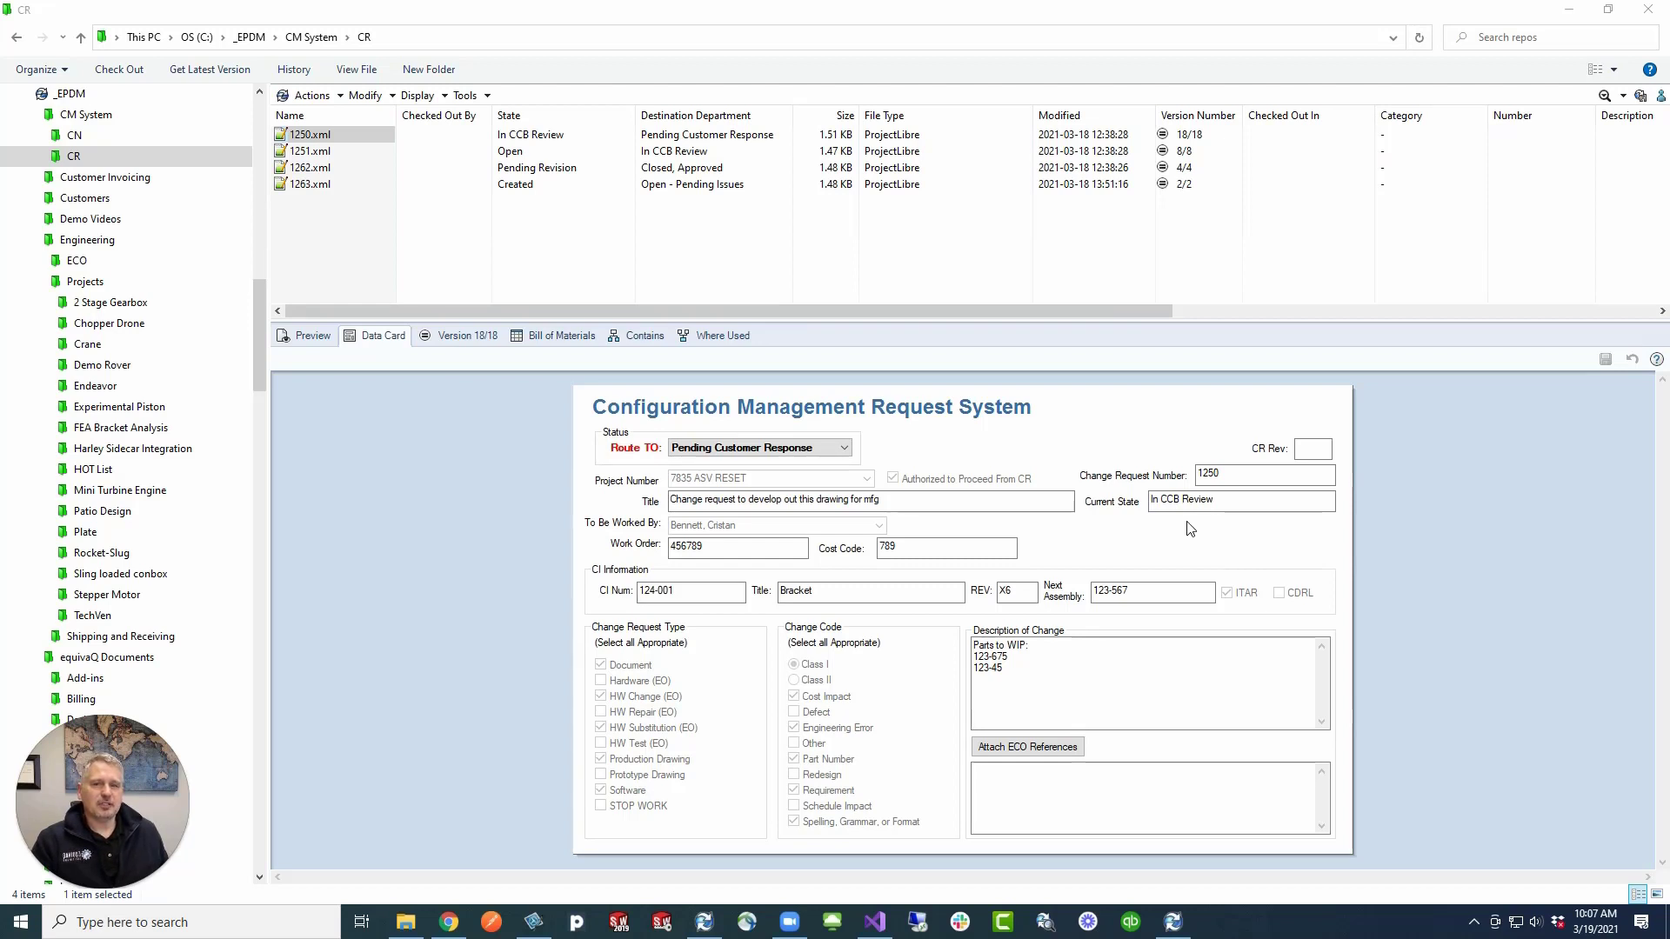
pyautogui.moveTo(815, 427)
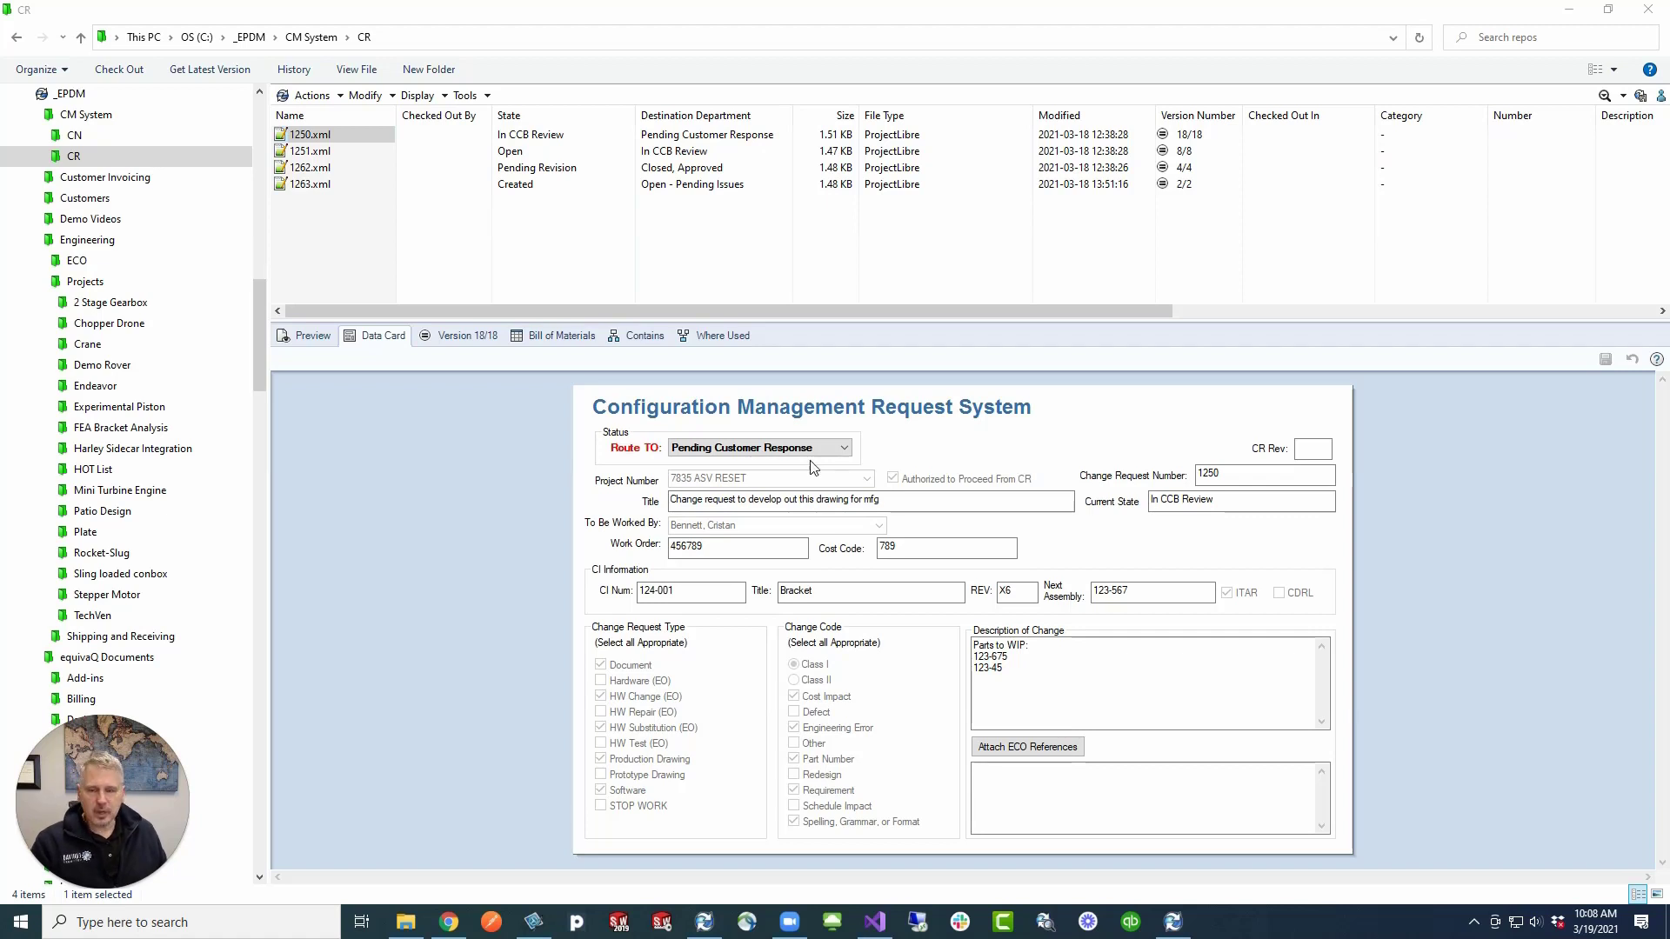
pyautogui.moveTo(601, 422)
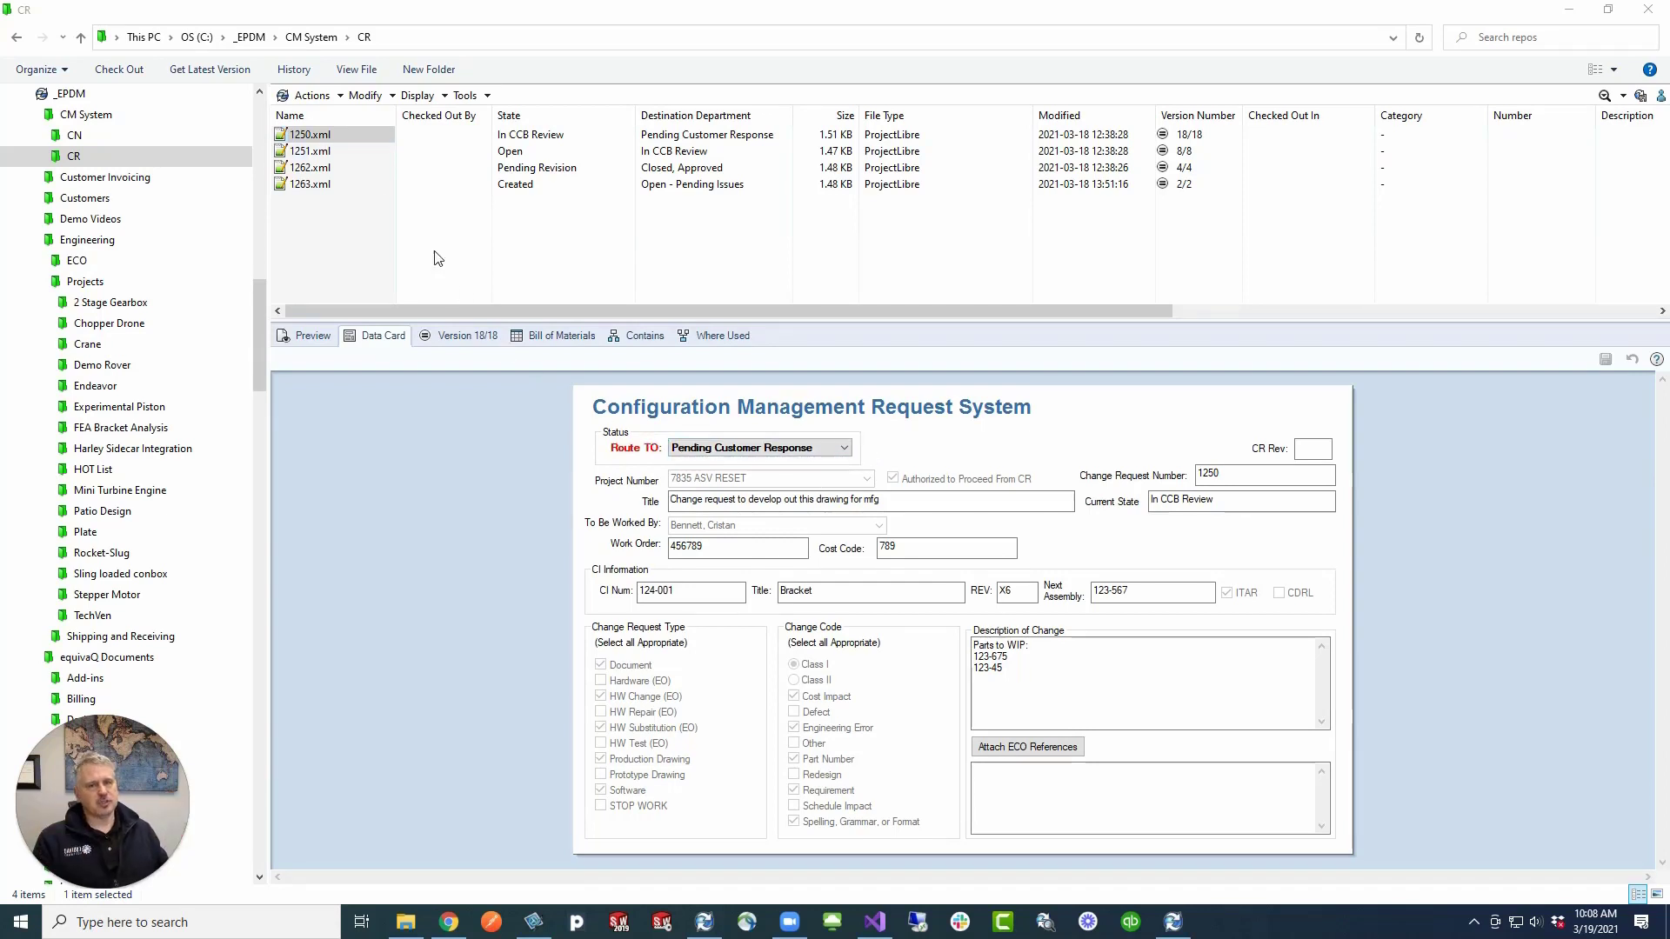
pyautogui.moveTo(781, 478)
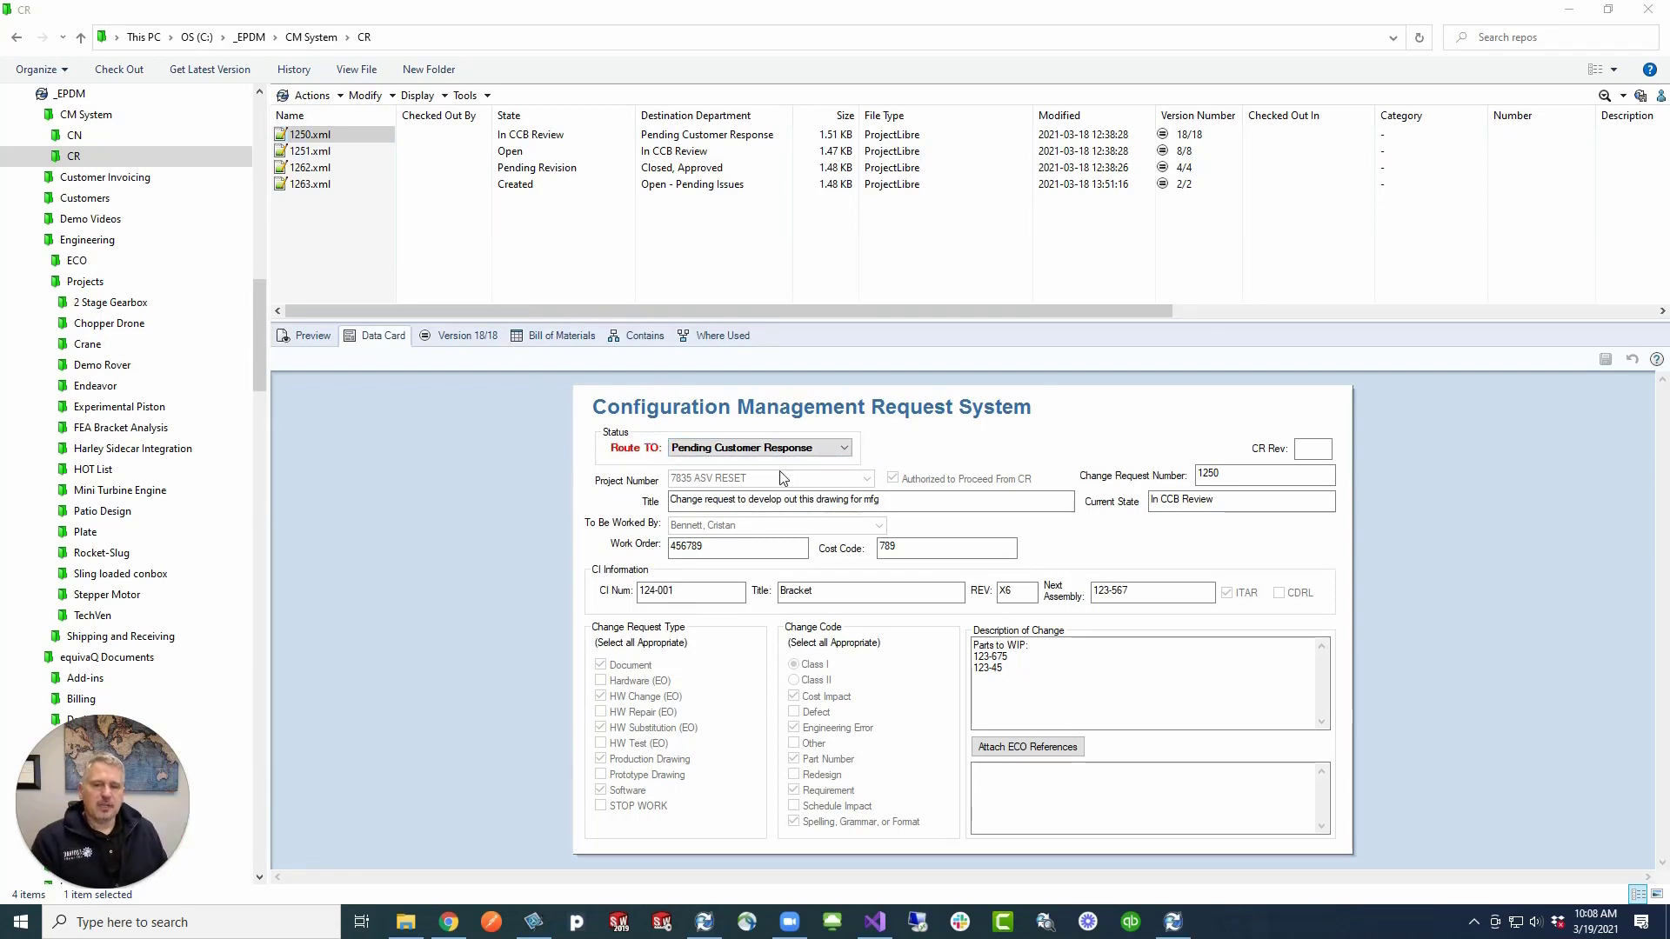
# Change request 1250's Route To destination from Pending Customer Response to Pending Revision
pyautogui.click(840, 447)
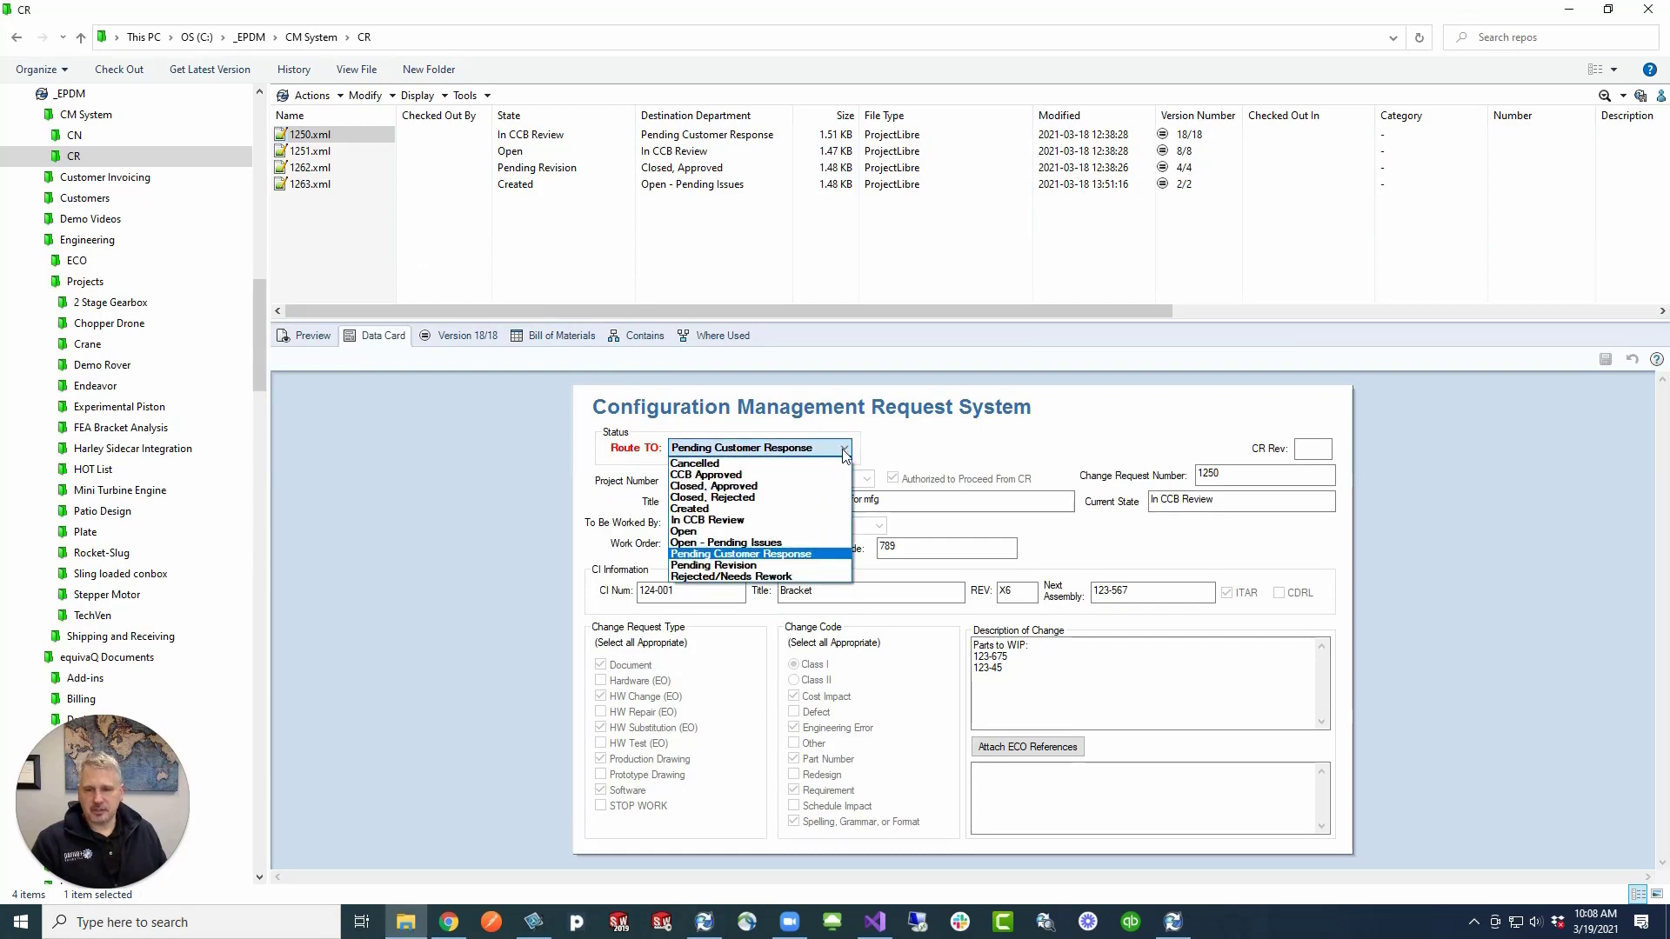
pyautogui.moveTo(341, 143)
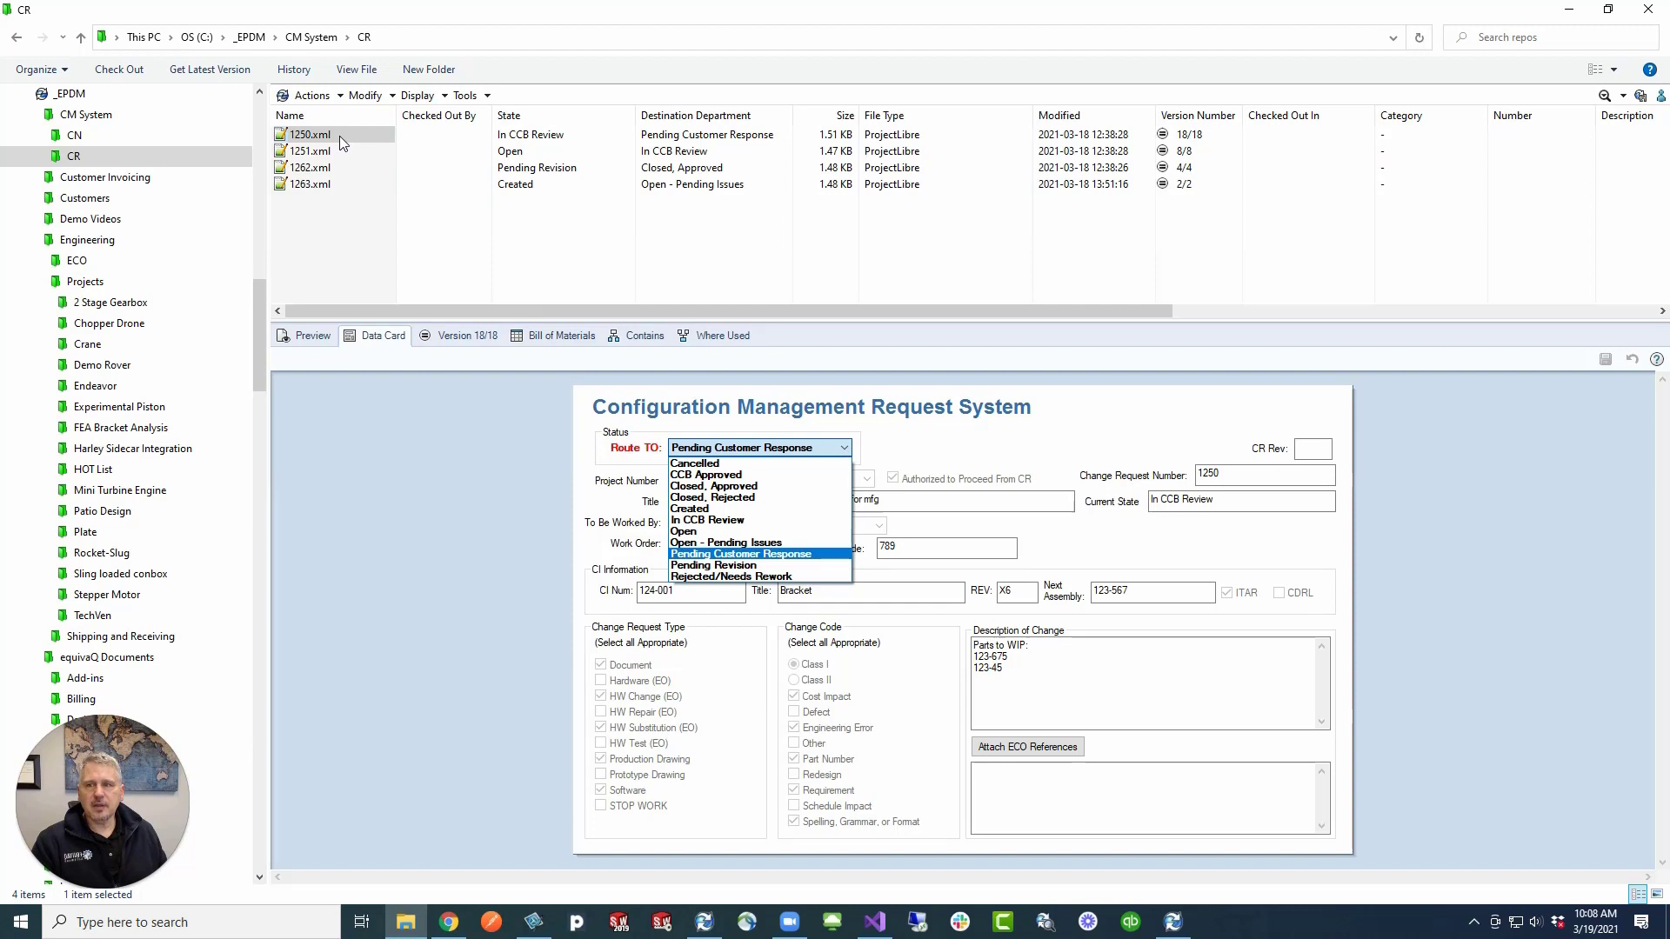
pyautogui.click(745, 554)
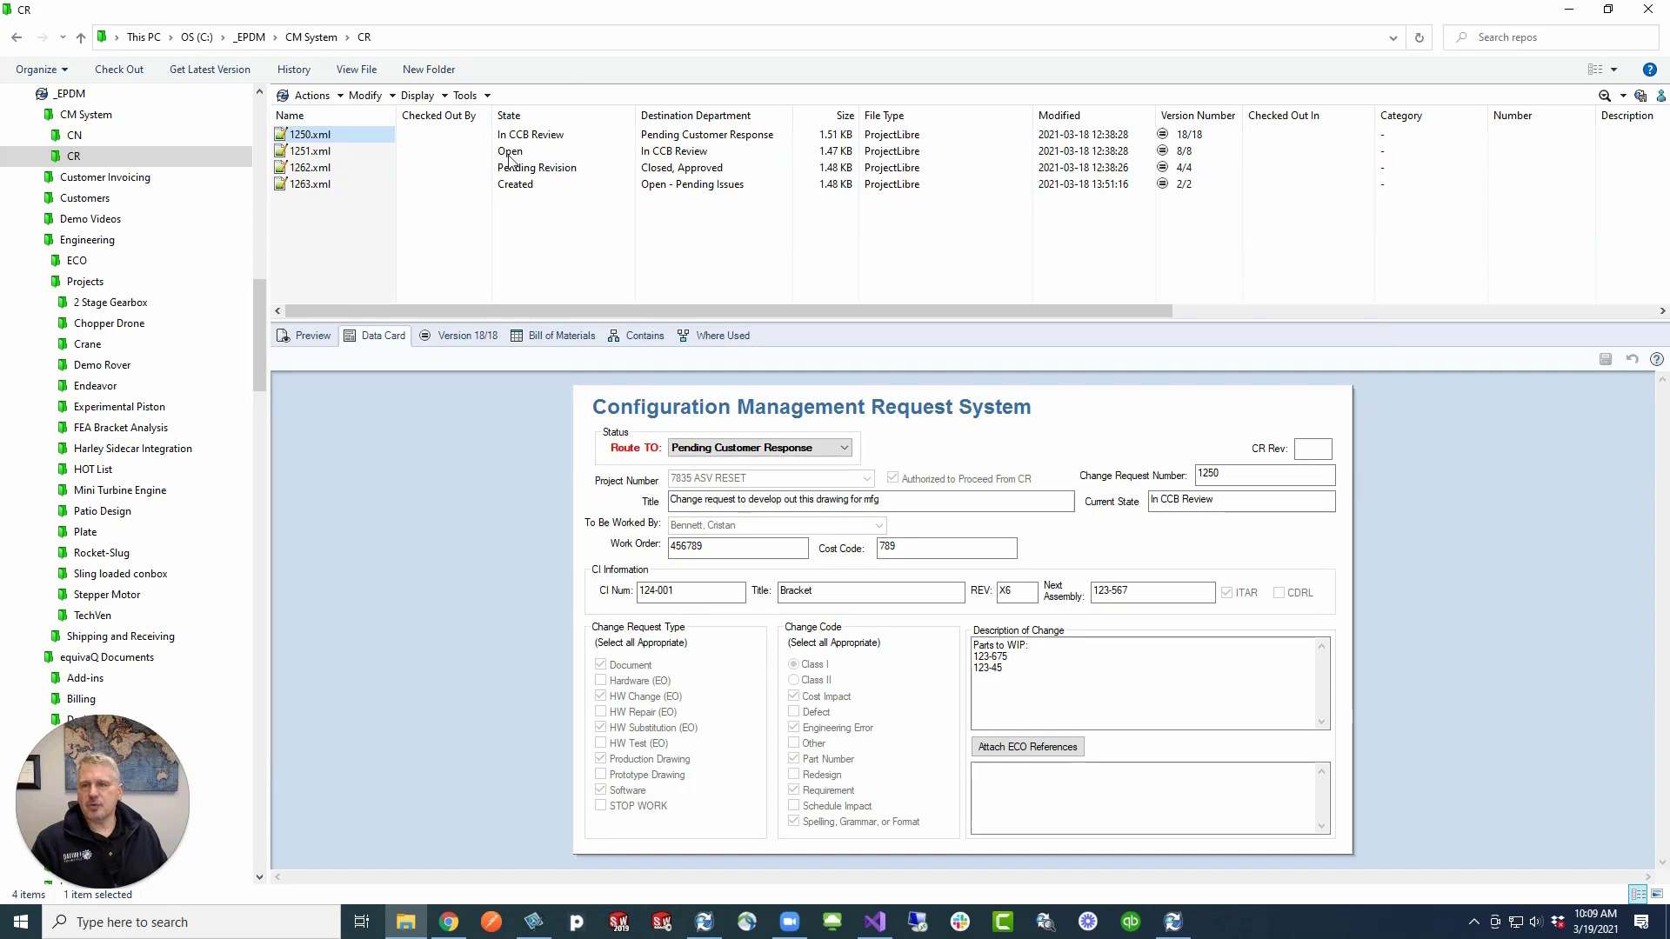
pyautogui.moveTo(575, 213)
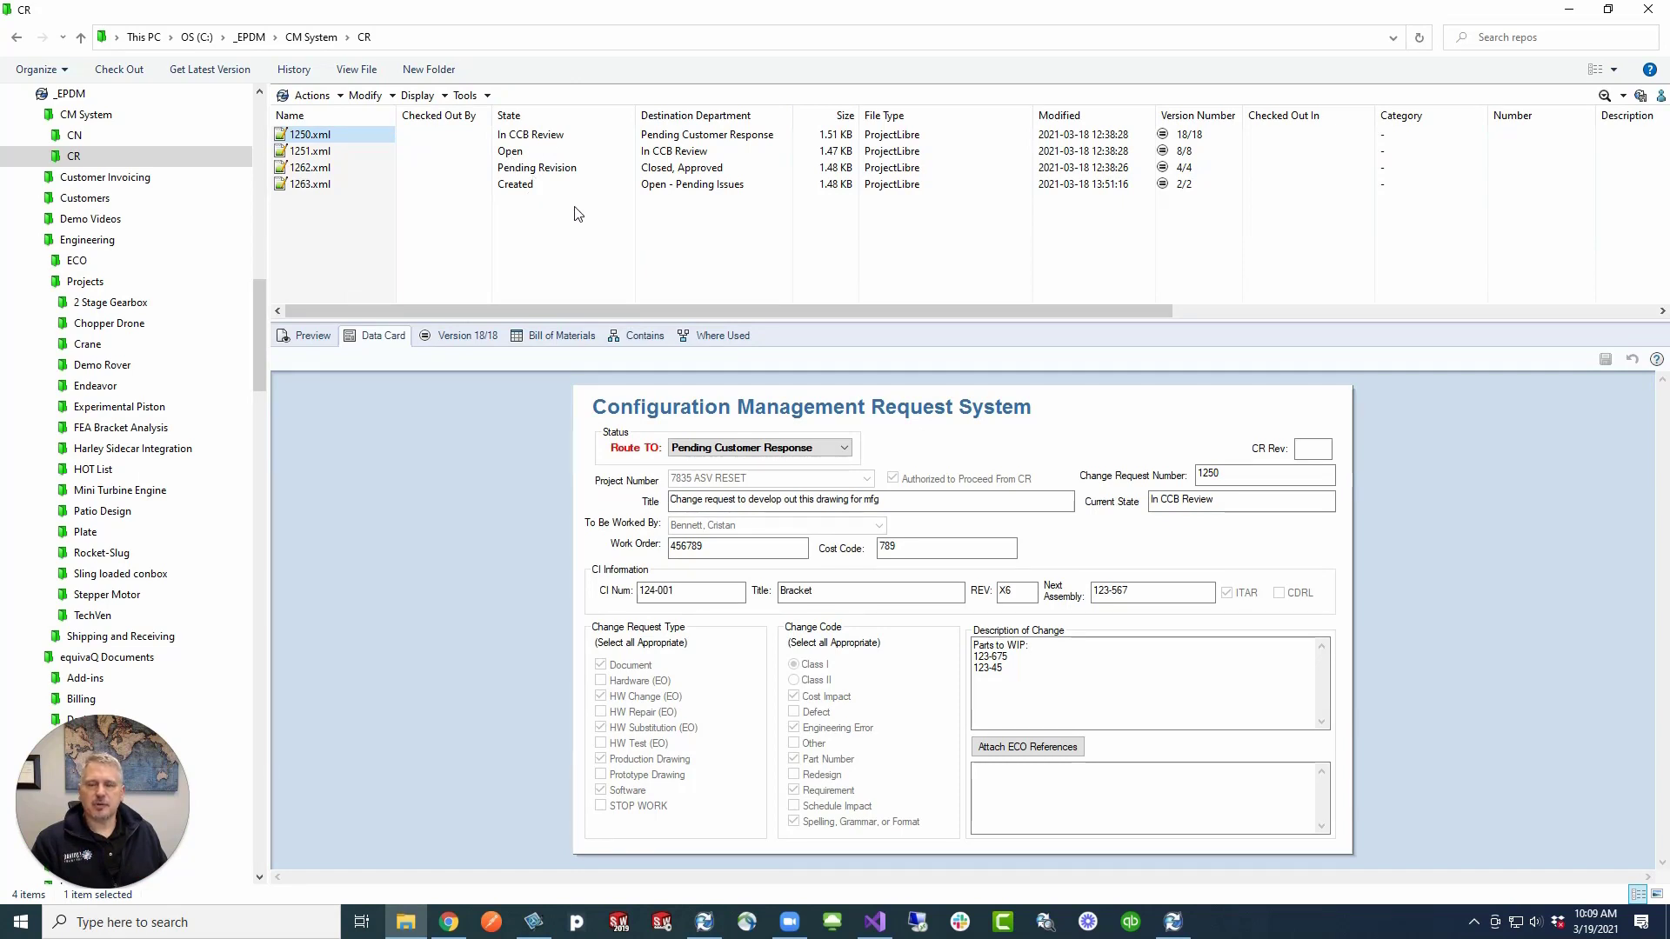
pyautogui.moveTo(784, 179)
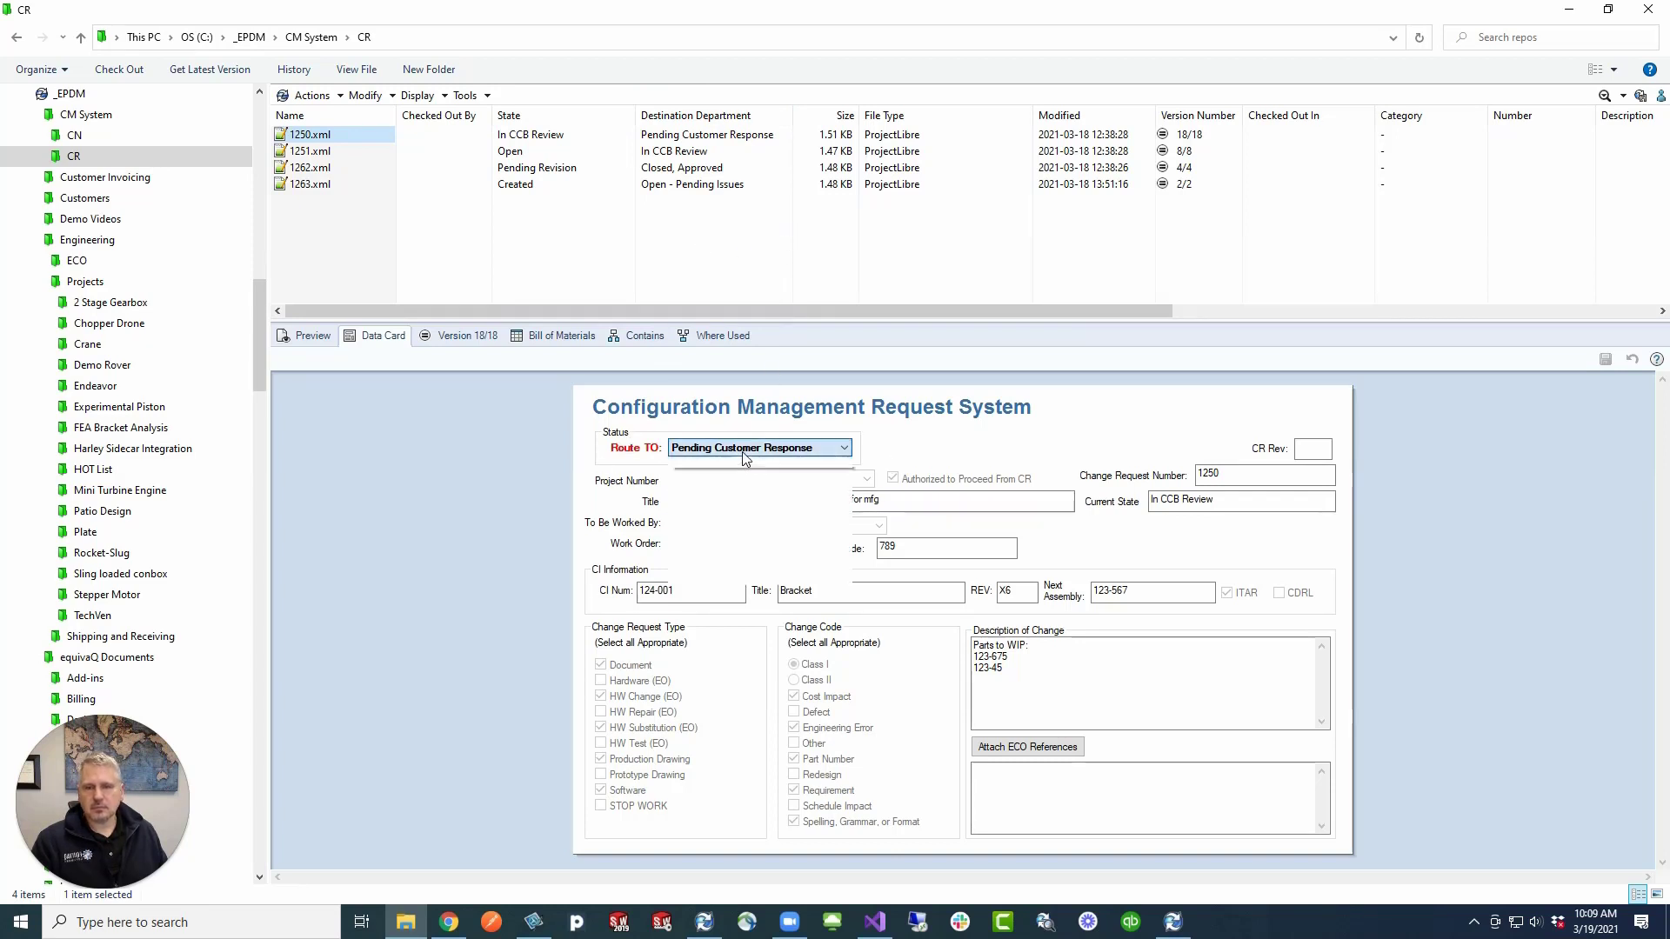
pyautogui.click(844, 446)
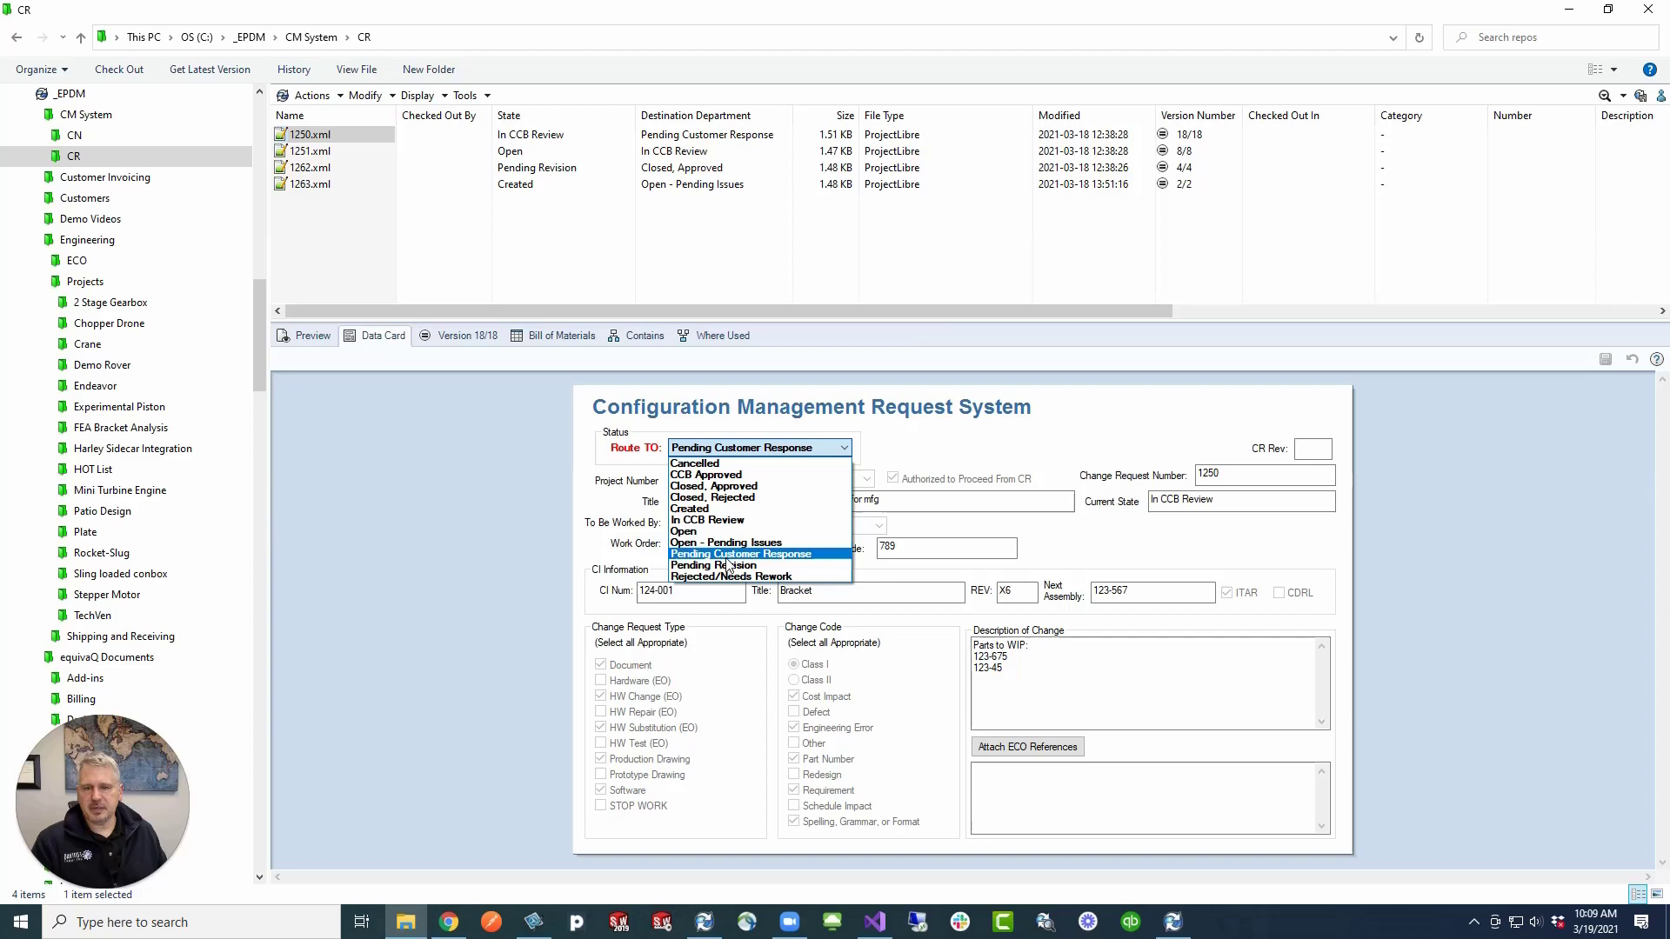
pyautogui.moveTo(735, 498)
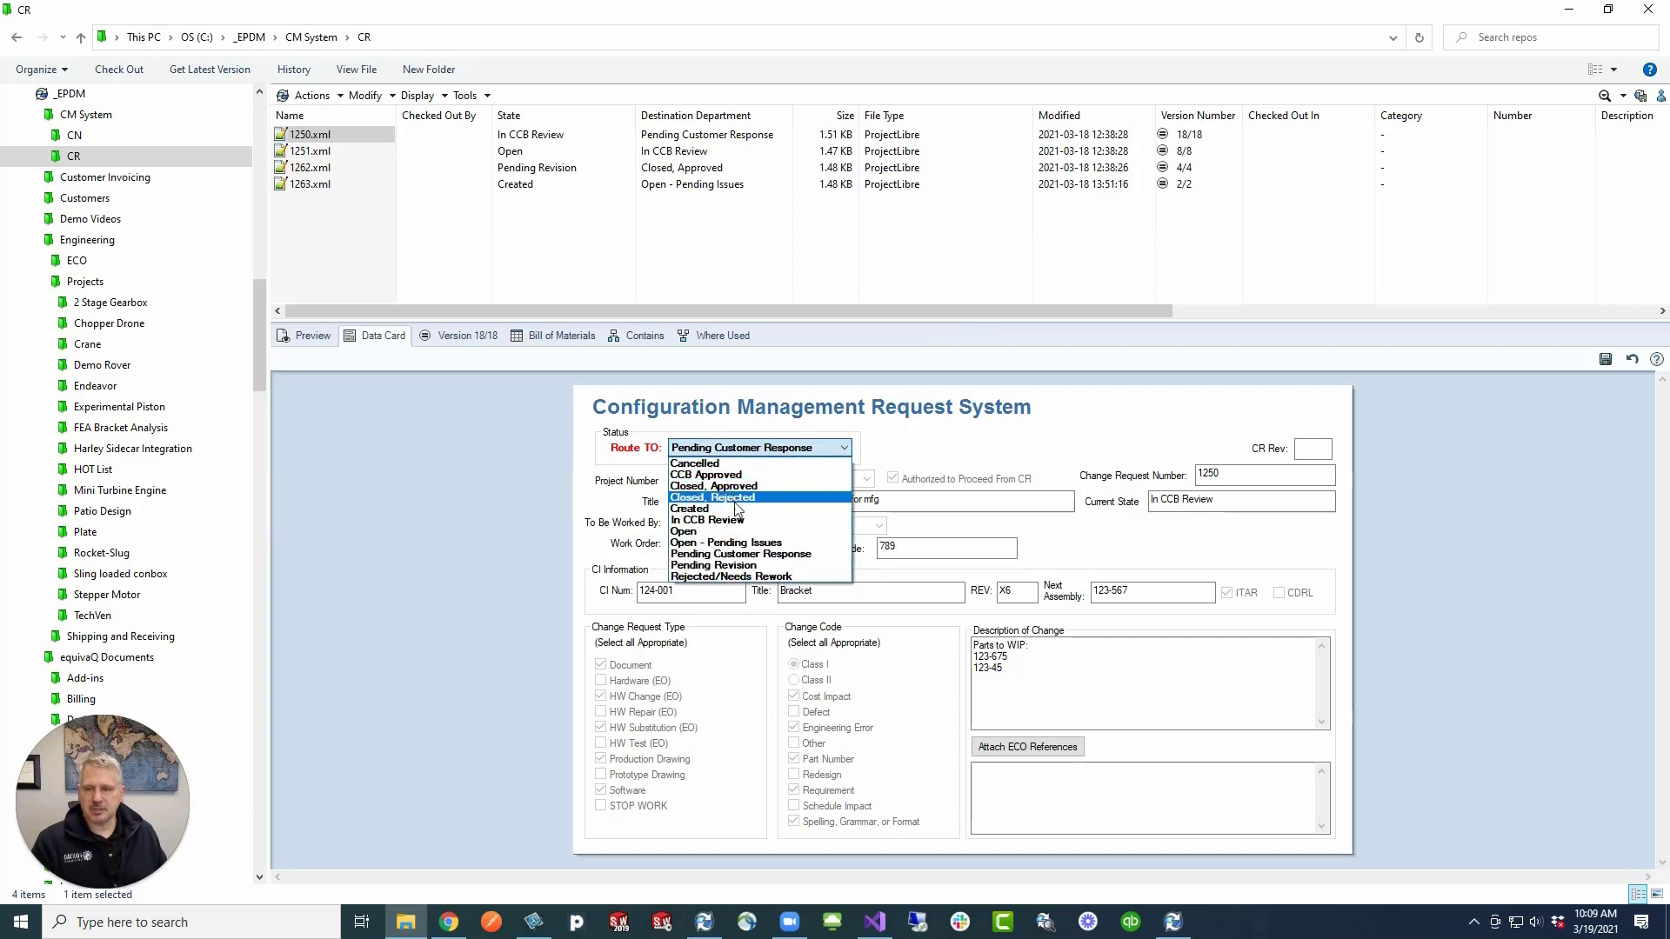
pyautogui.click(711, 565)
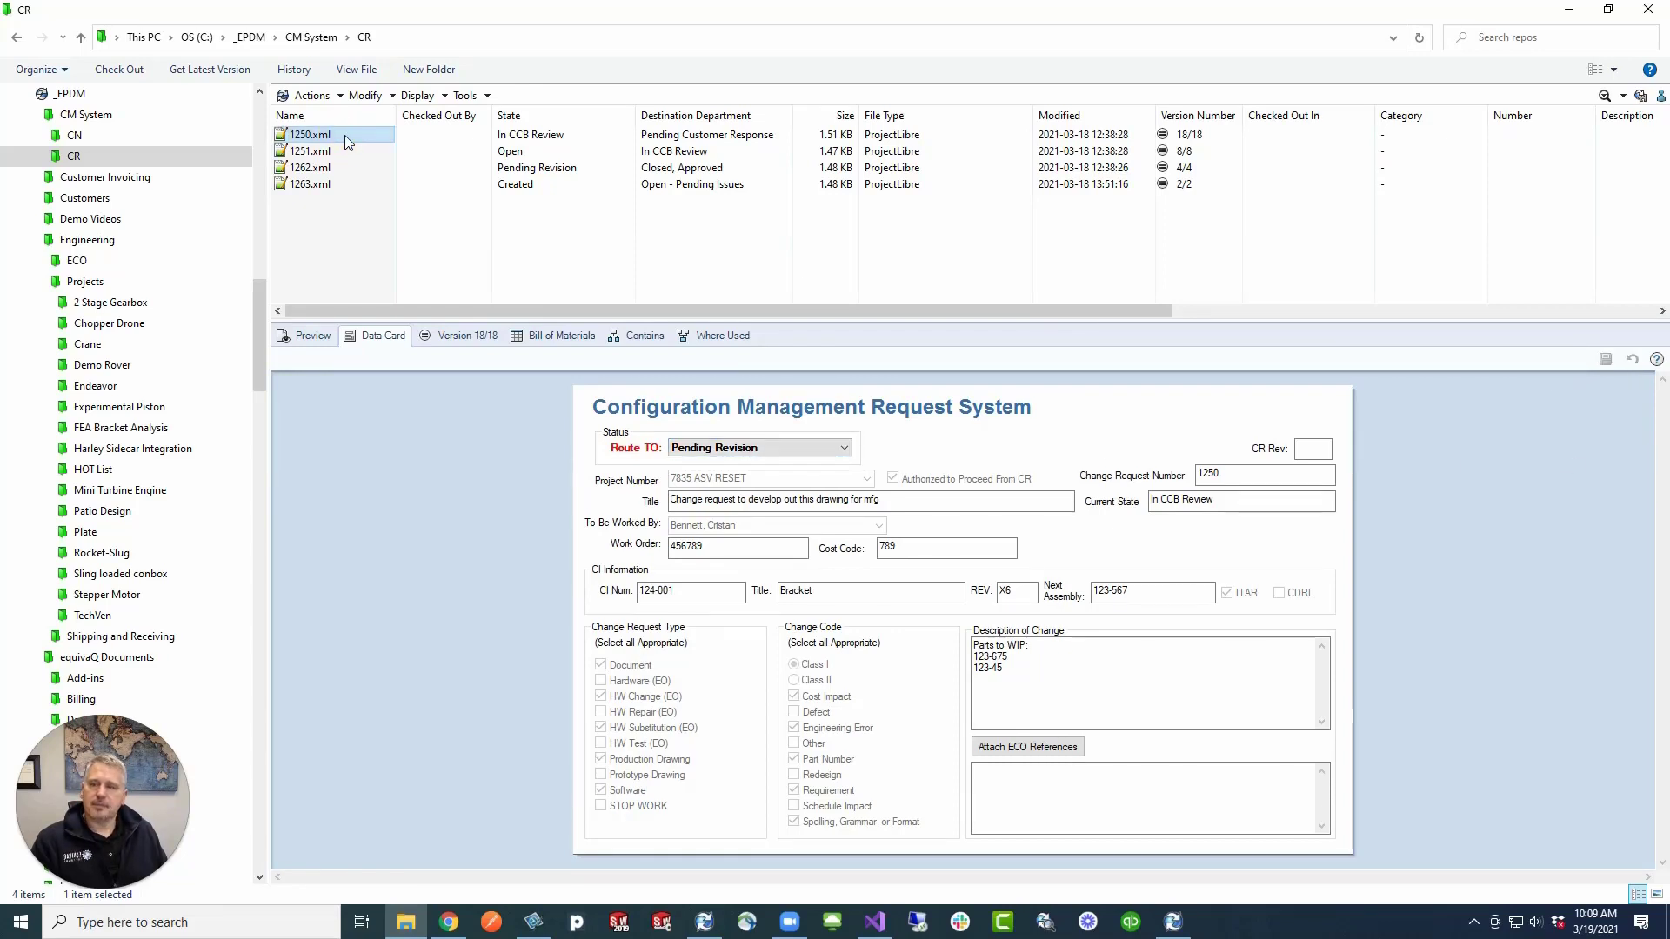
# Bring up the context menu for change request 1250.xml in the CR folder
pyautogui.rightClick(312, 134)
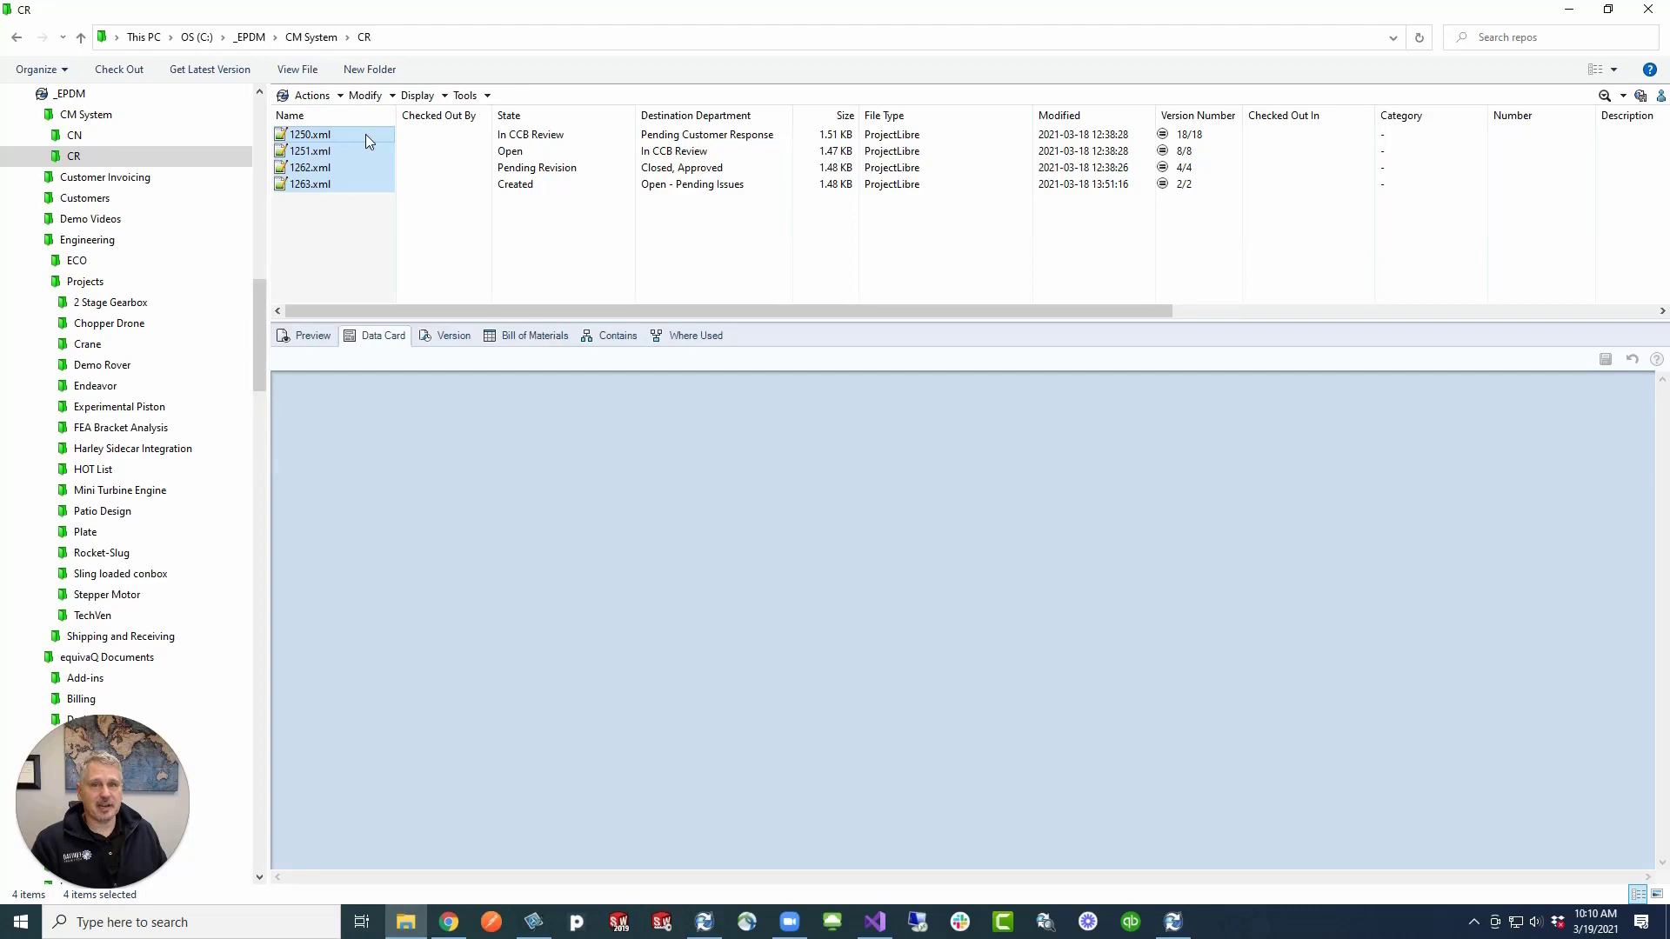
# Run the Routing transition on the four selected requests with a comment
pyautogui.rightClick(310, 134)
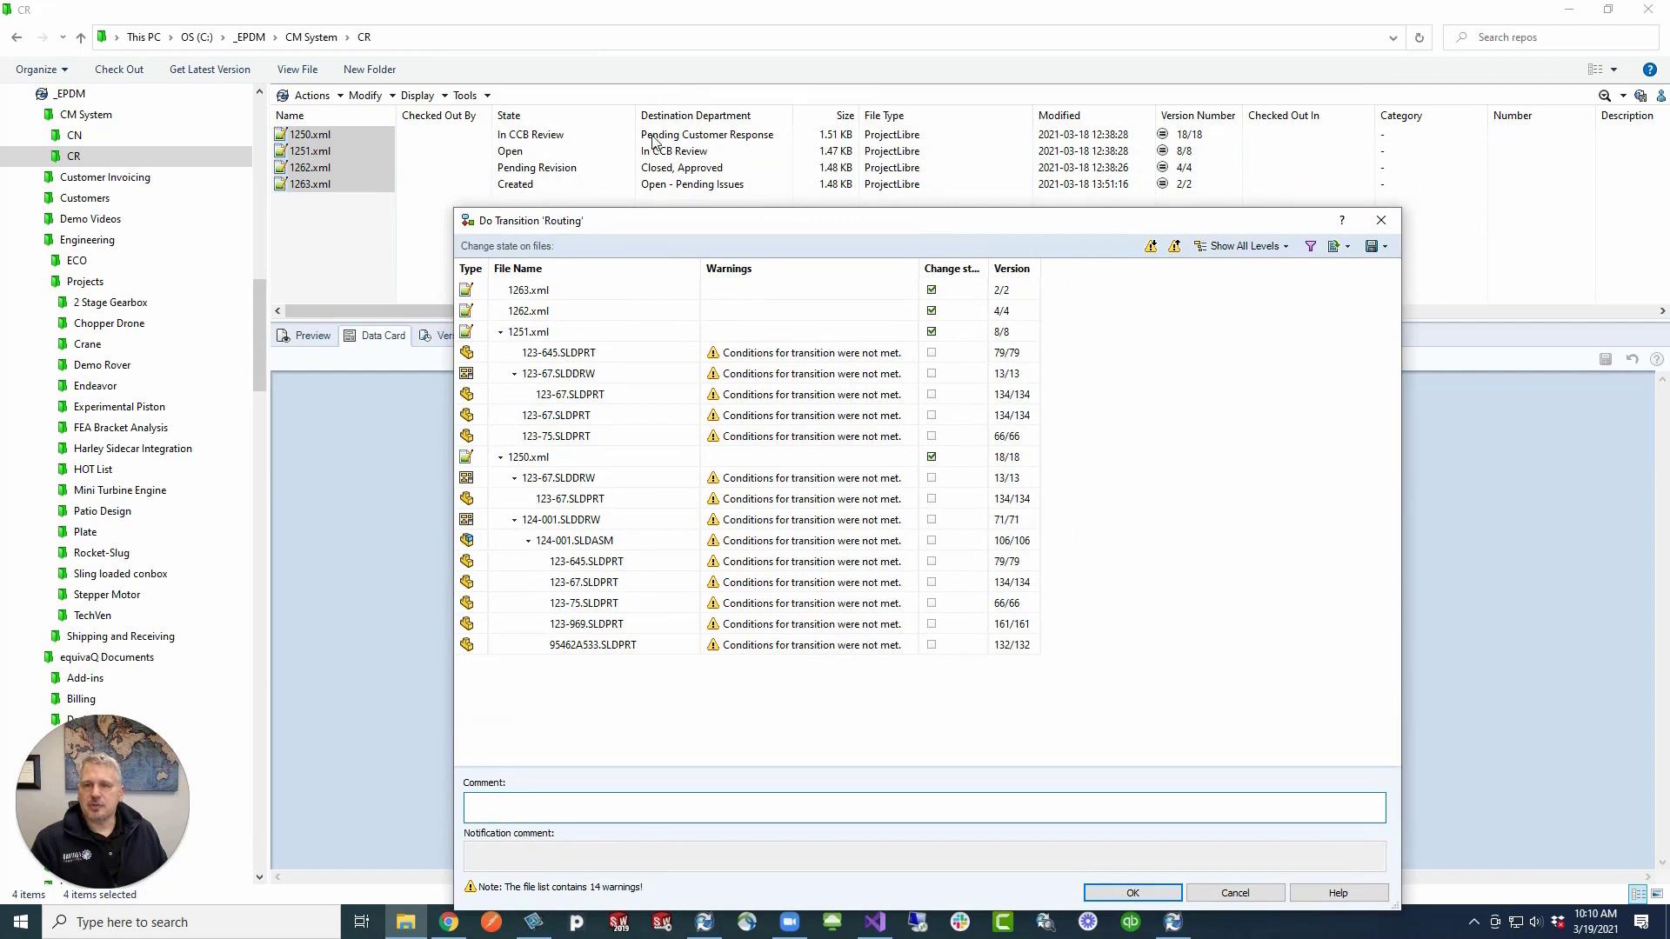
pyautogui.moveTo(671, 194)
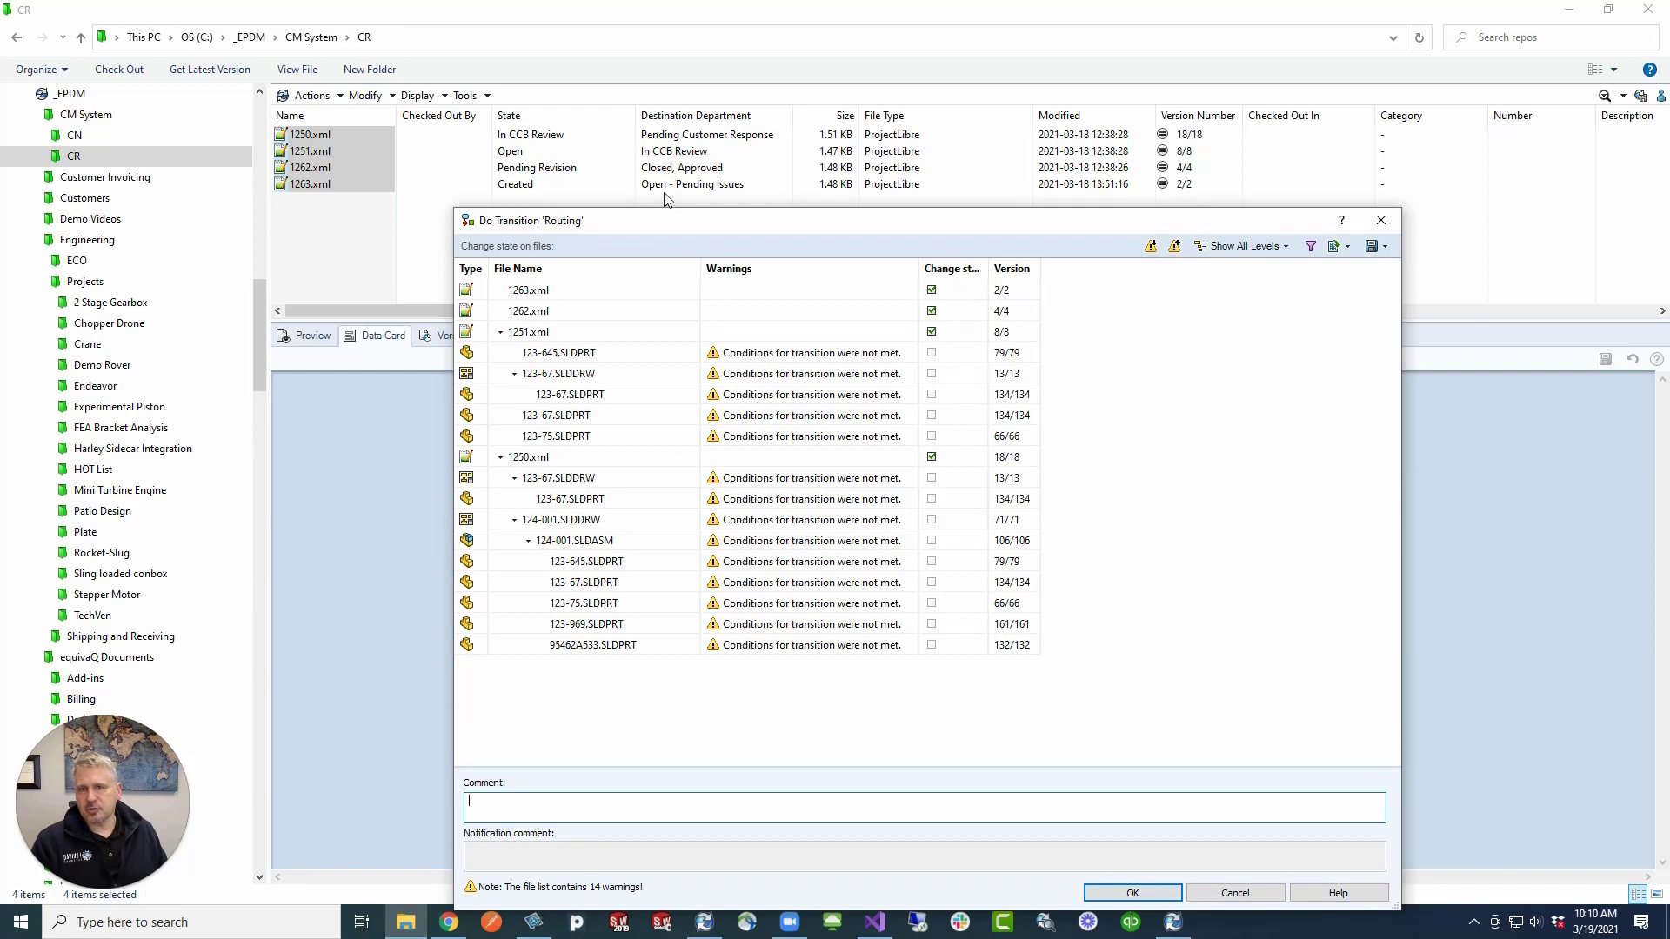
pyautogui.moveTo(804, 809)
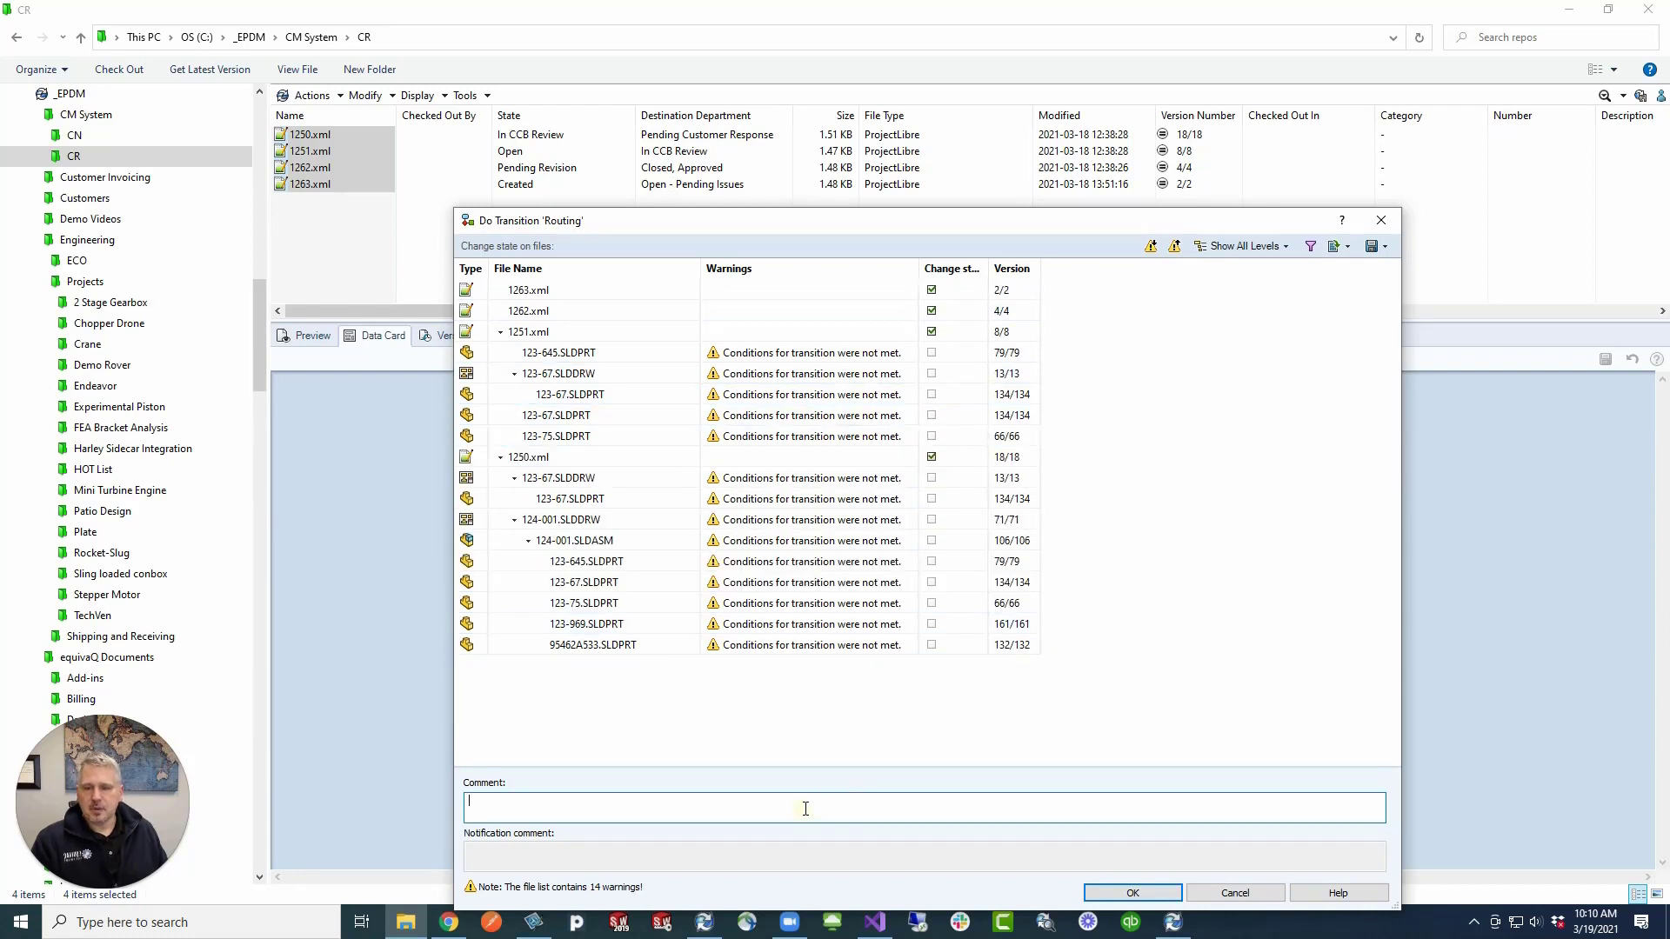
pyautogui.write('Routbng')
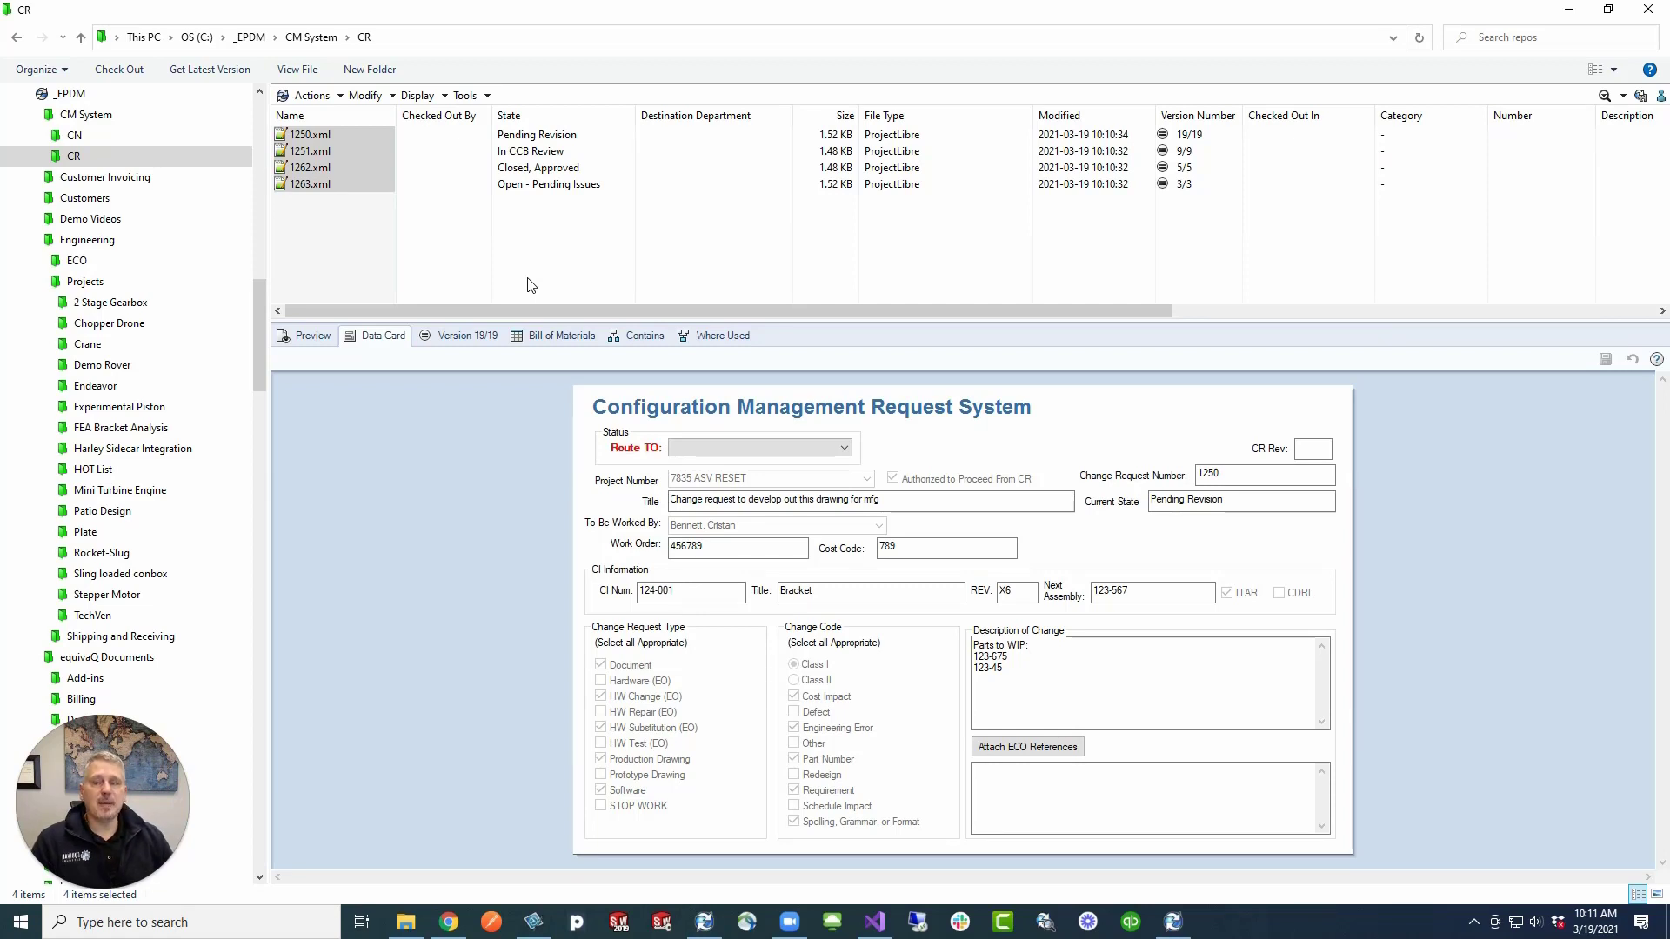
pyautogui.moveTo(583, 302)
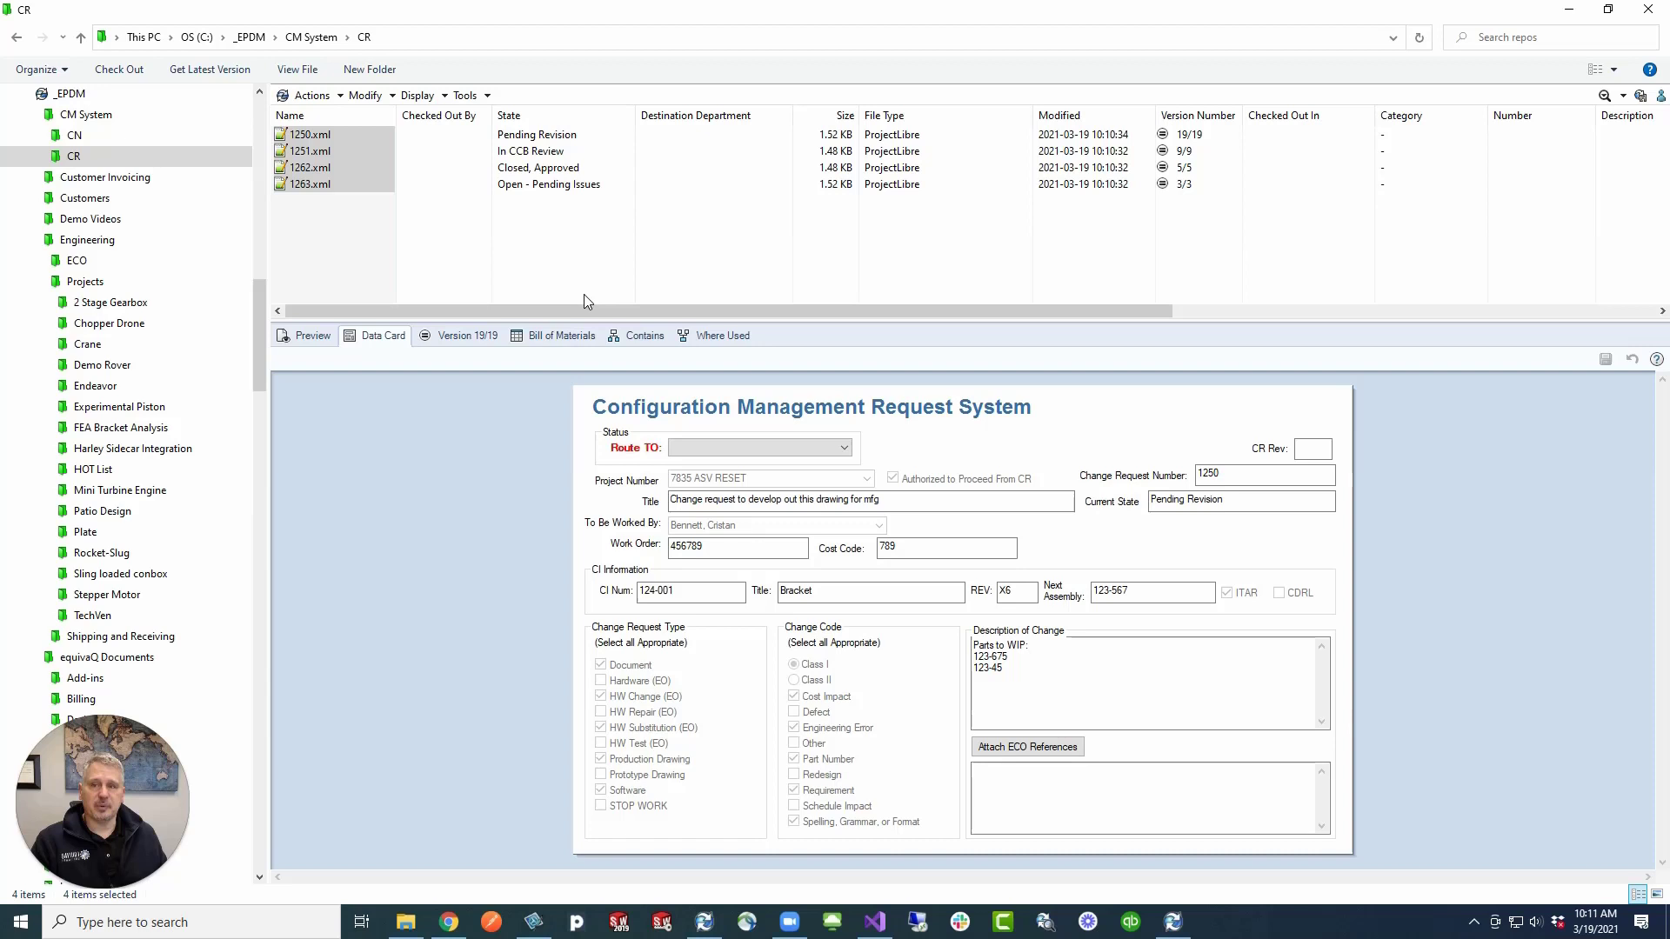
pyautogui.moveTo(615, 118)
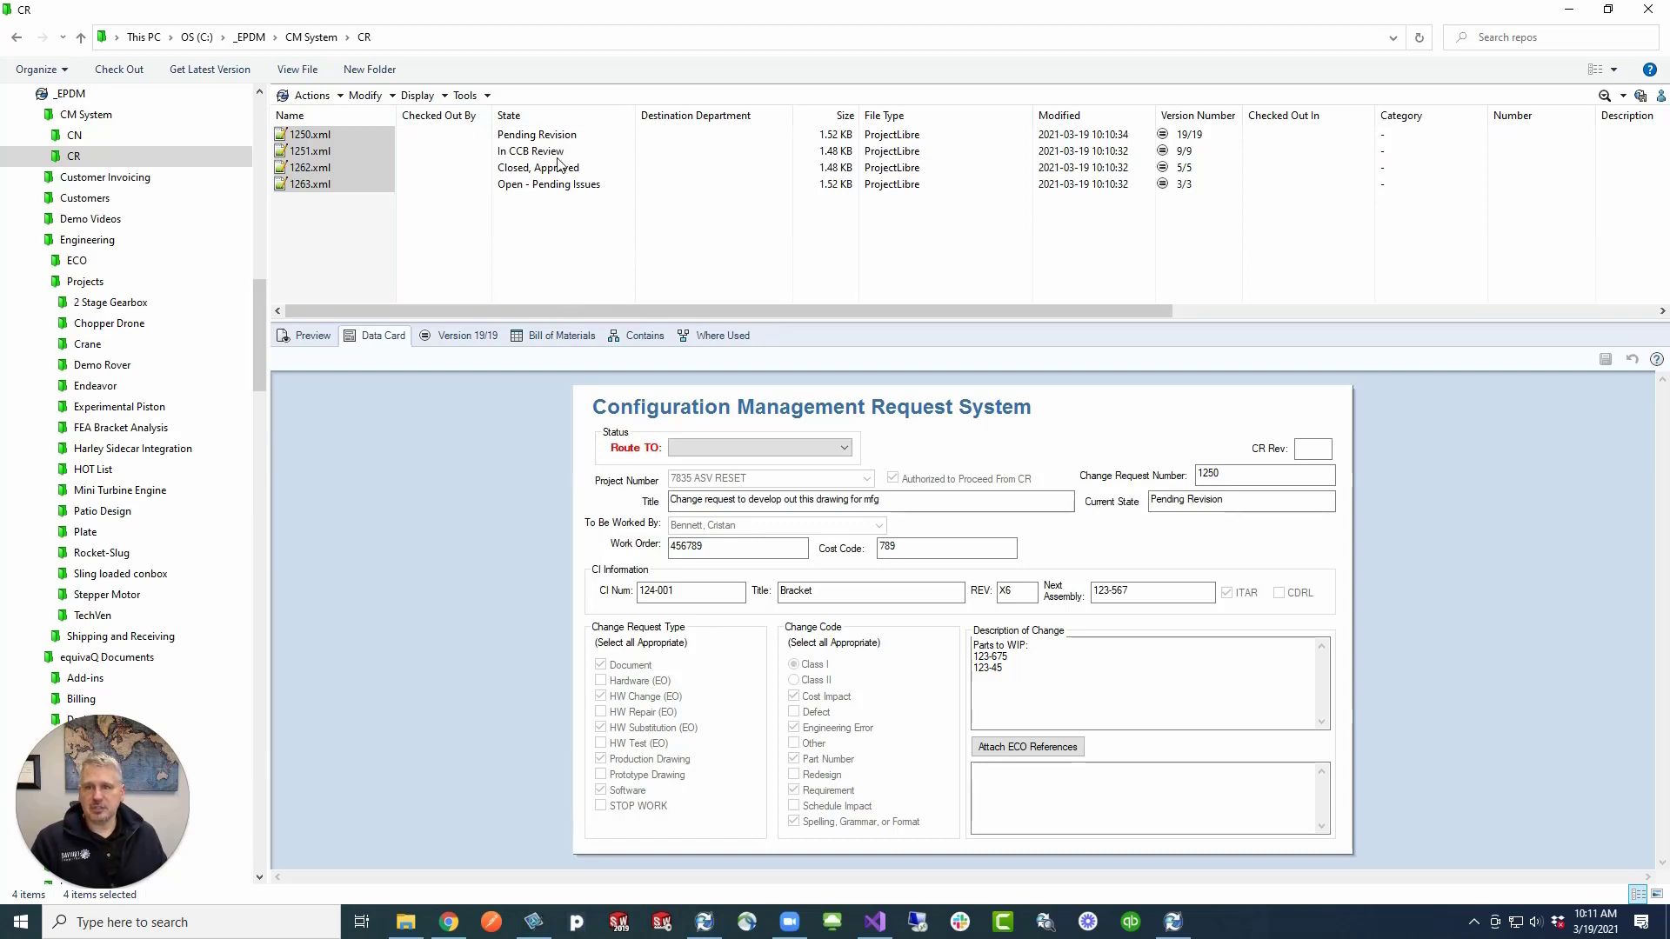
pyautogui.moveTo(551, 280)
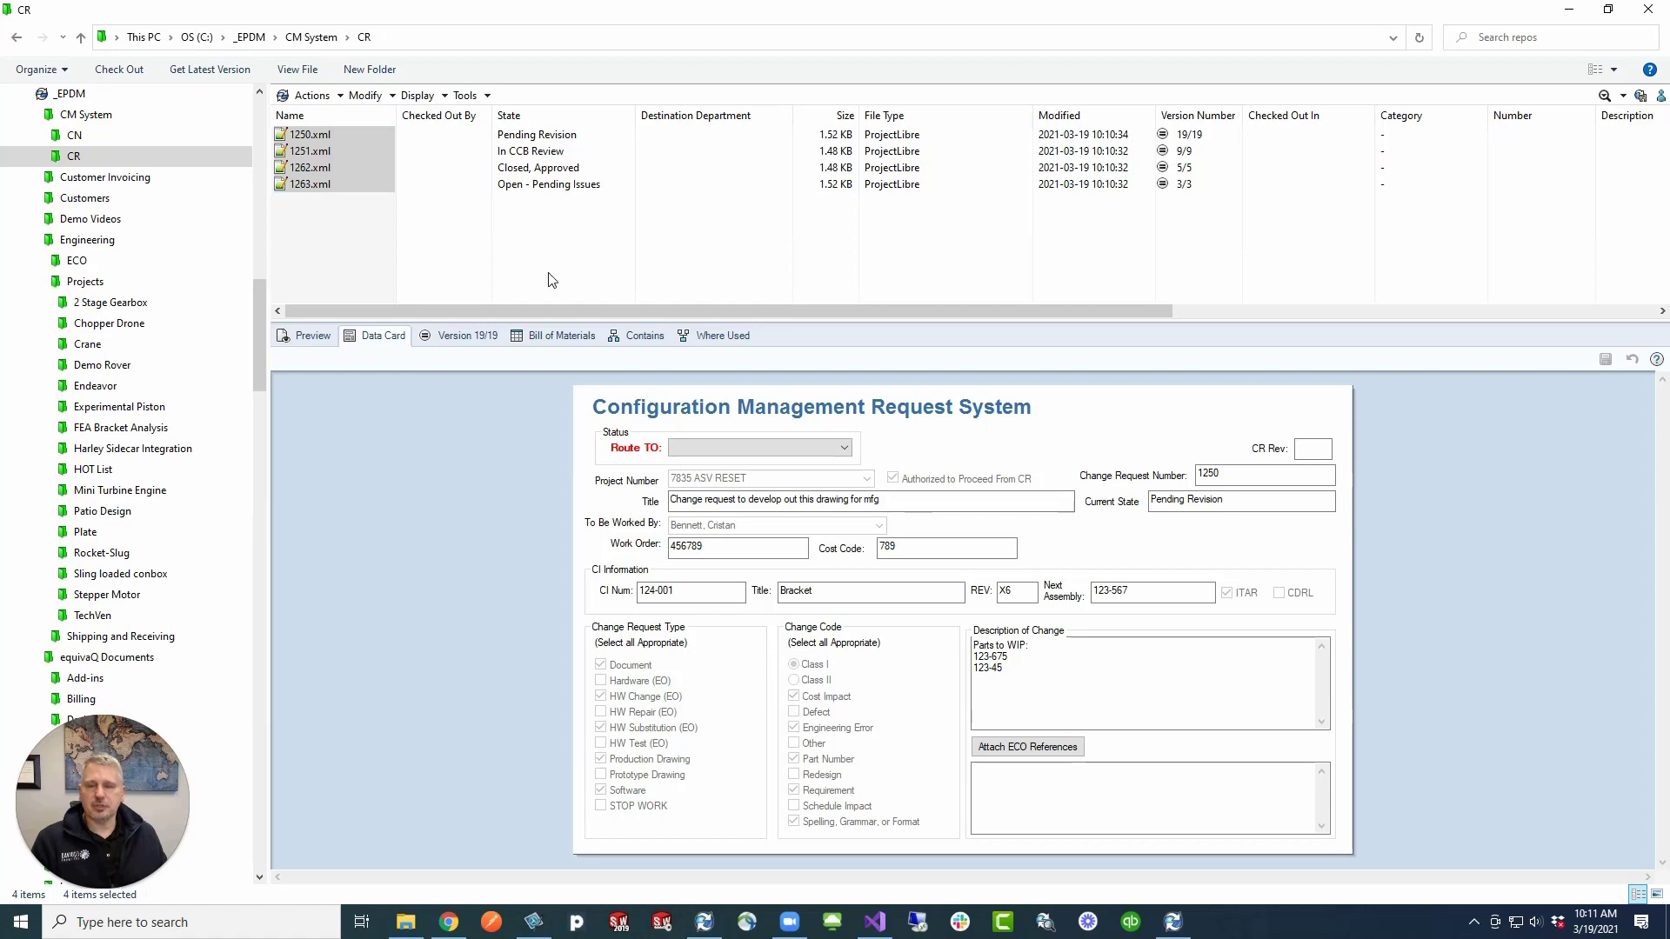
pyautogui.moveTo(585, 465)
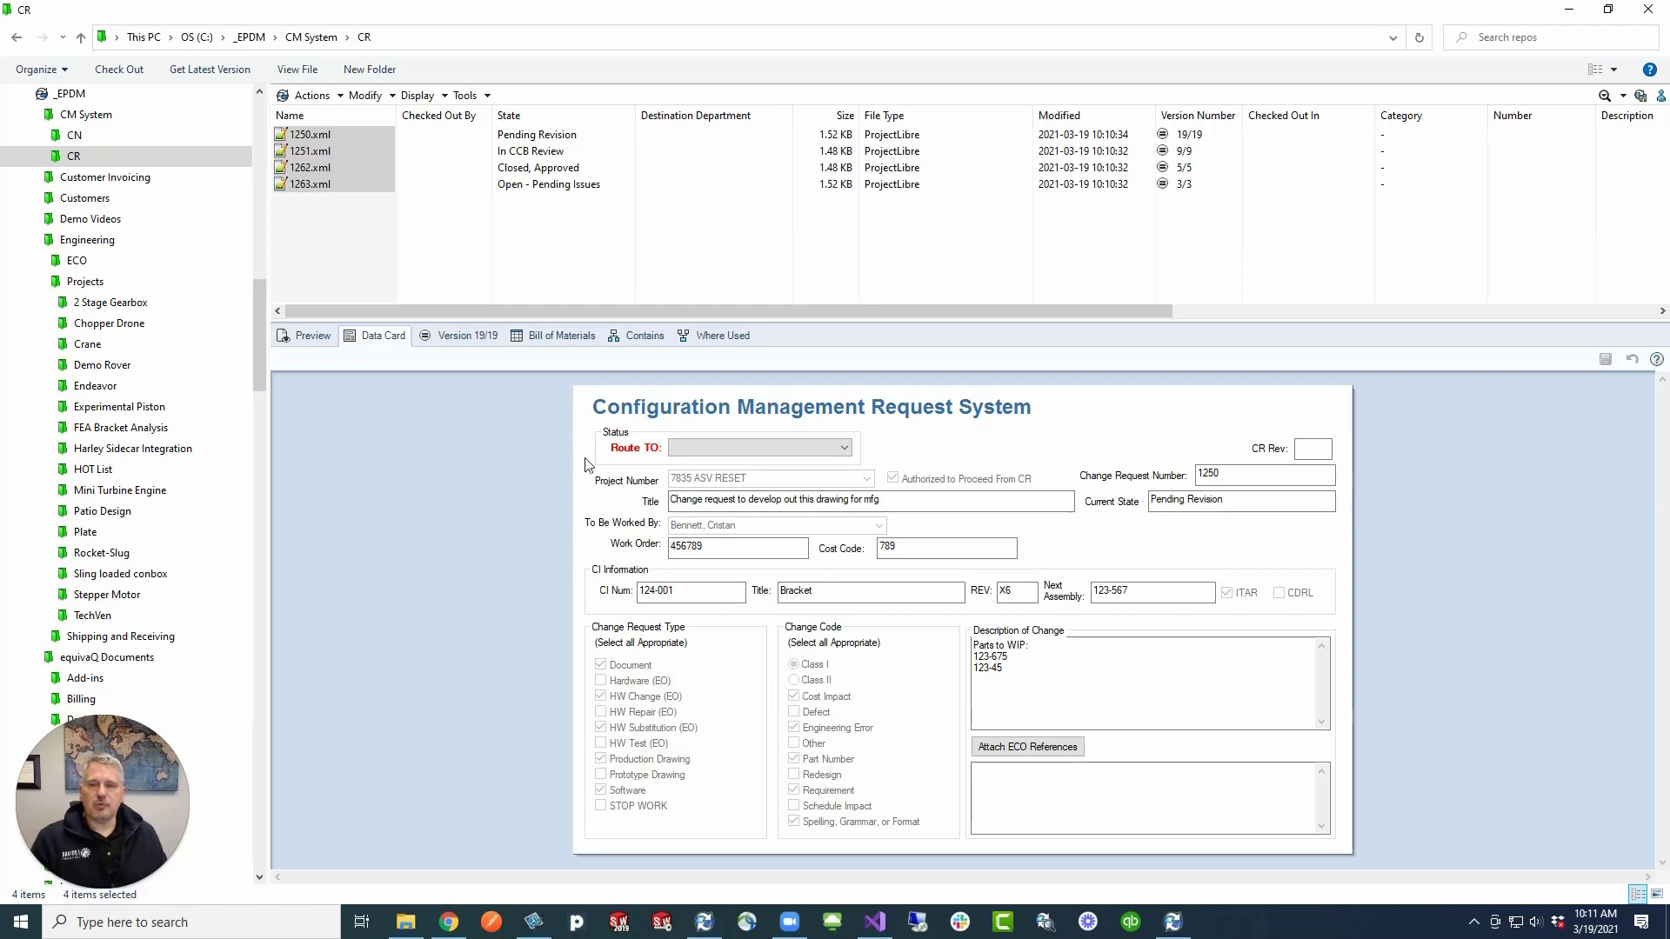
pyautogui.moveTo(840, 818)
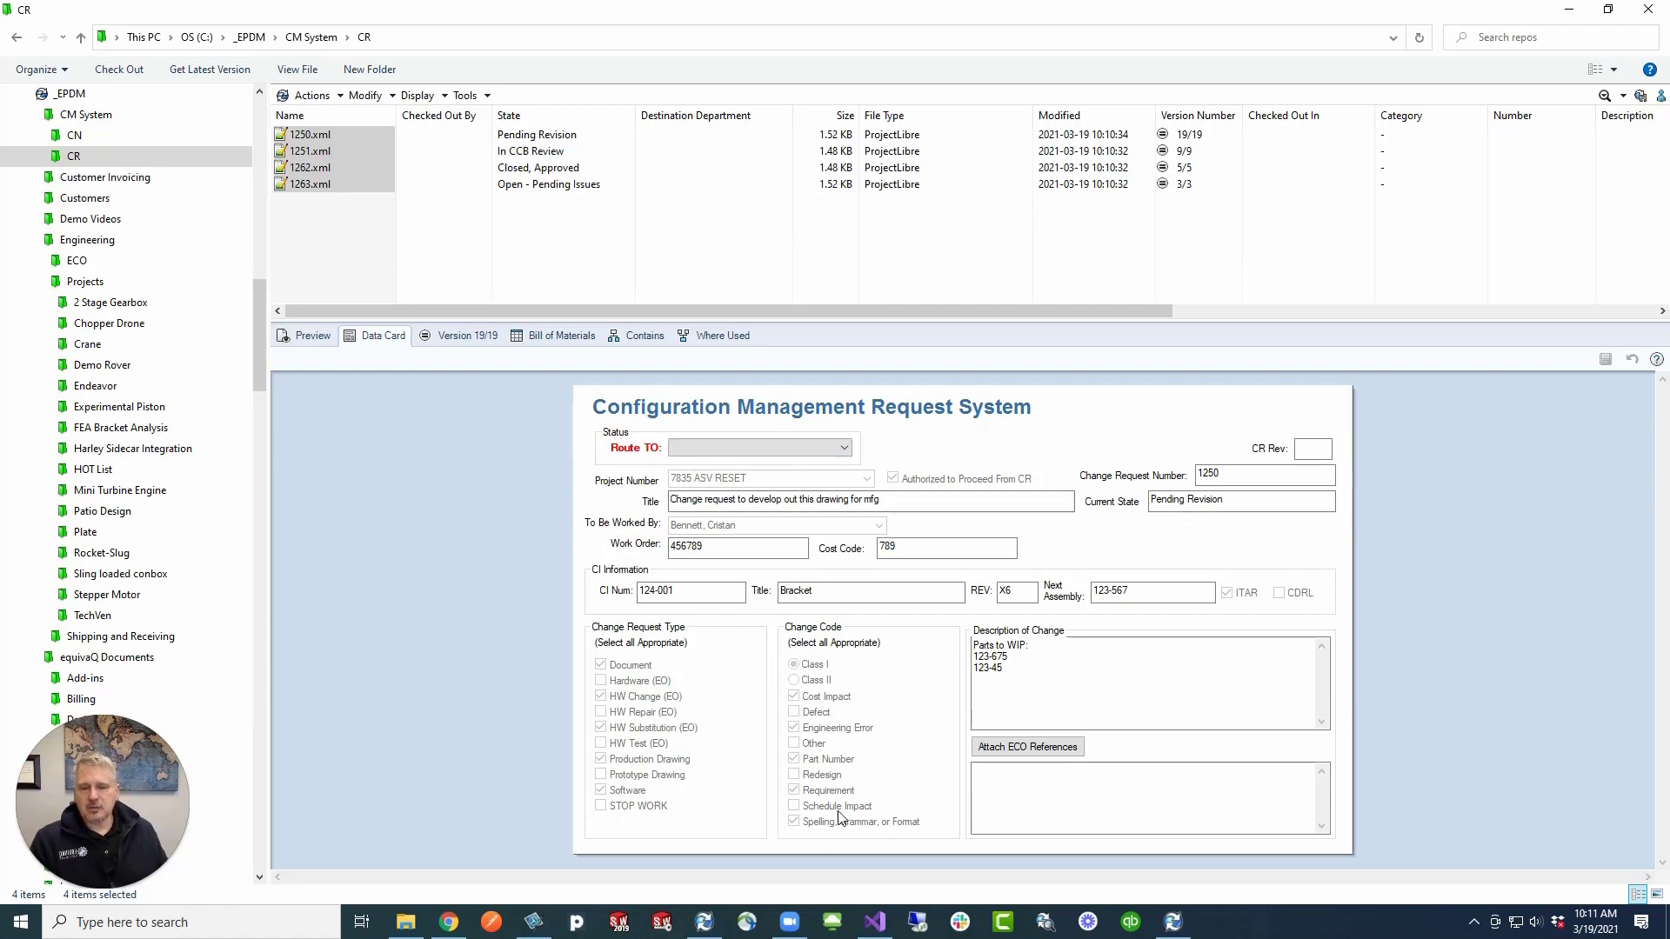
pyautogui.moveTo(701, 921)
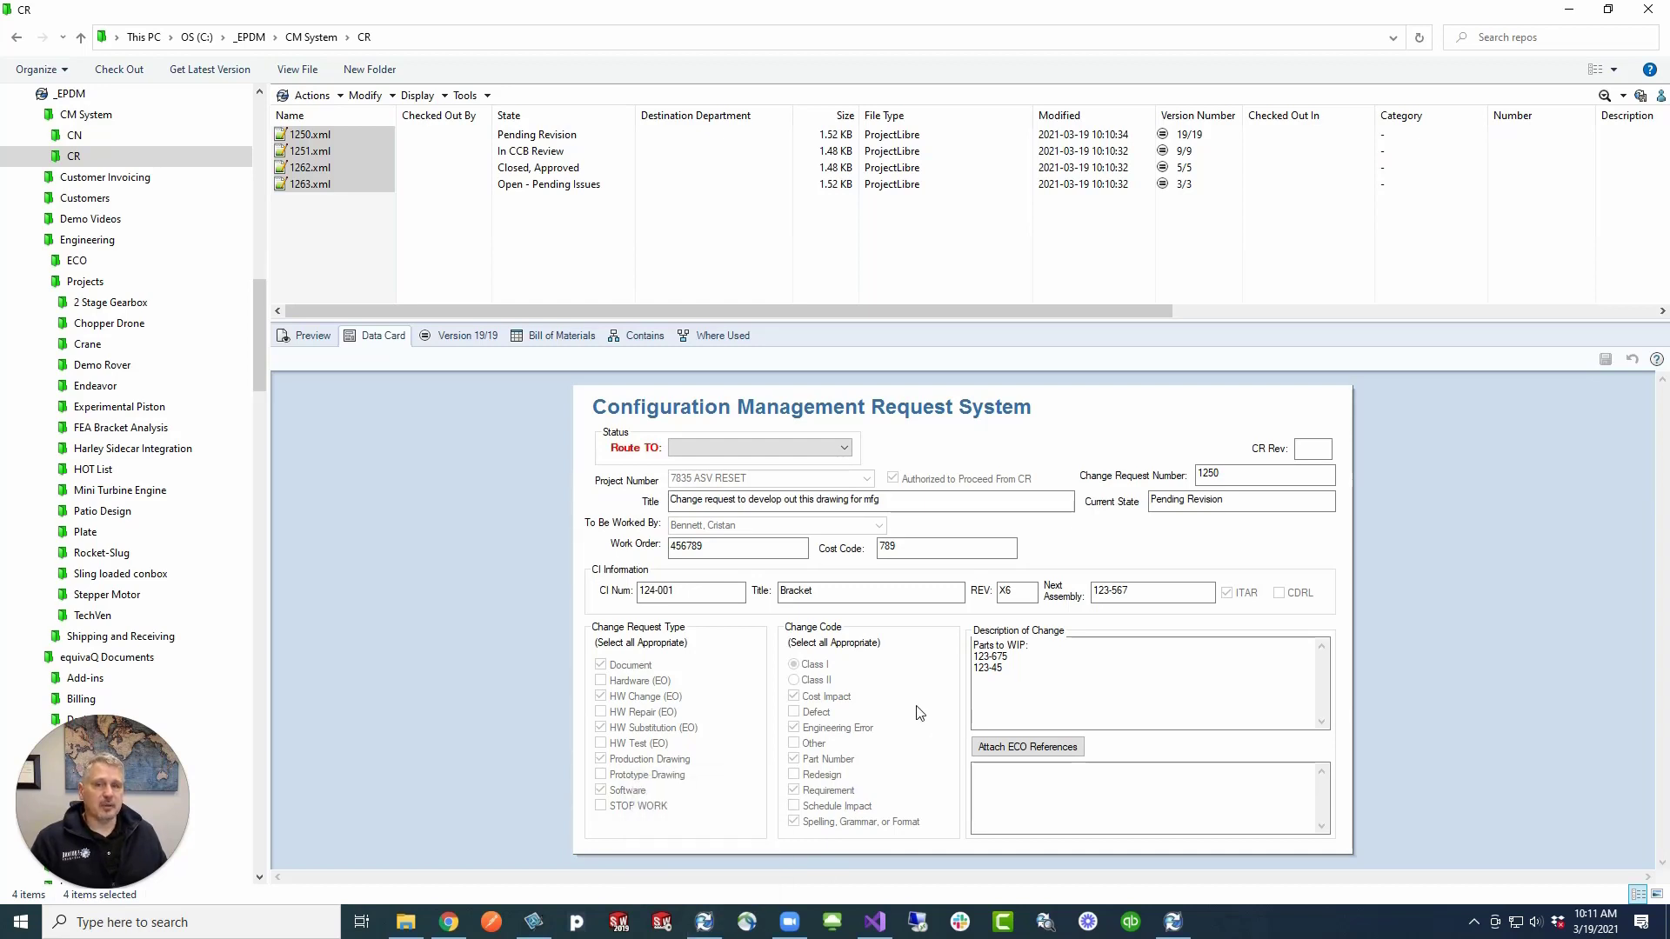
pyautogui.moveTo(777, 810)
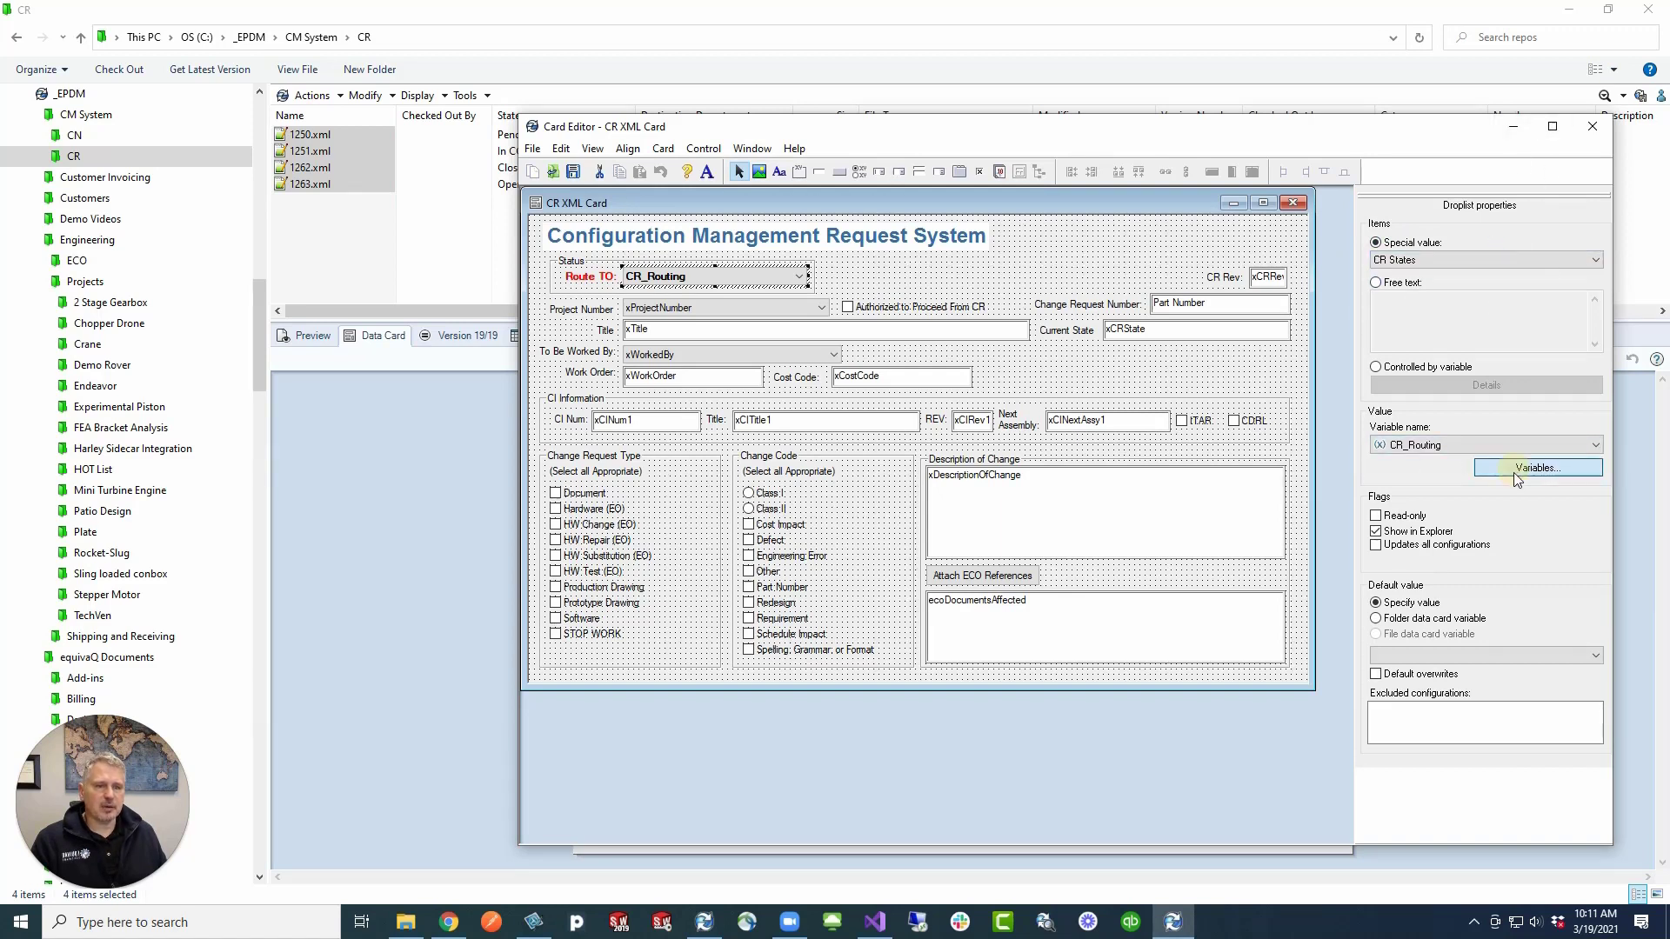
# View the CR_Routing variable, cancel Edit Variables, and return to PDM Administration
pyautogui.click(1537, 468)
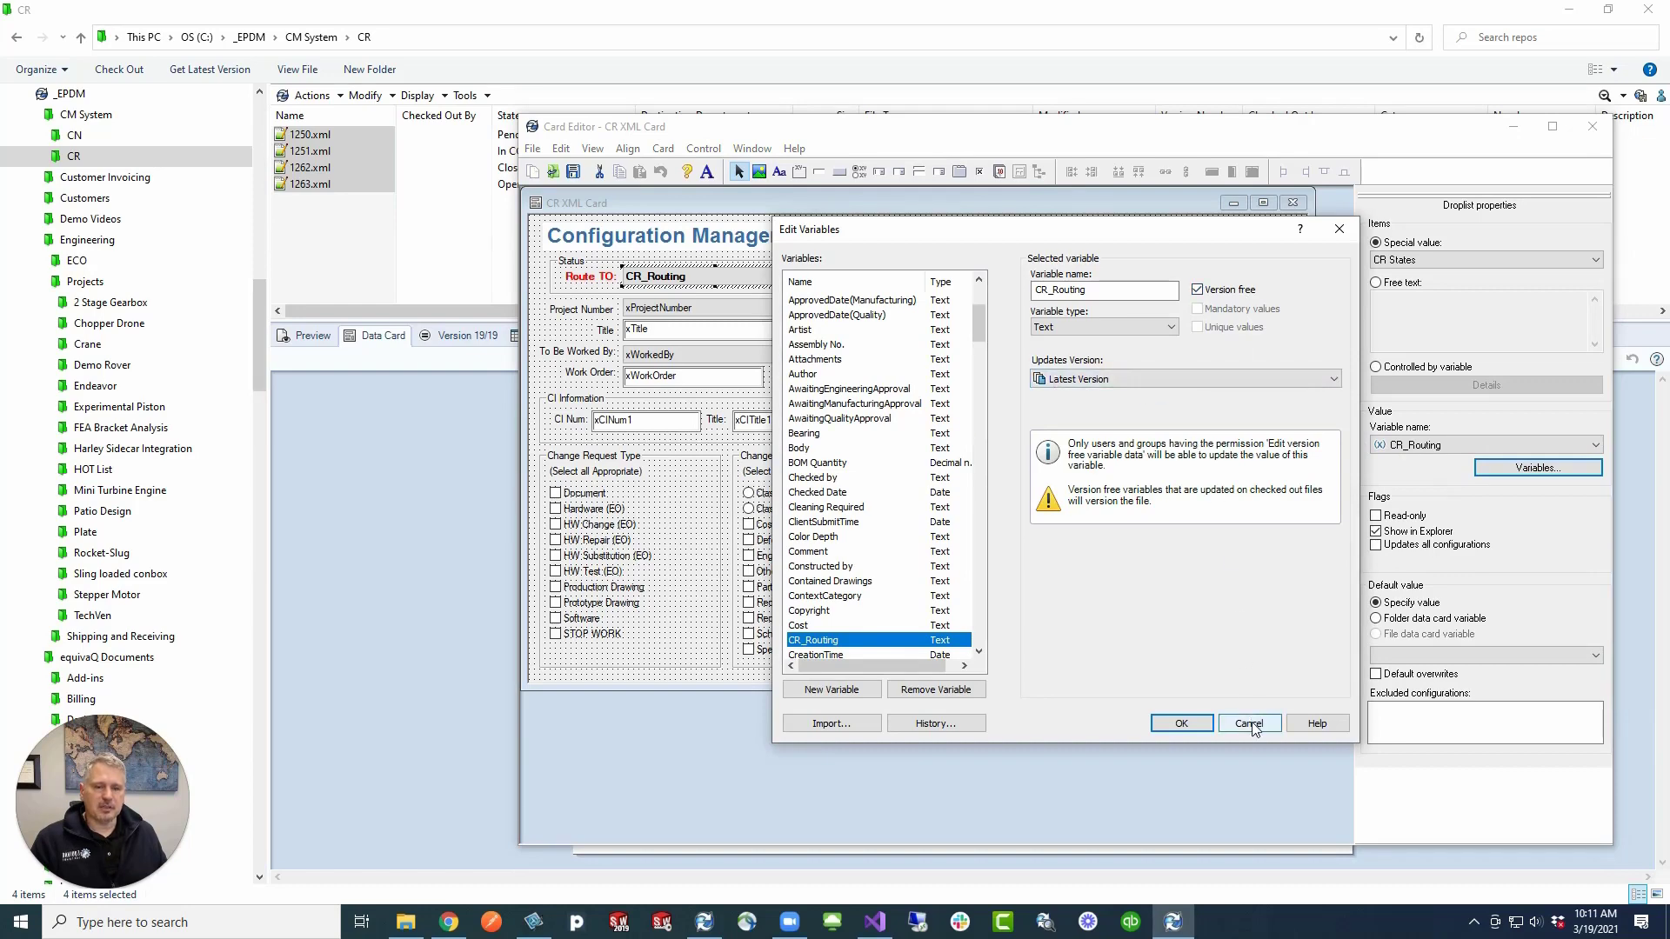
pyautogui.click(1247, 723)
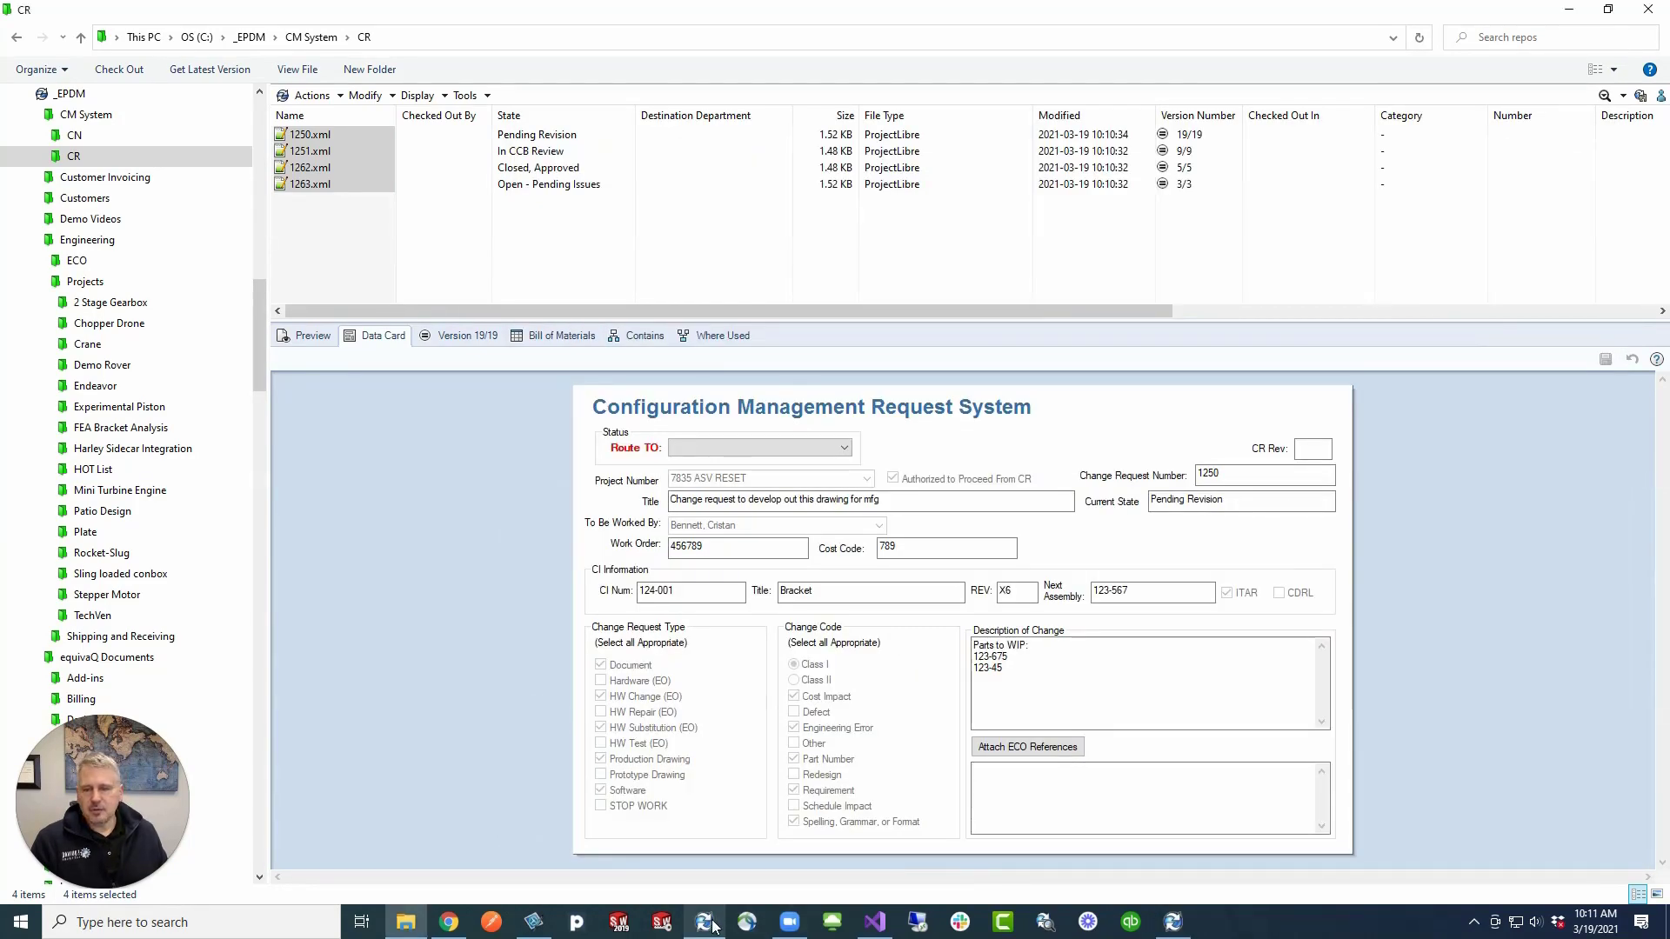
pyautogui.click(702, 921)
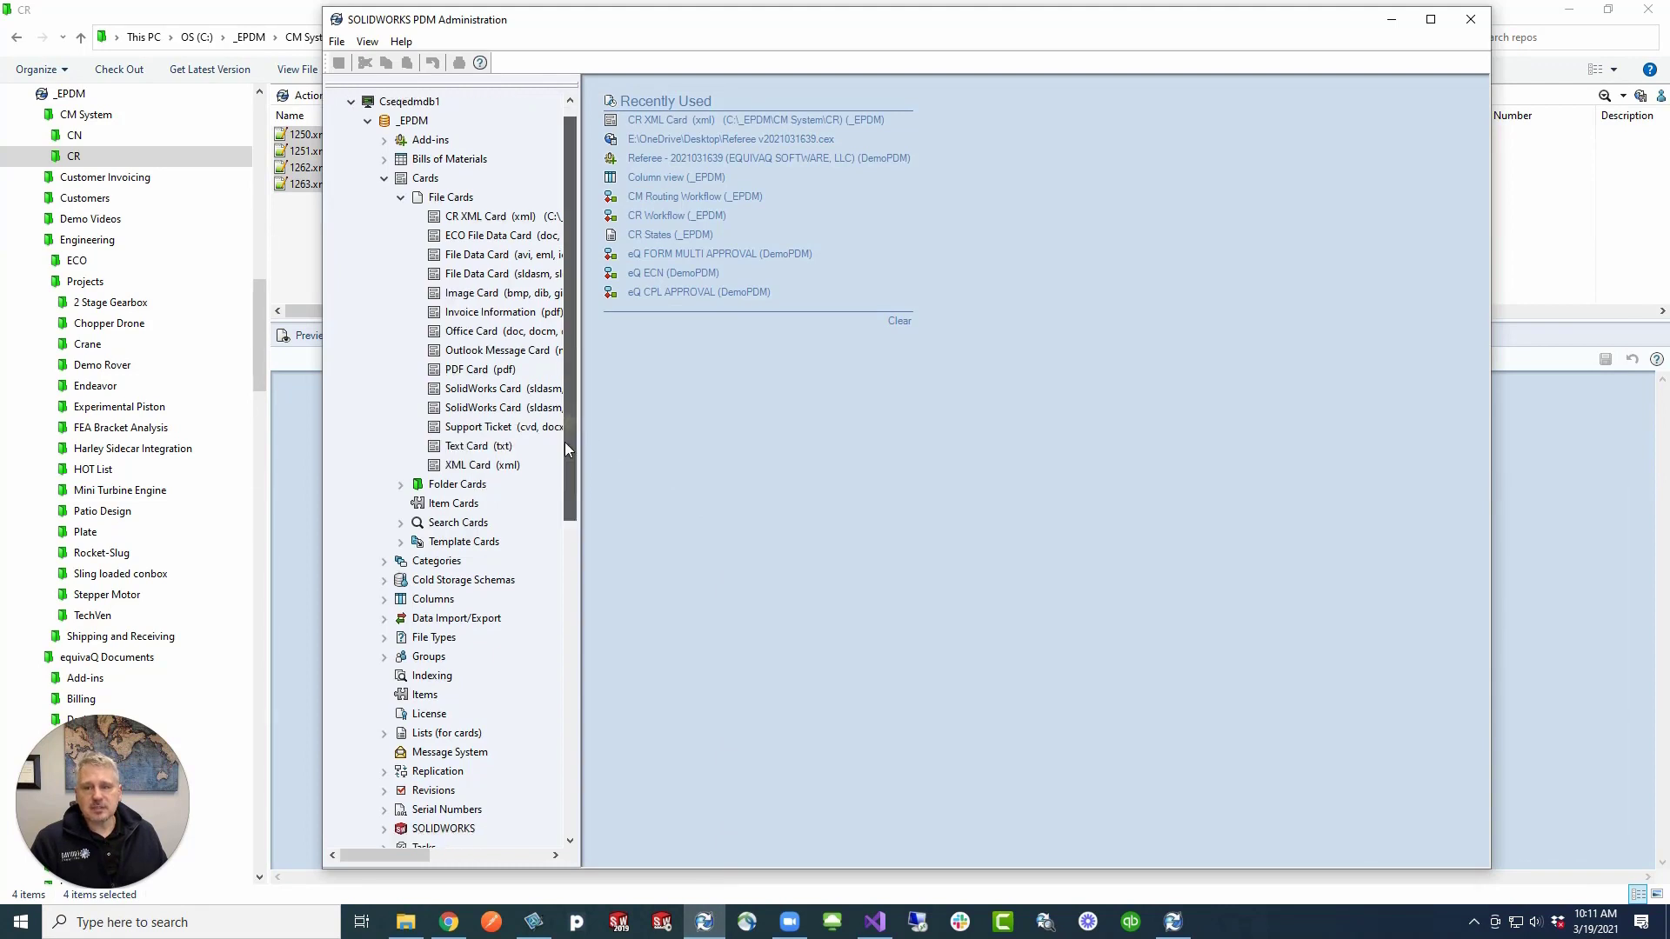
# Show the version and workflow details of change request 1250.xml
pyautogui.scroll(-3)
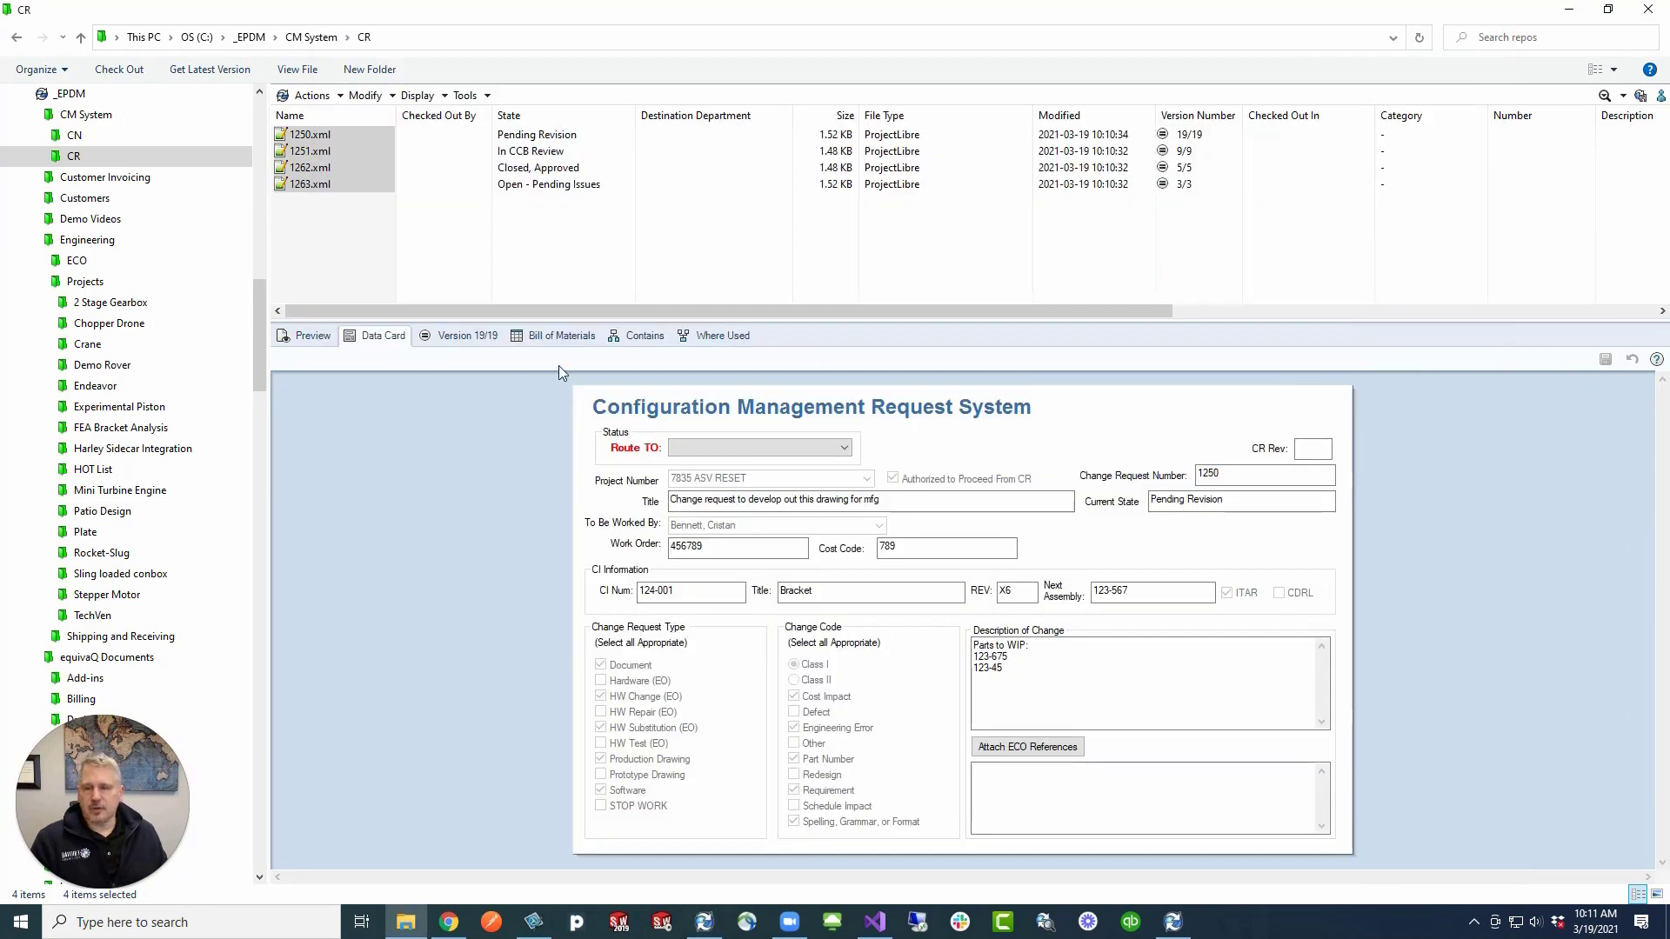
pyautogui.click(465, 336)
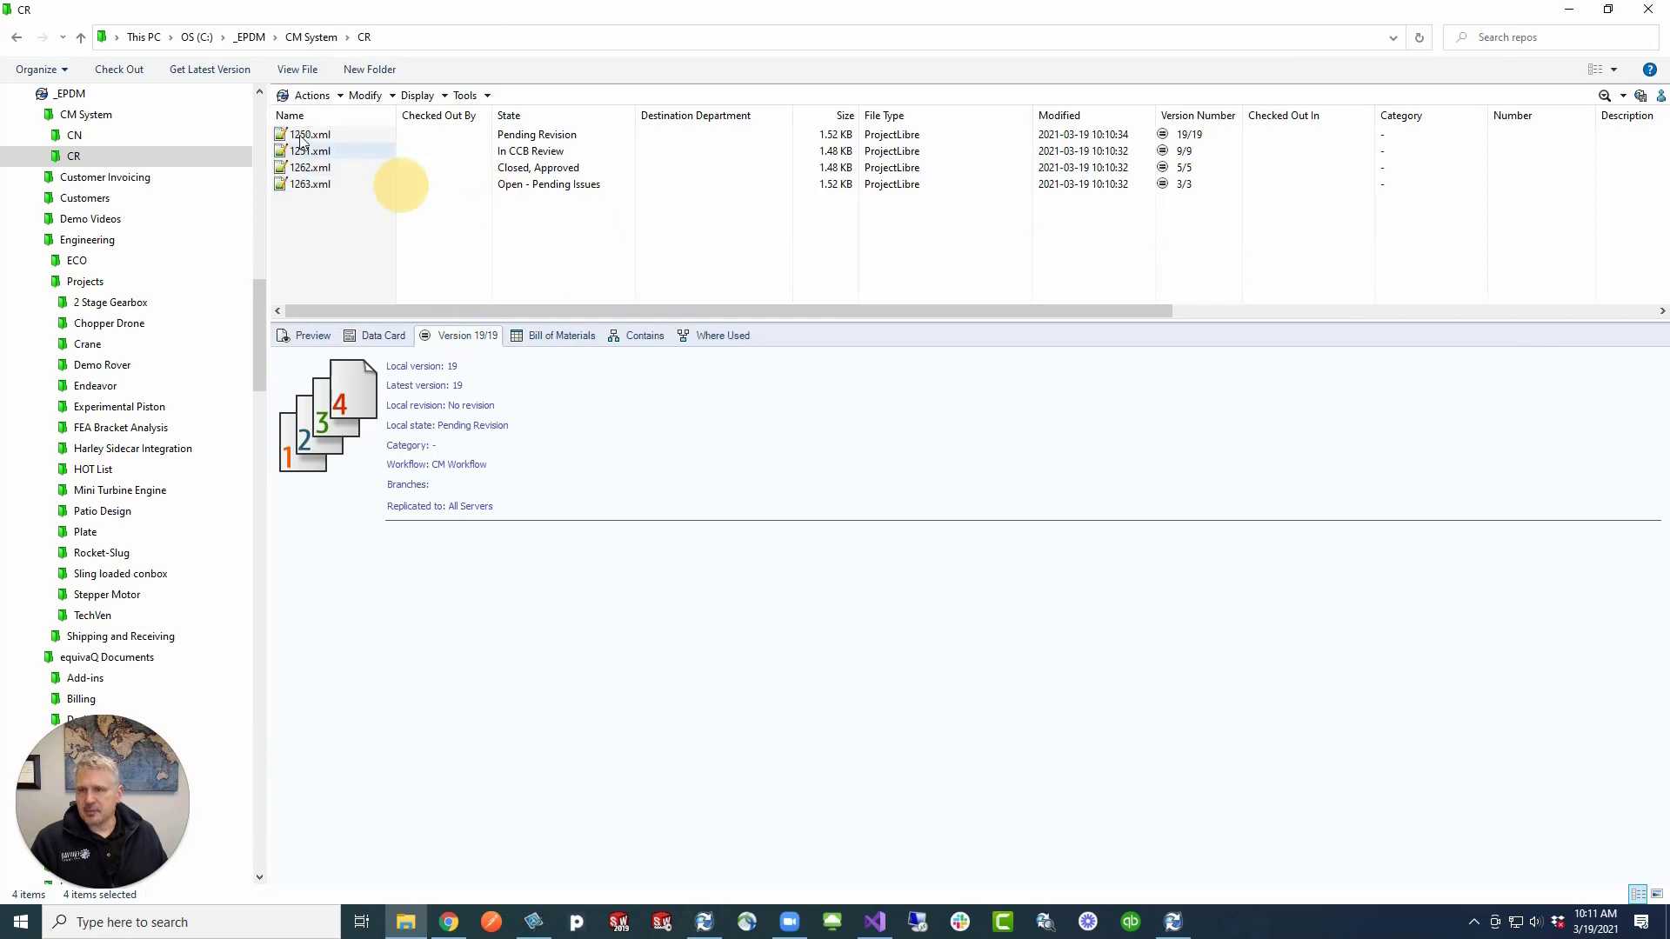
pyautogui.click(309, 134)
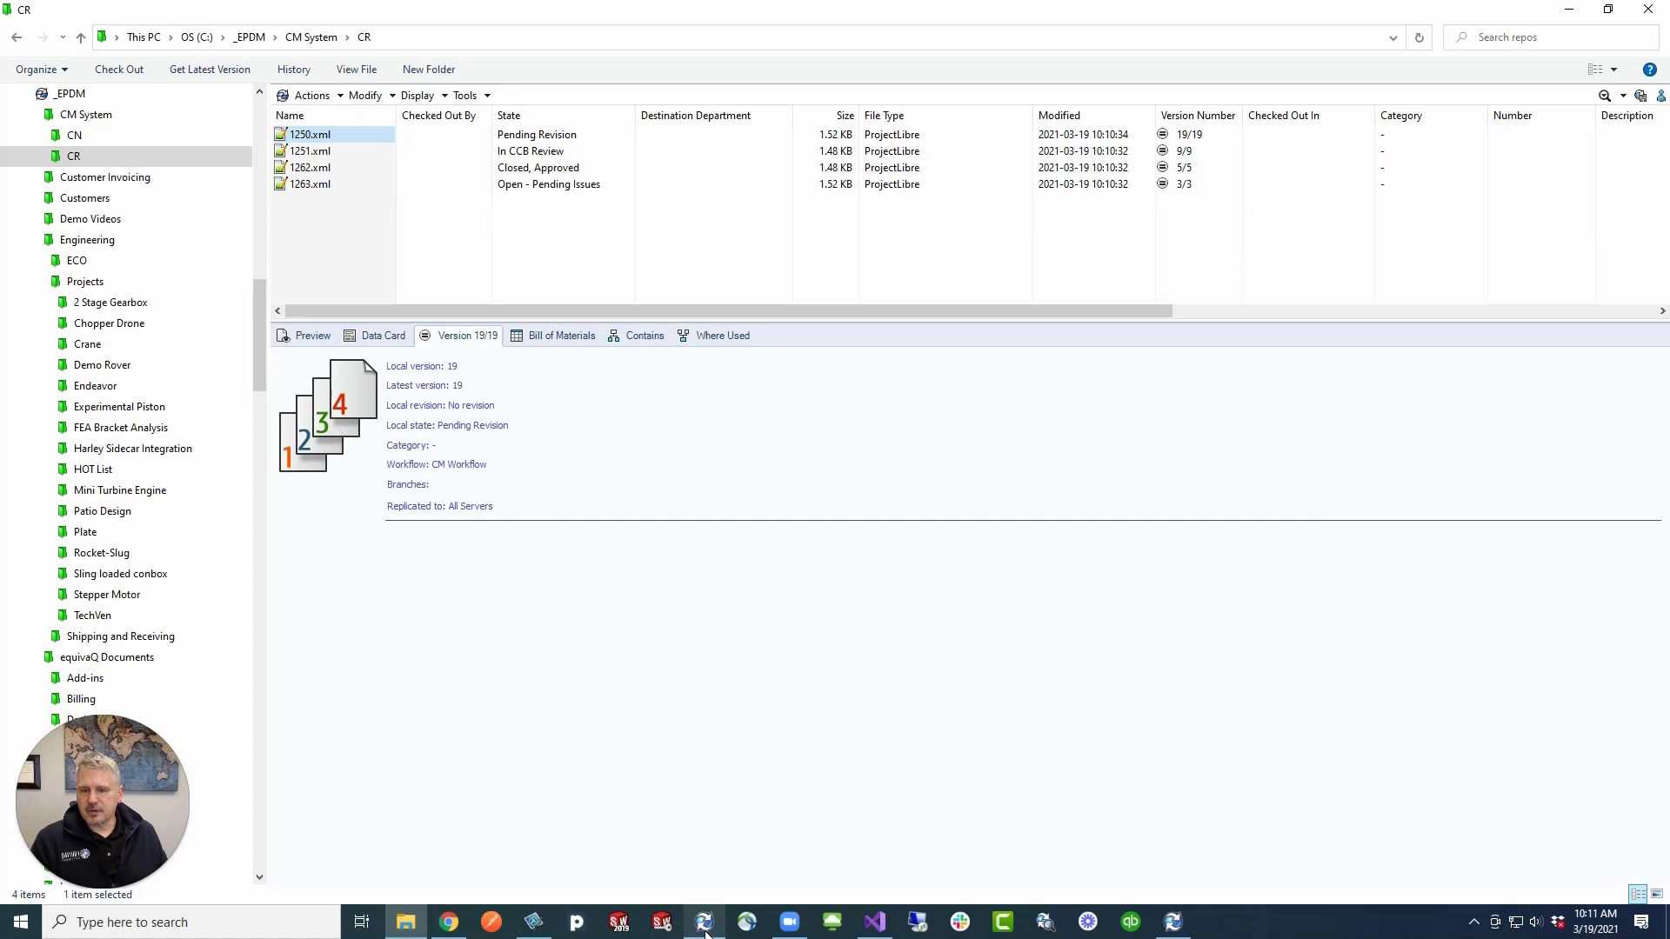
# Open the CM Workflow diagram in PDM Administration
pyautogui.click(702, 922)
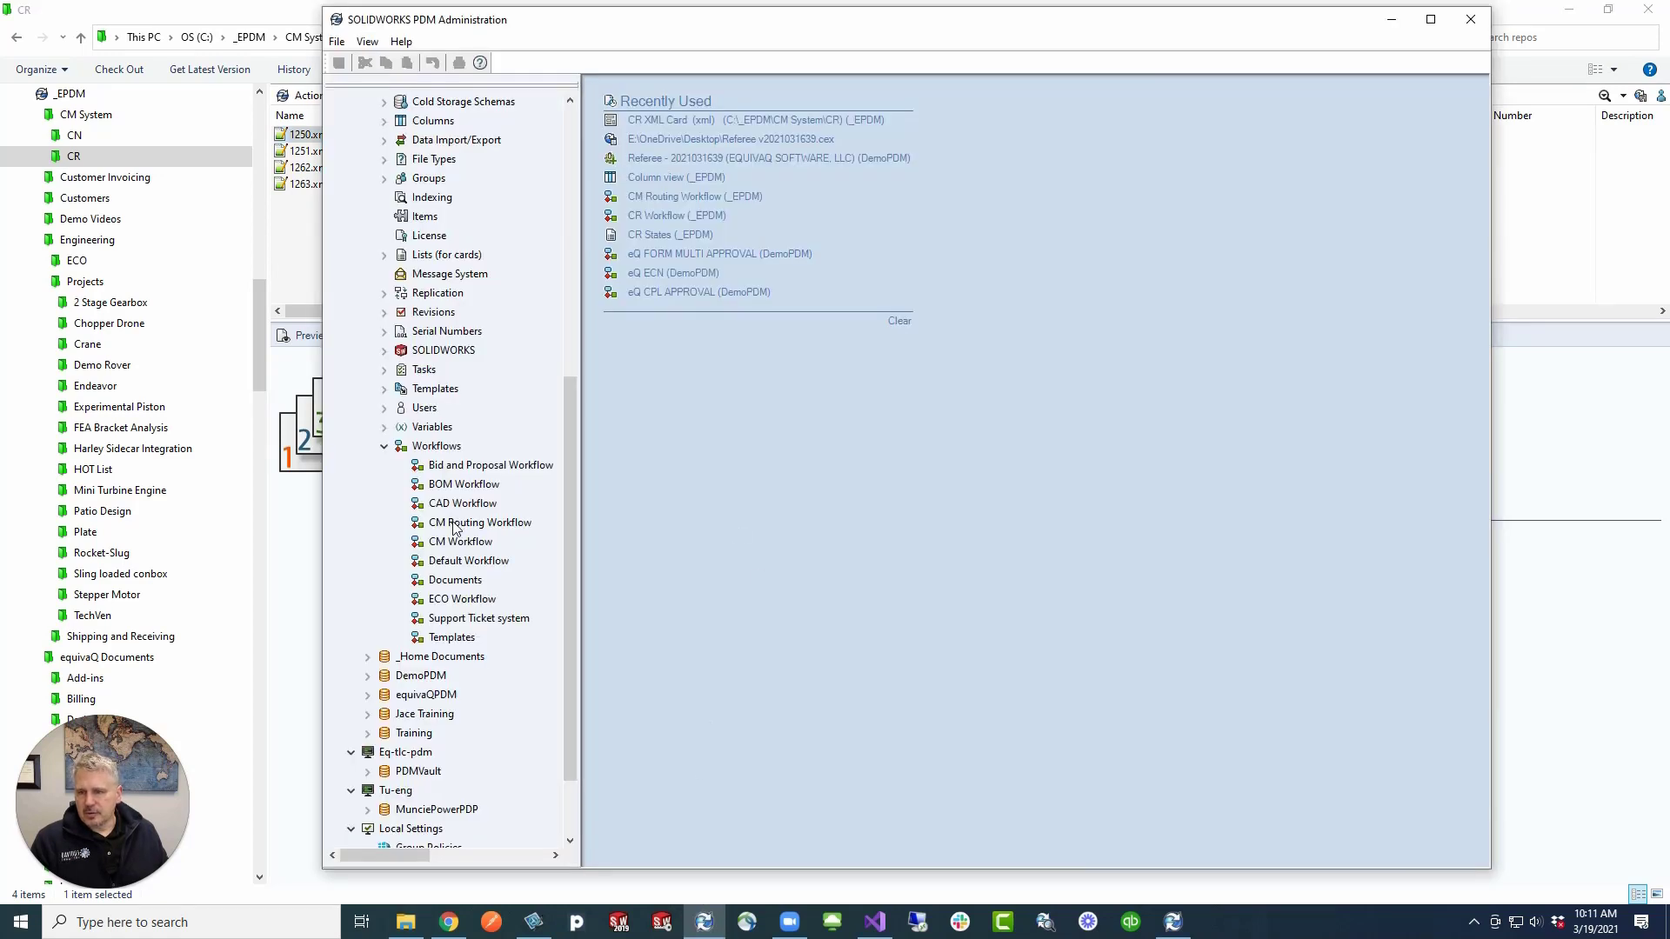
pyautogui.click(460, 541)
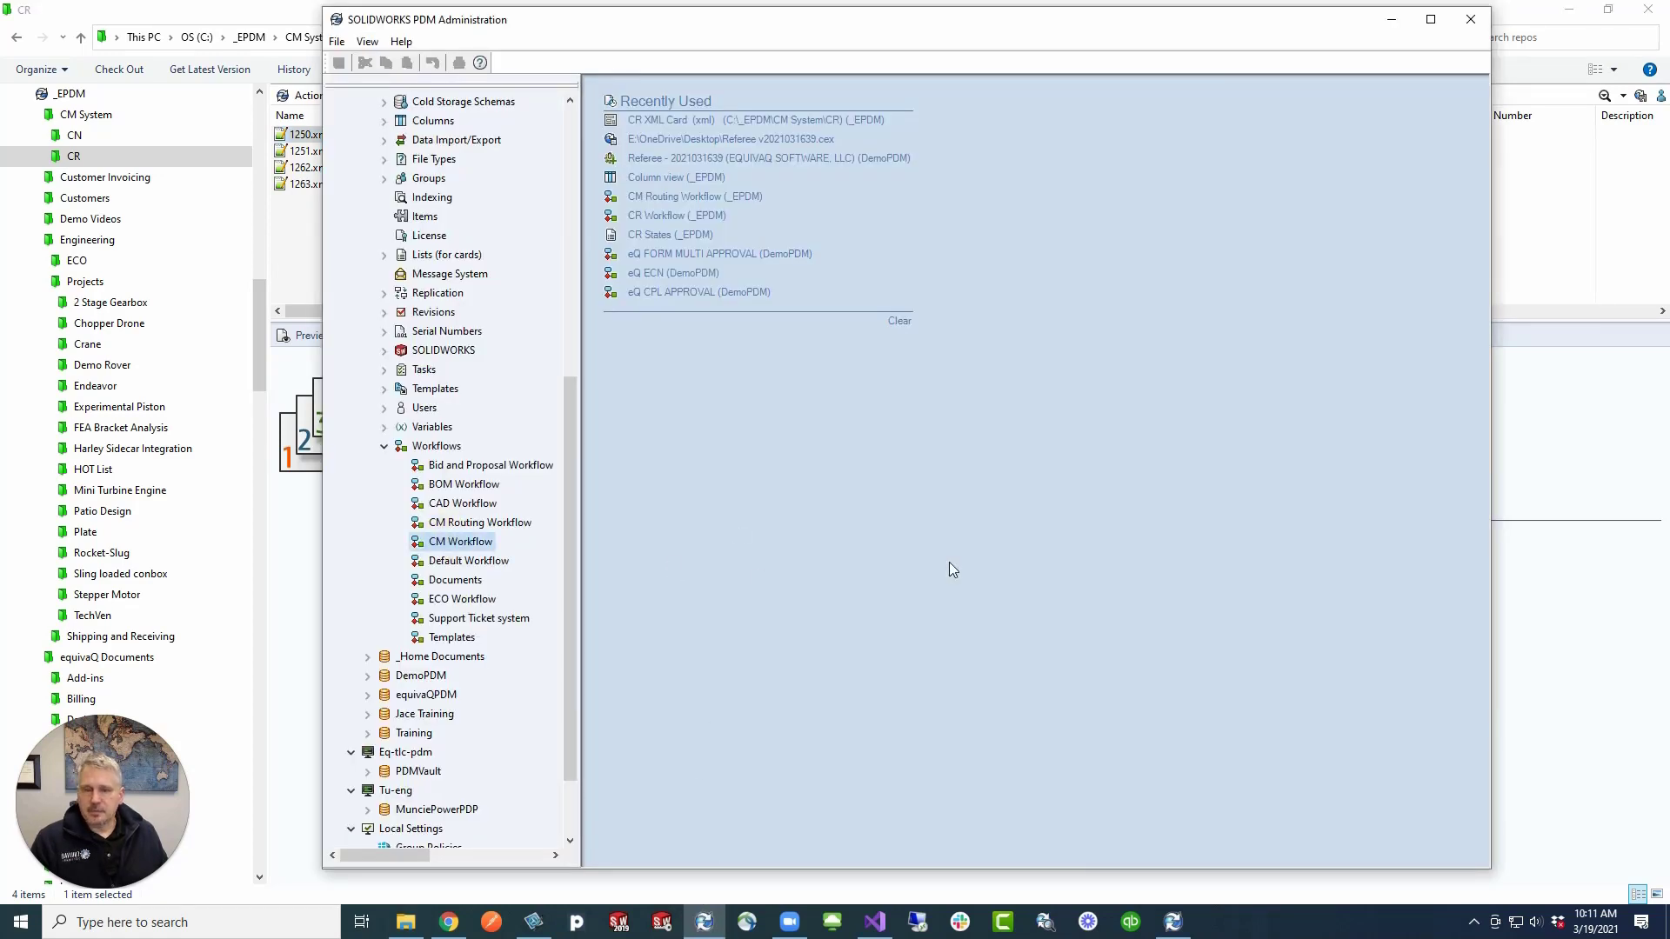
pyautogui.doubleClick(461, 541)
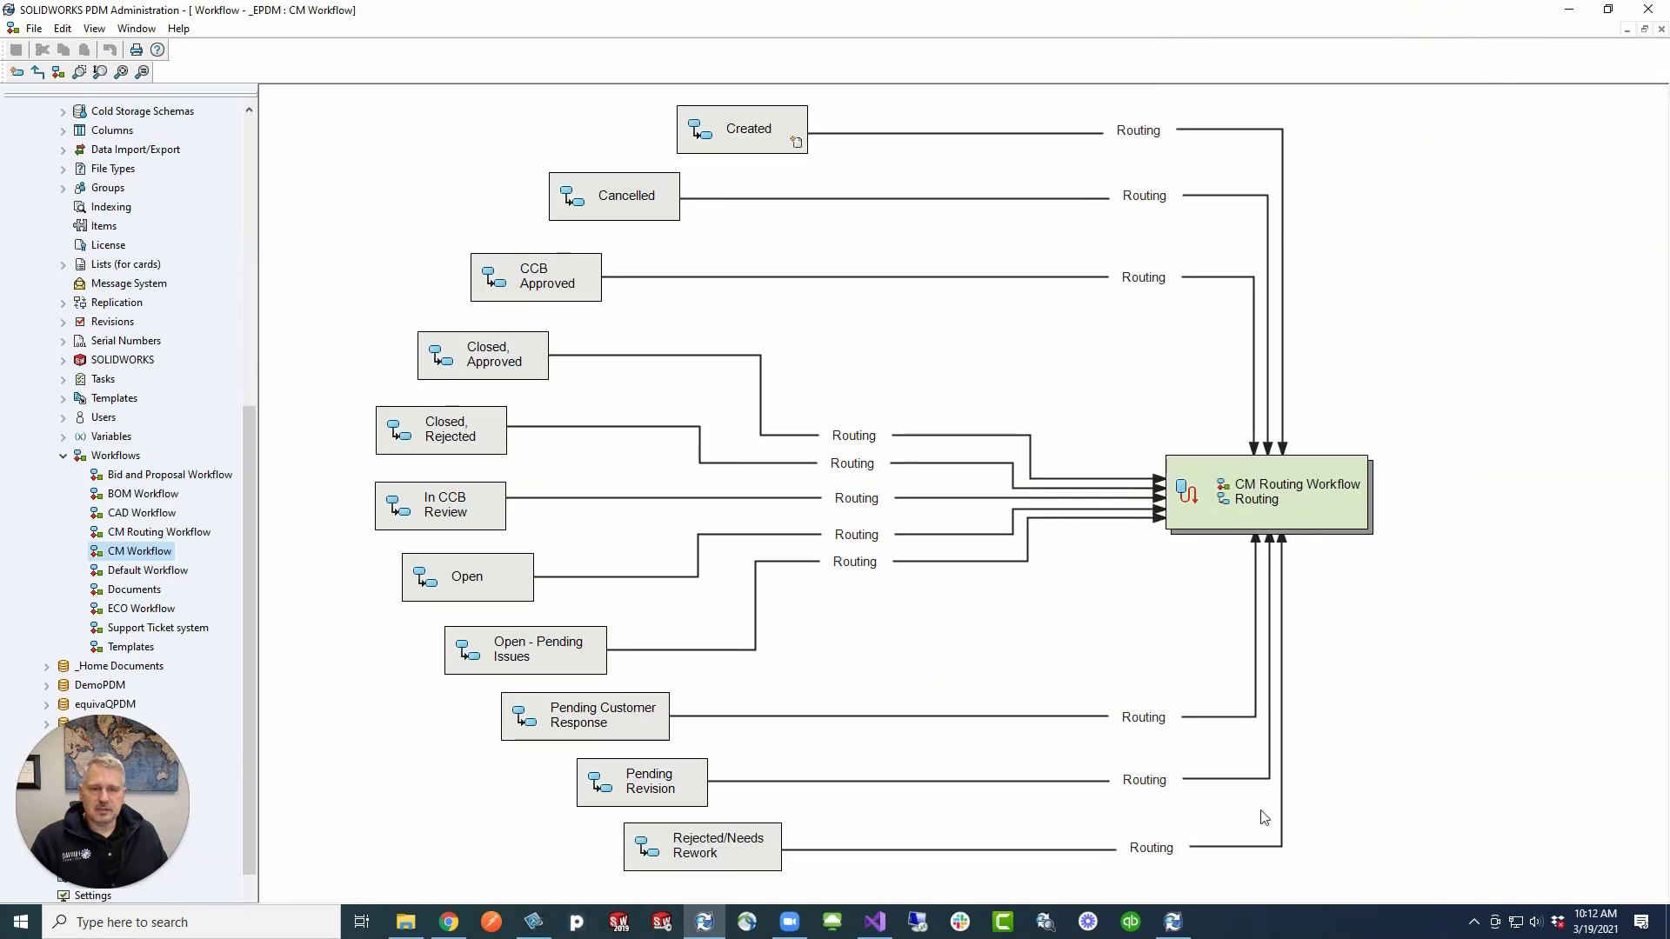
pyautogui.moveTo(469, 561)
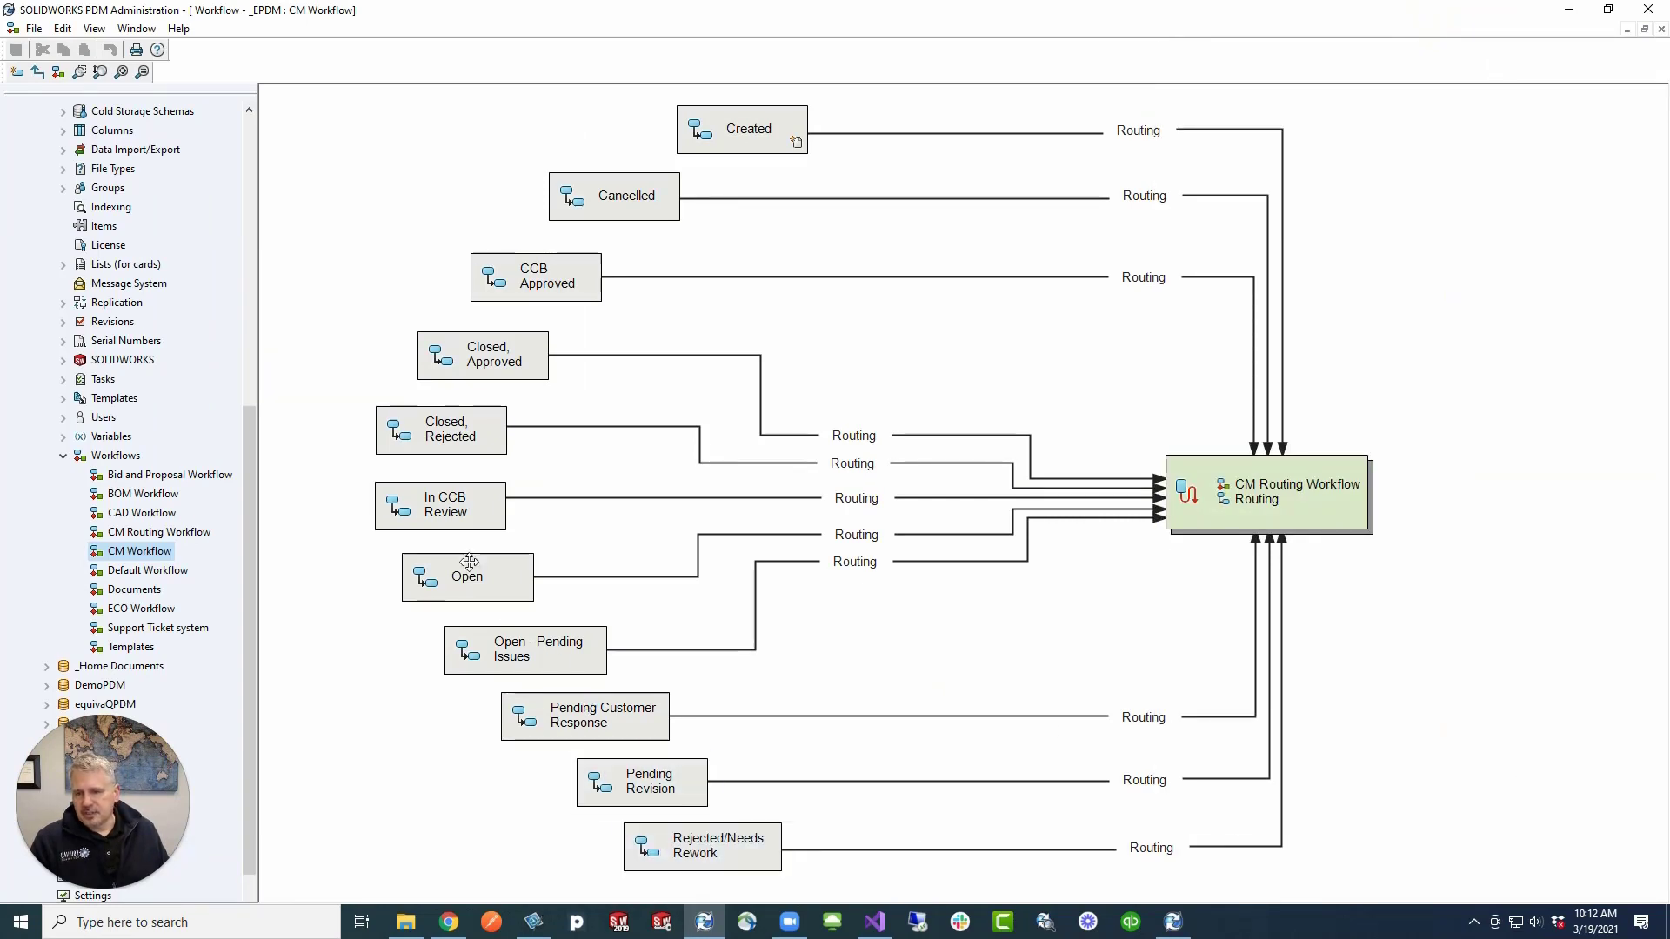
pyautogui.click(1138, 129)
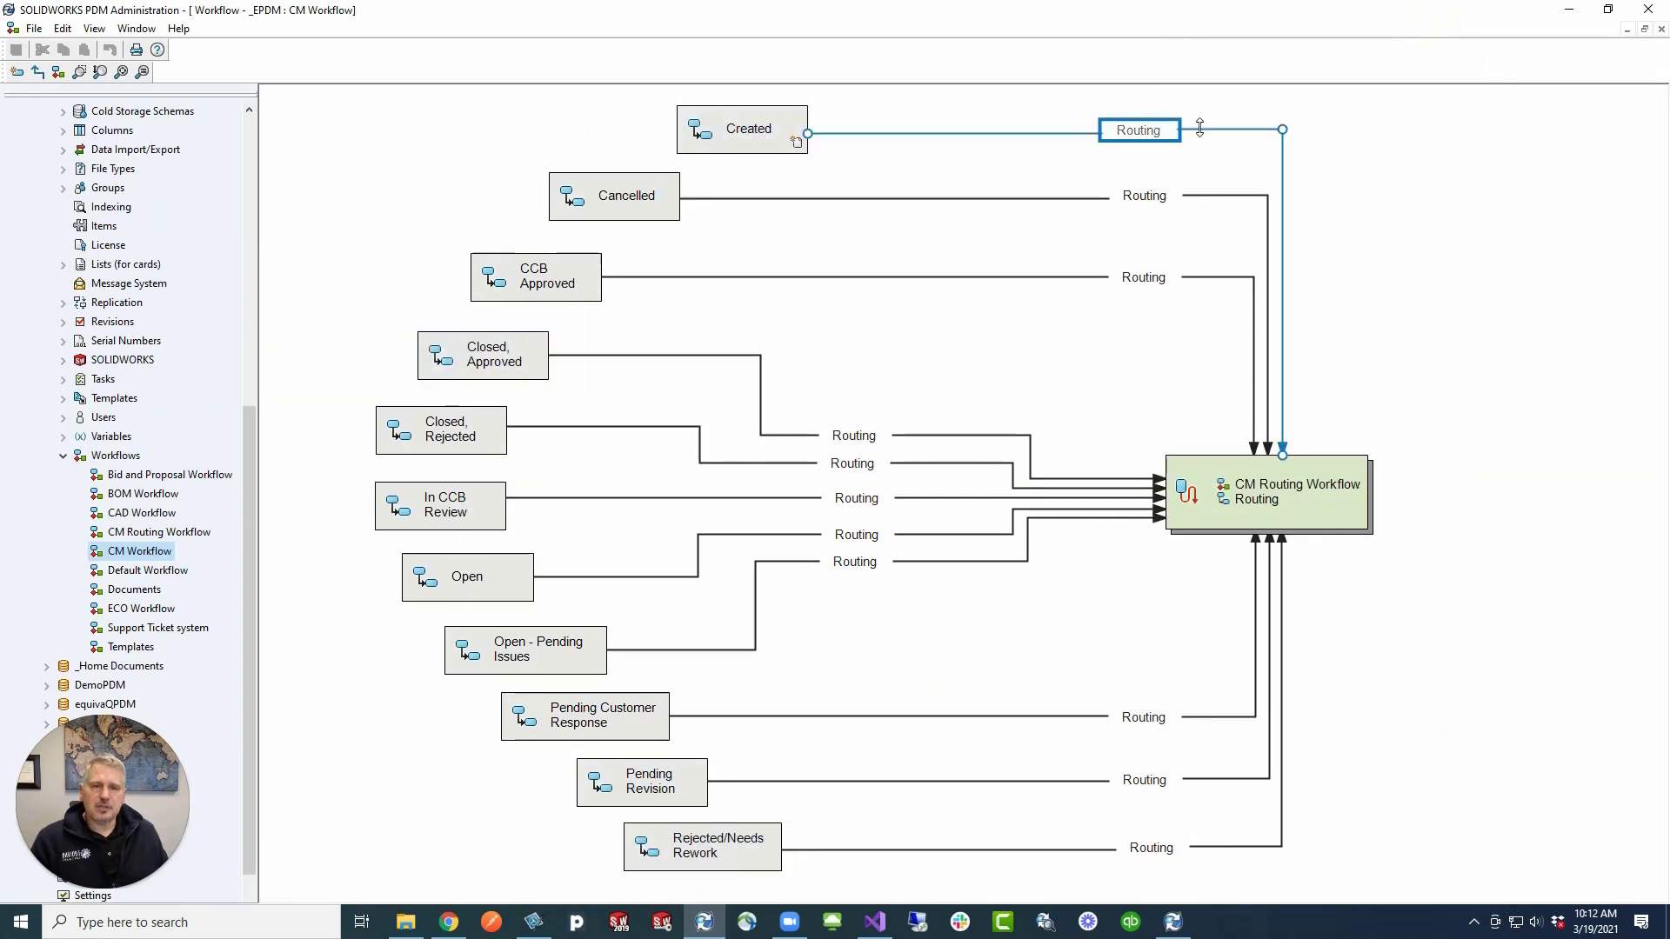
pyautogui.click(1144, 779)
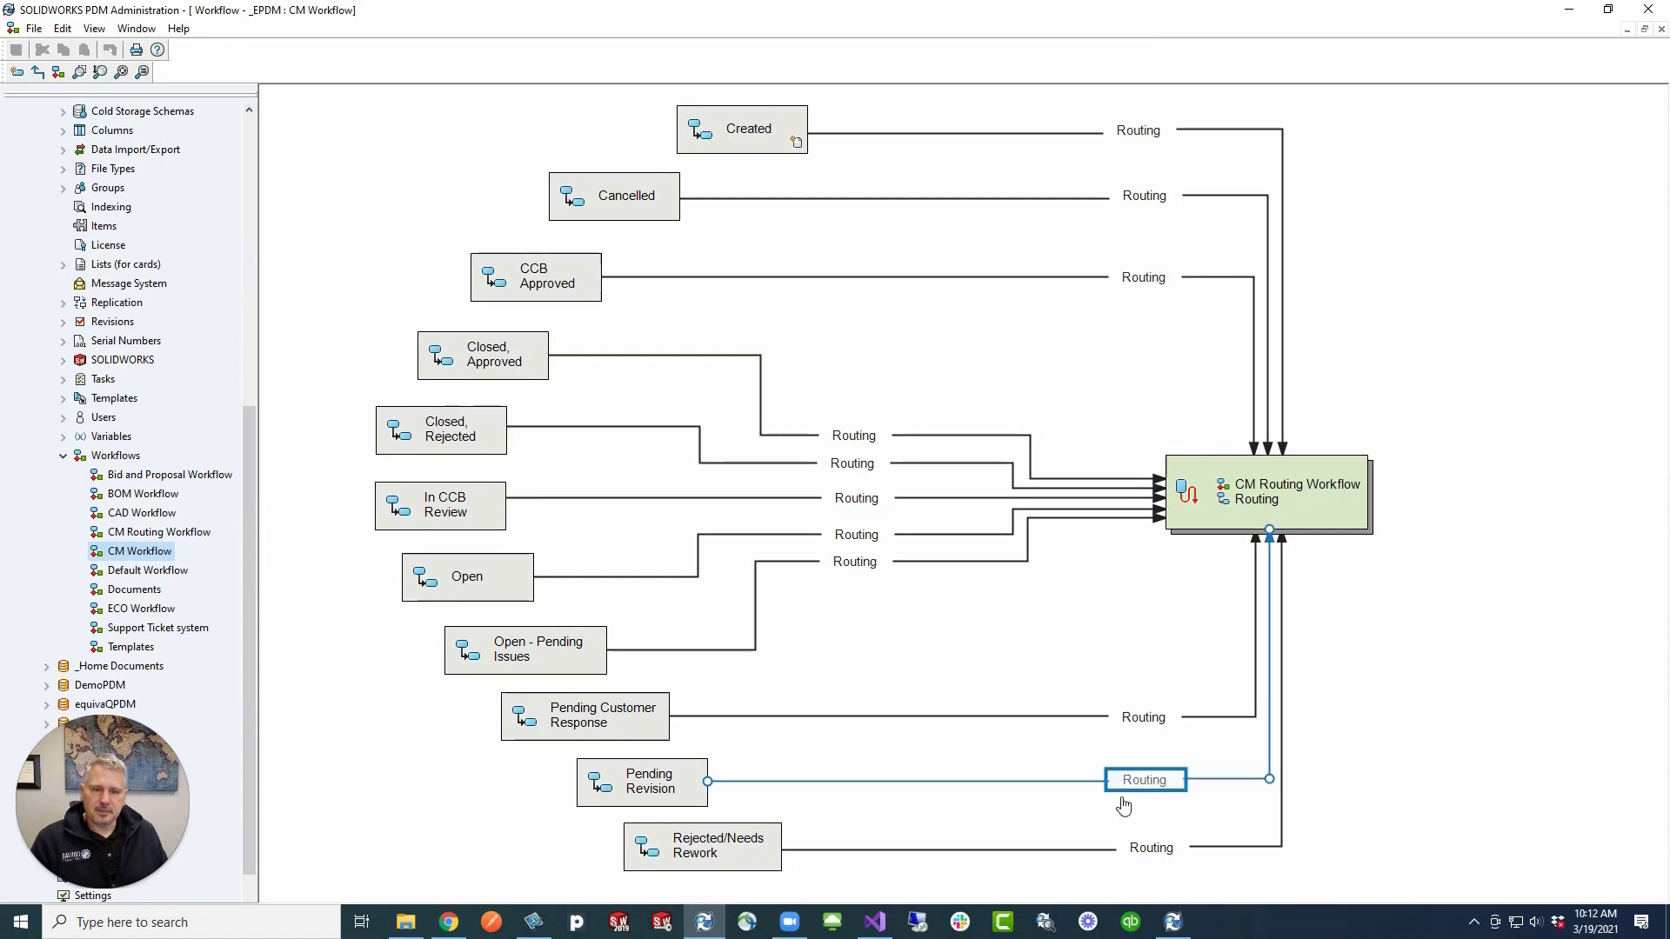
pyautogui.click(1266, 493)
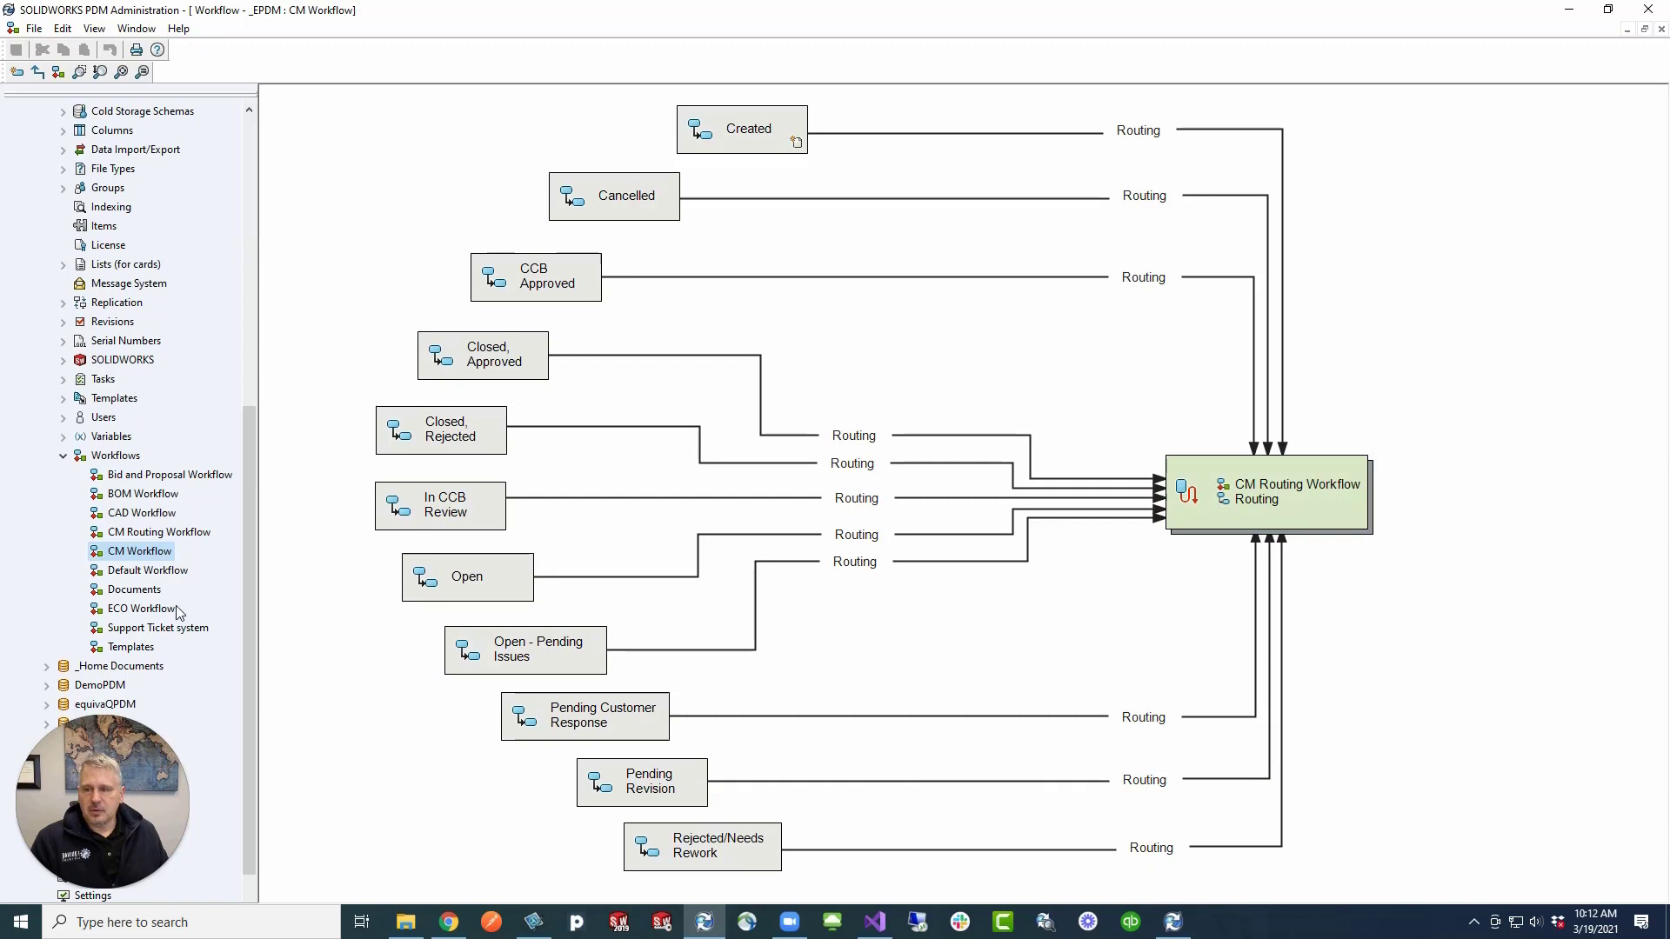
pyautogui.click(160, 531)
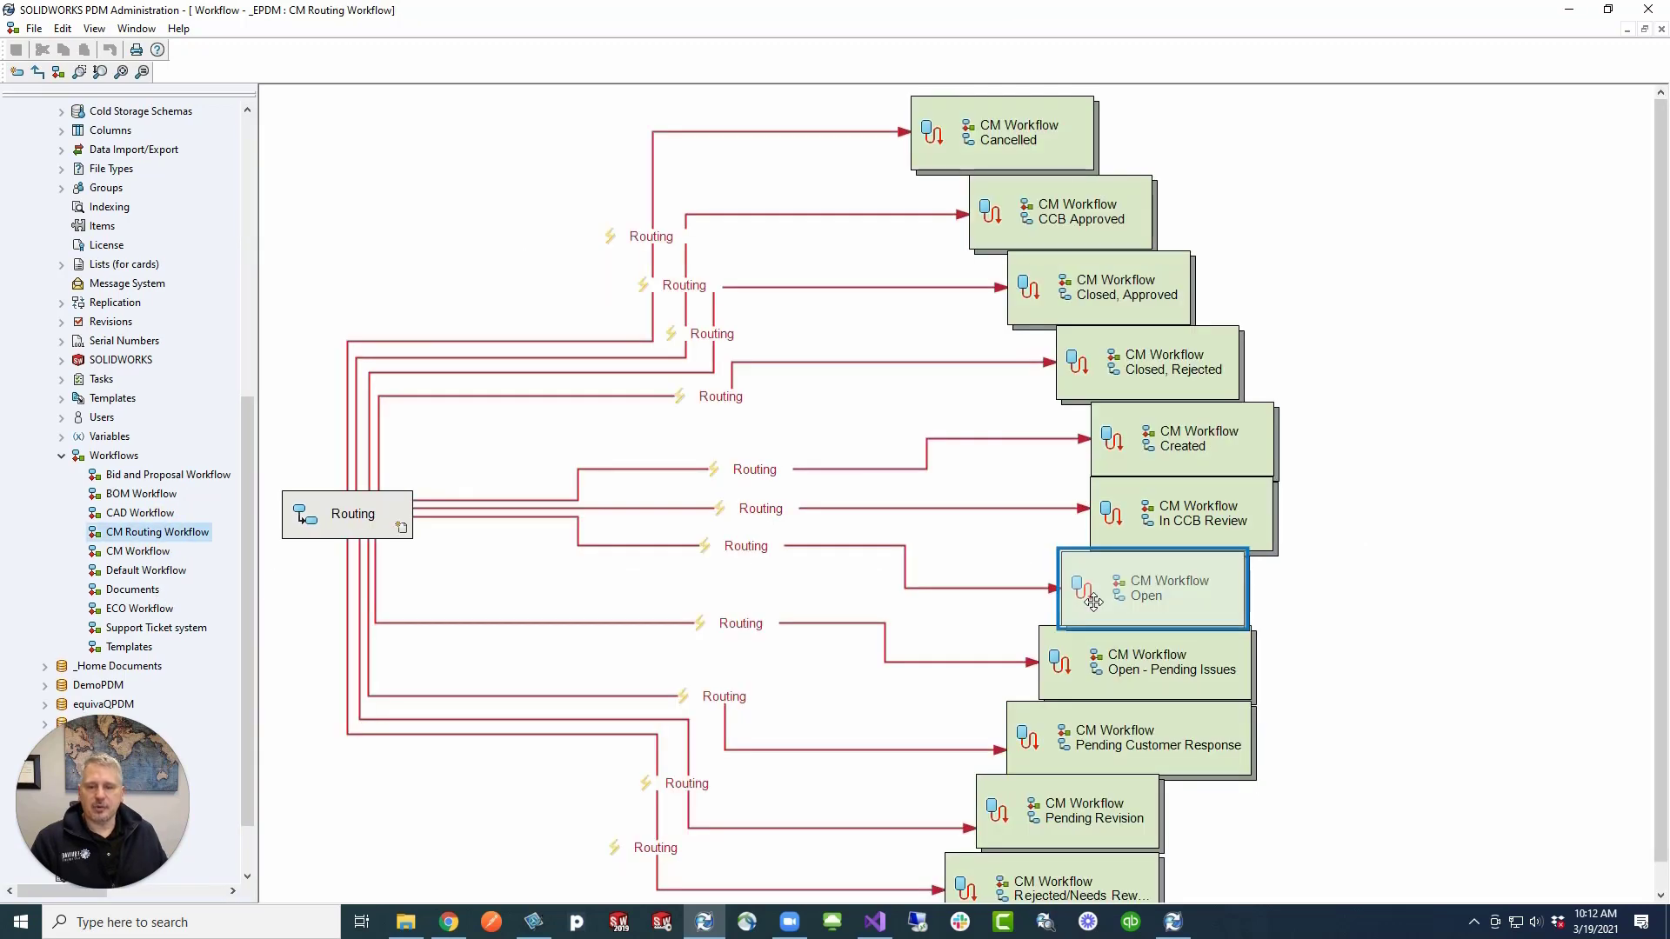
pyautogui.click(134, 551)
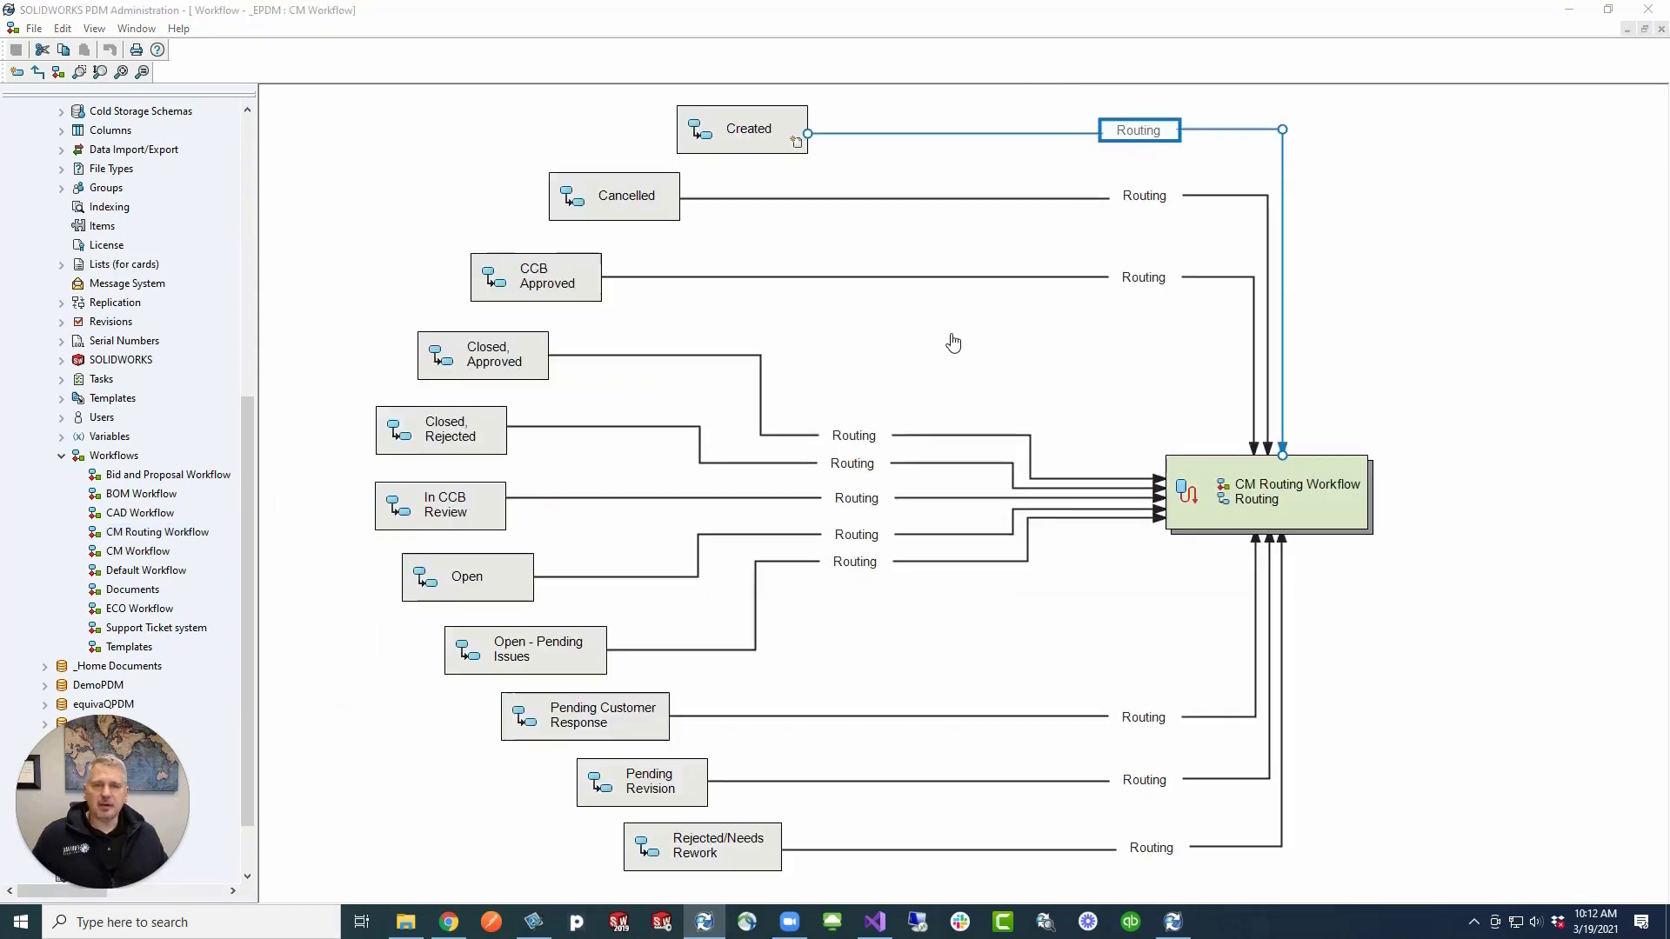
# Check the Created transition's condition (CR_Routing greater than 0), then close its properties
pyautogui.doubleClick(1139, 130)
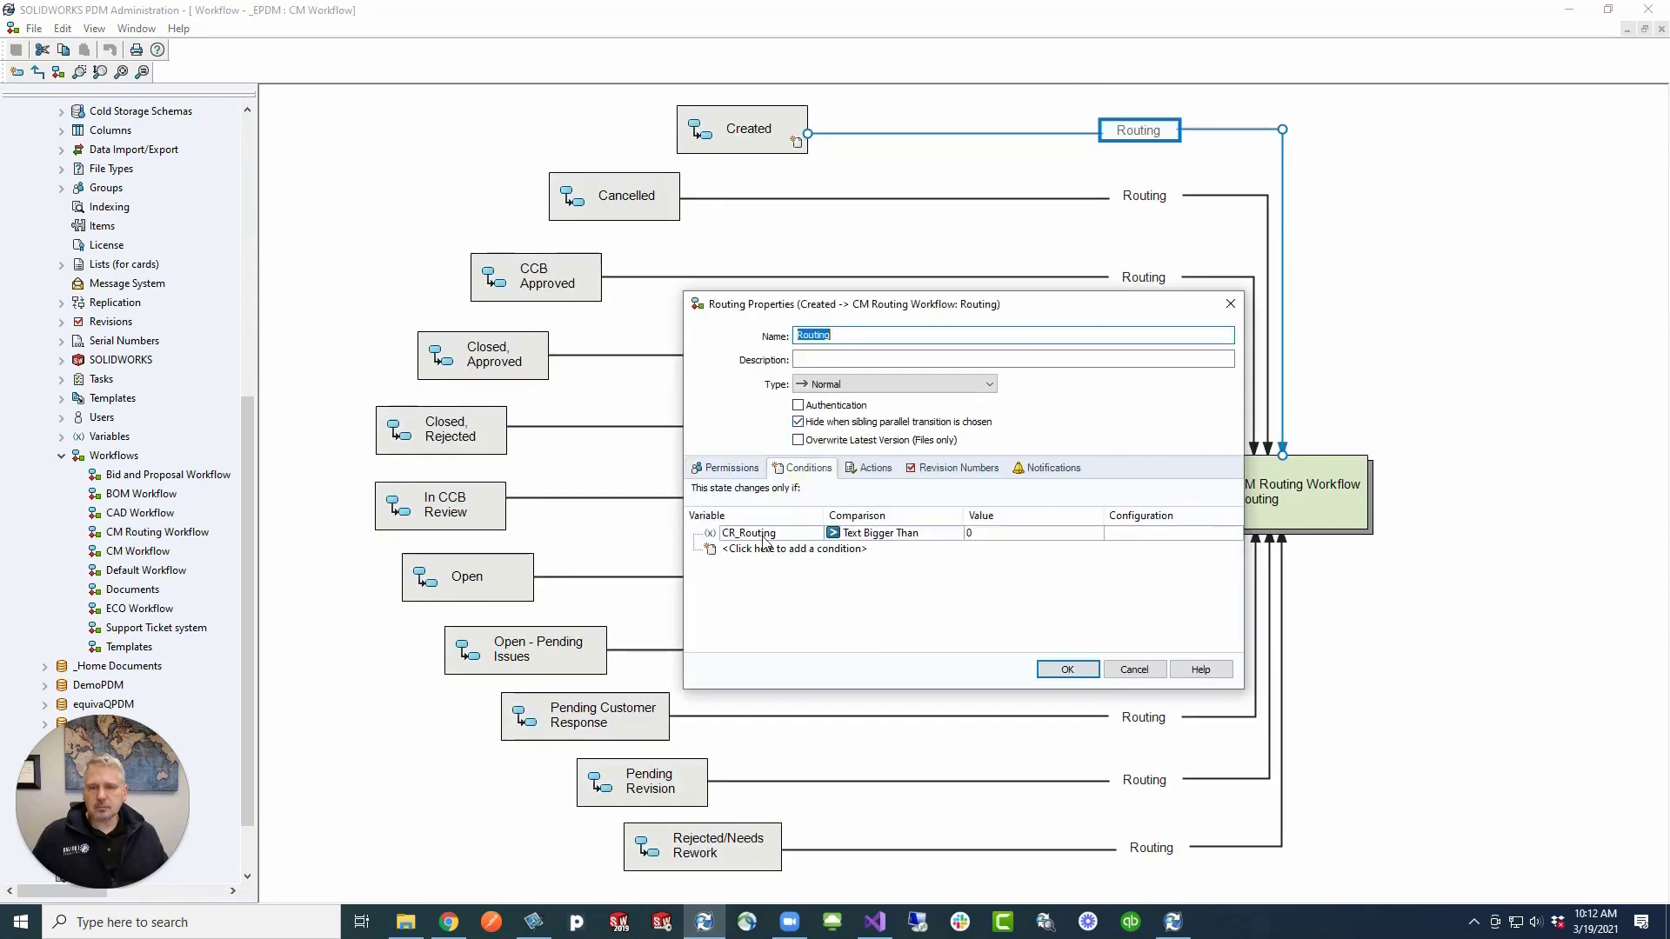
pyautogui.moveTo(1001, 544)
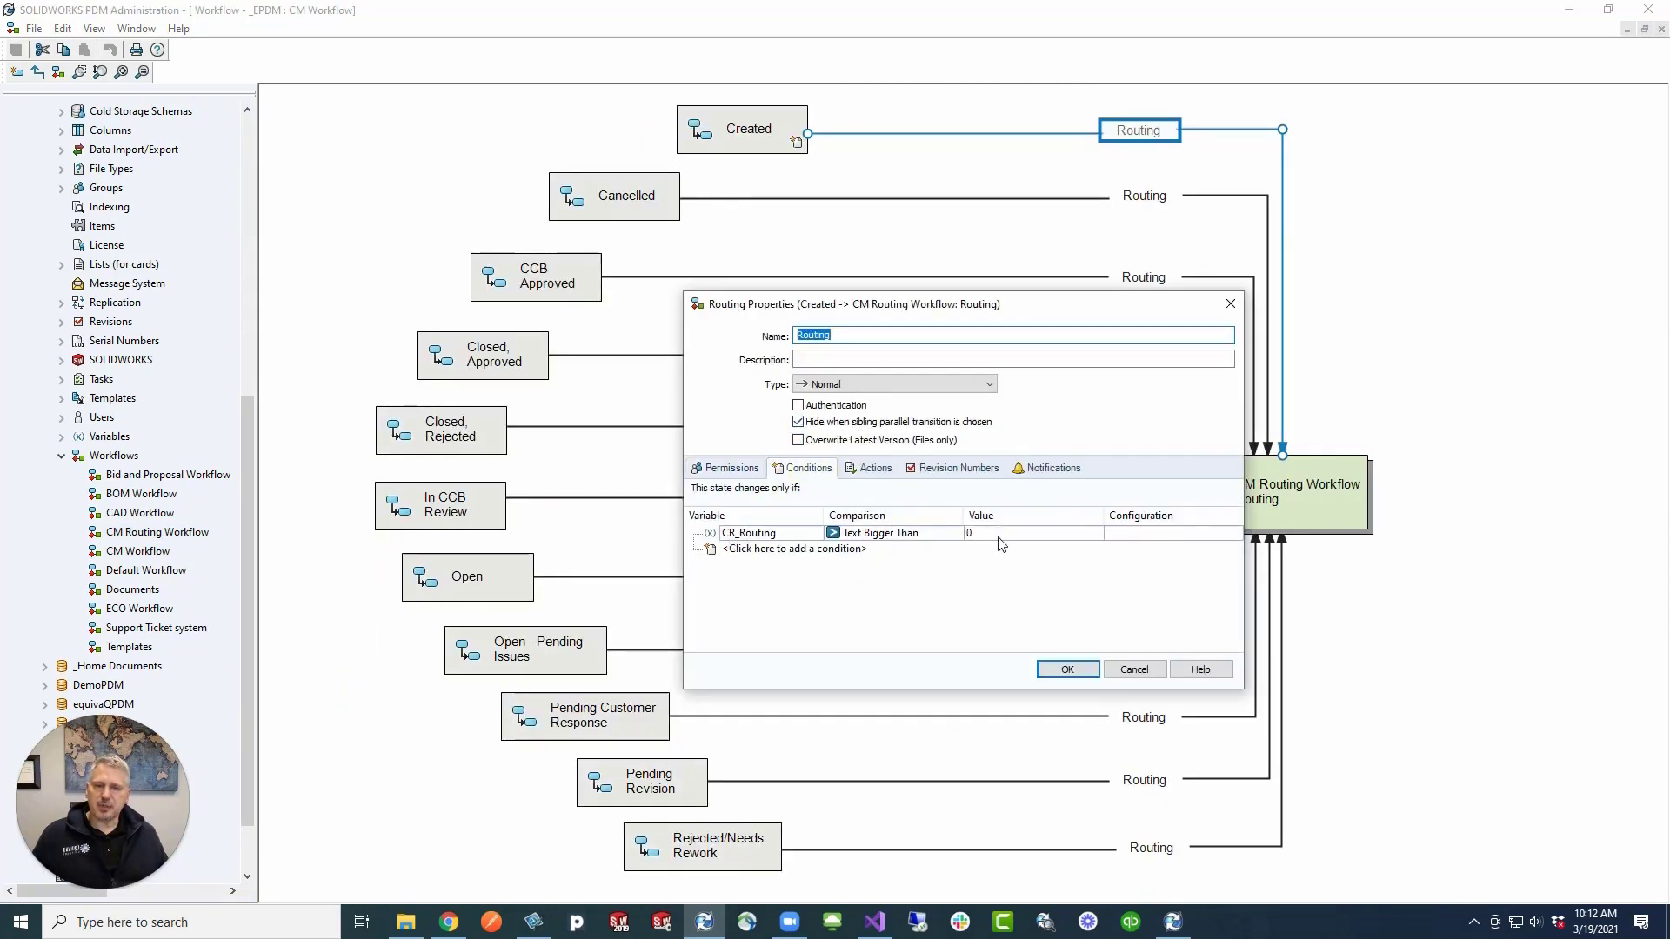
pyautogui.click(1066, 669)
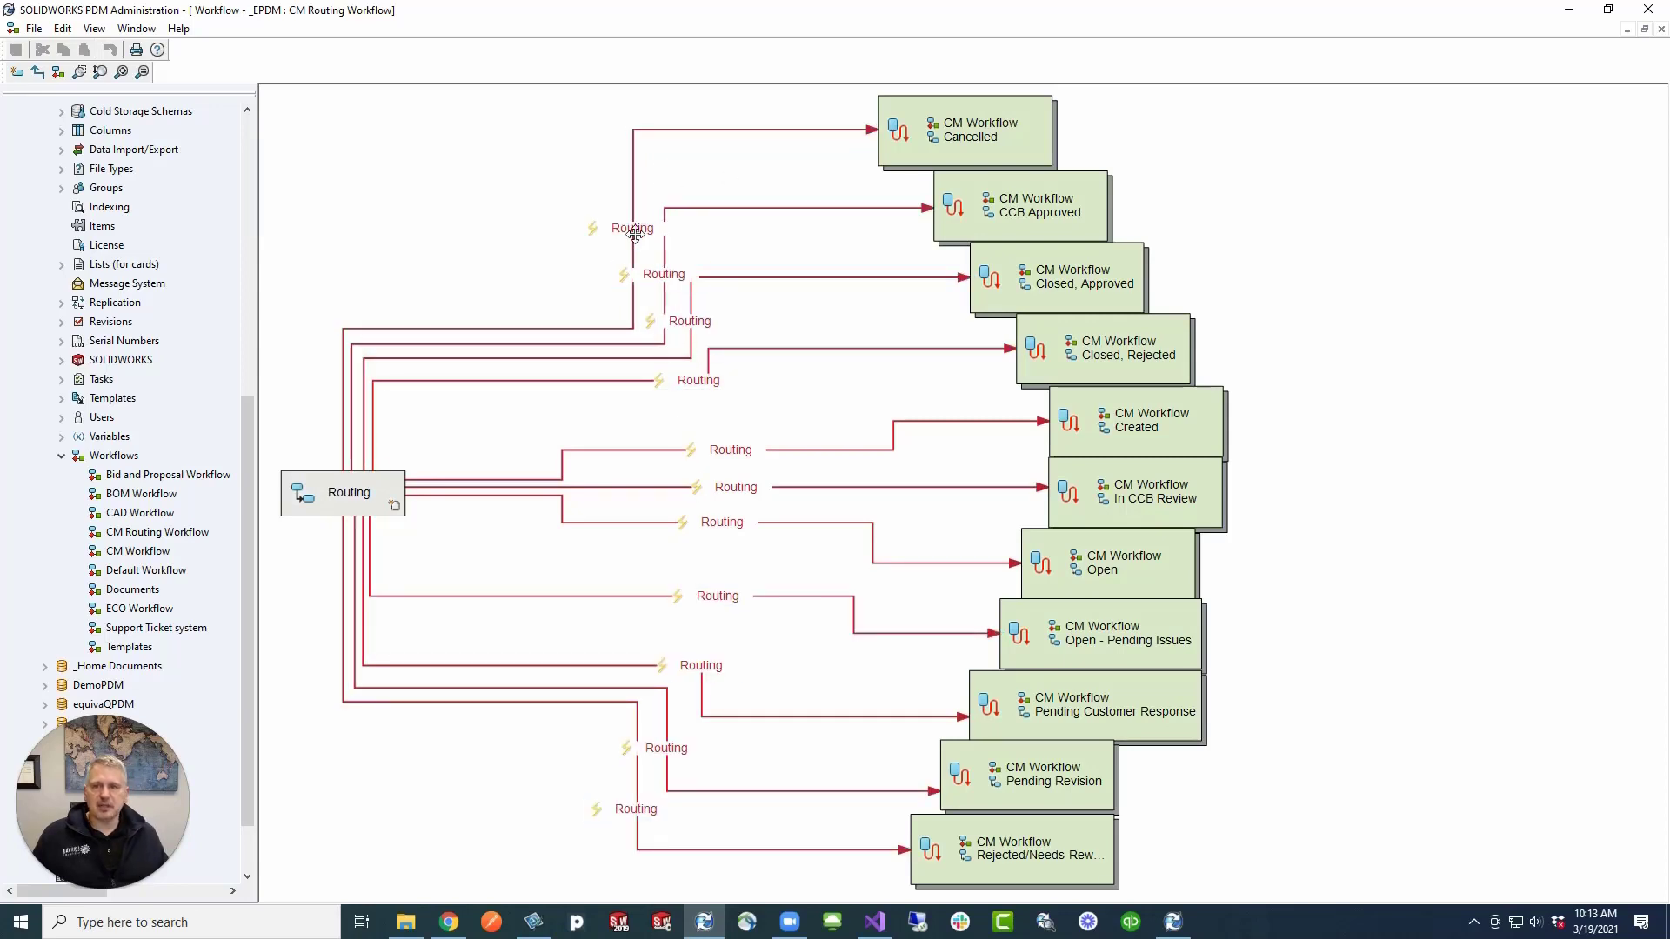
# Inspect the Routing transitions to Cancelled and Closed, Rejected without changing them
pyautogui.doubleClick(632, 228)
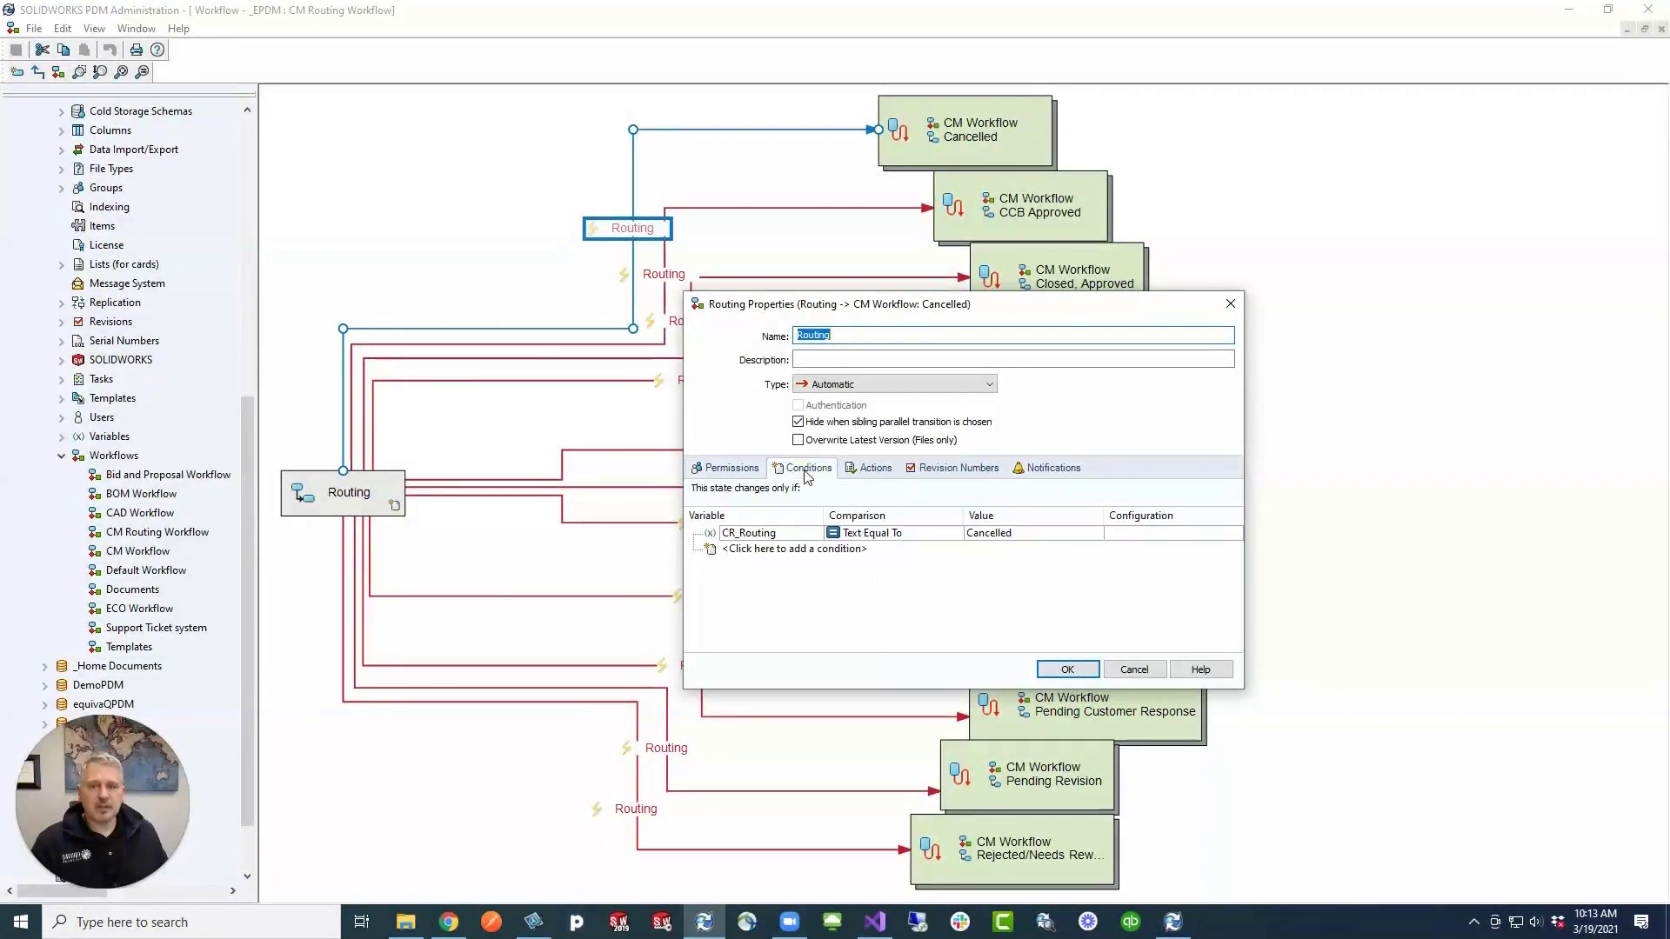
pyautogui.moveTo(903, 546)
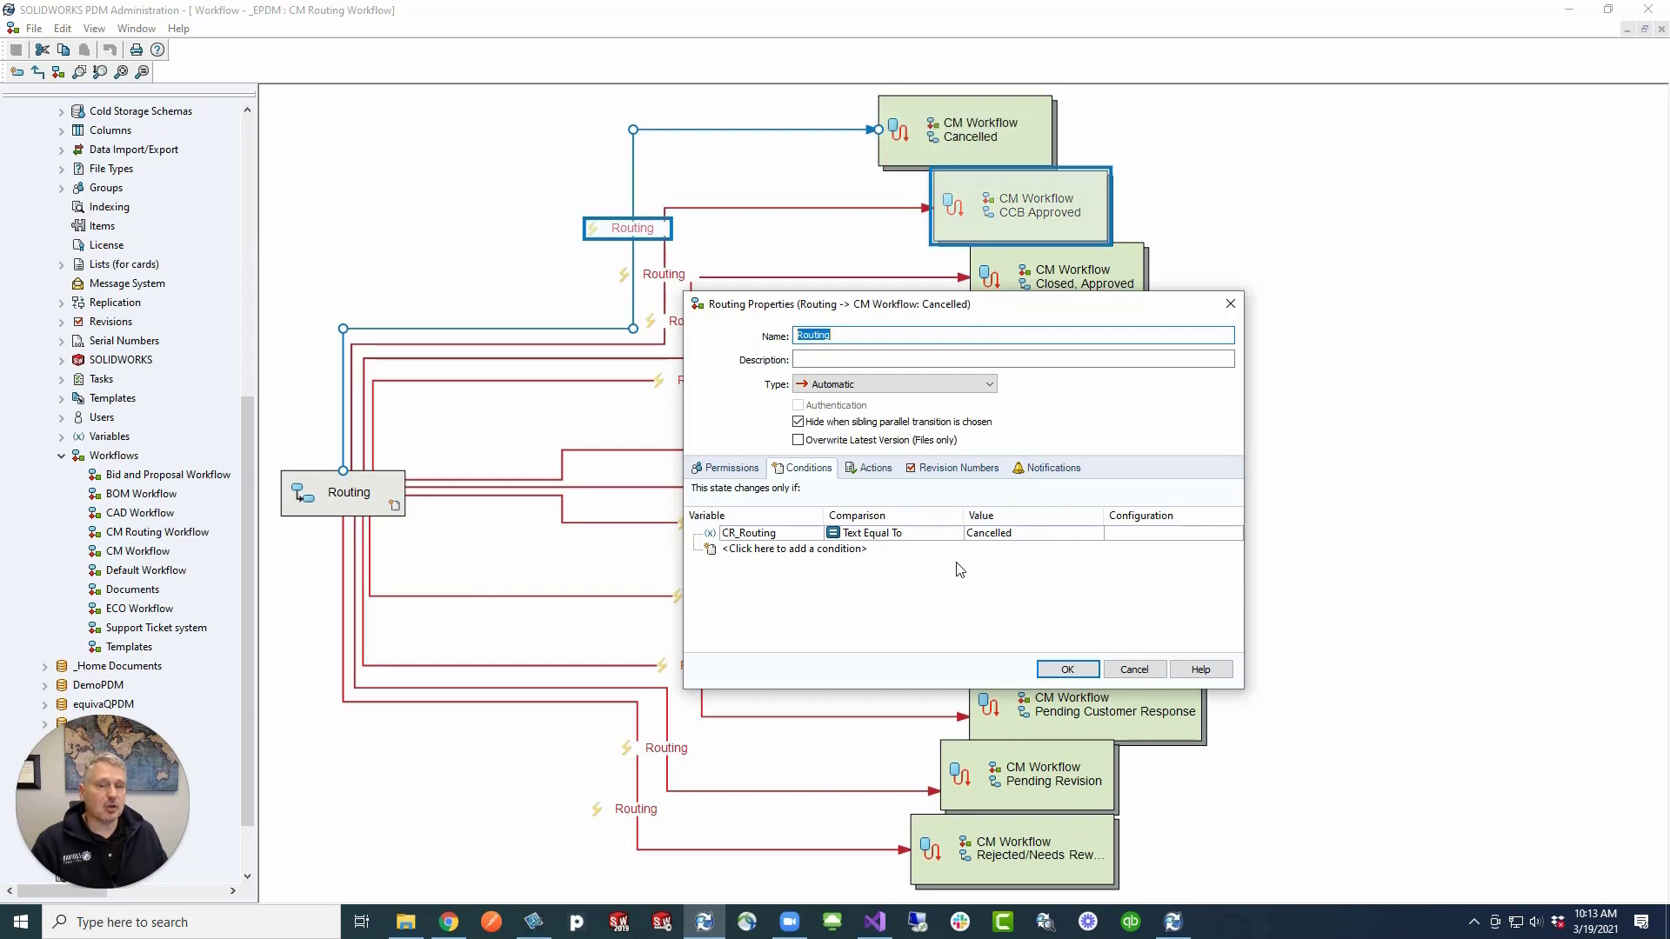
pyautogui.click(1134, 669)
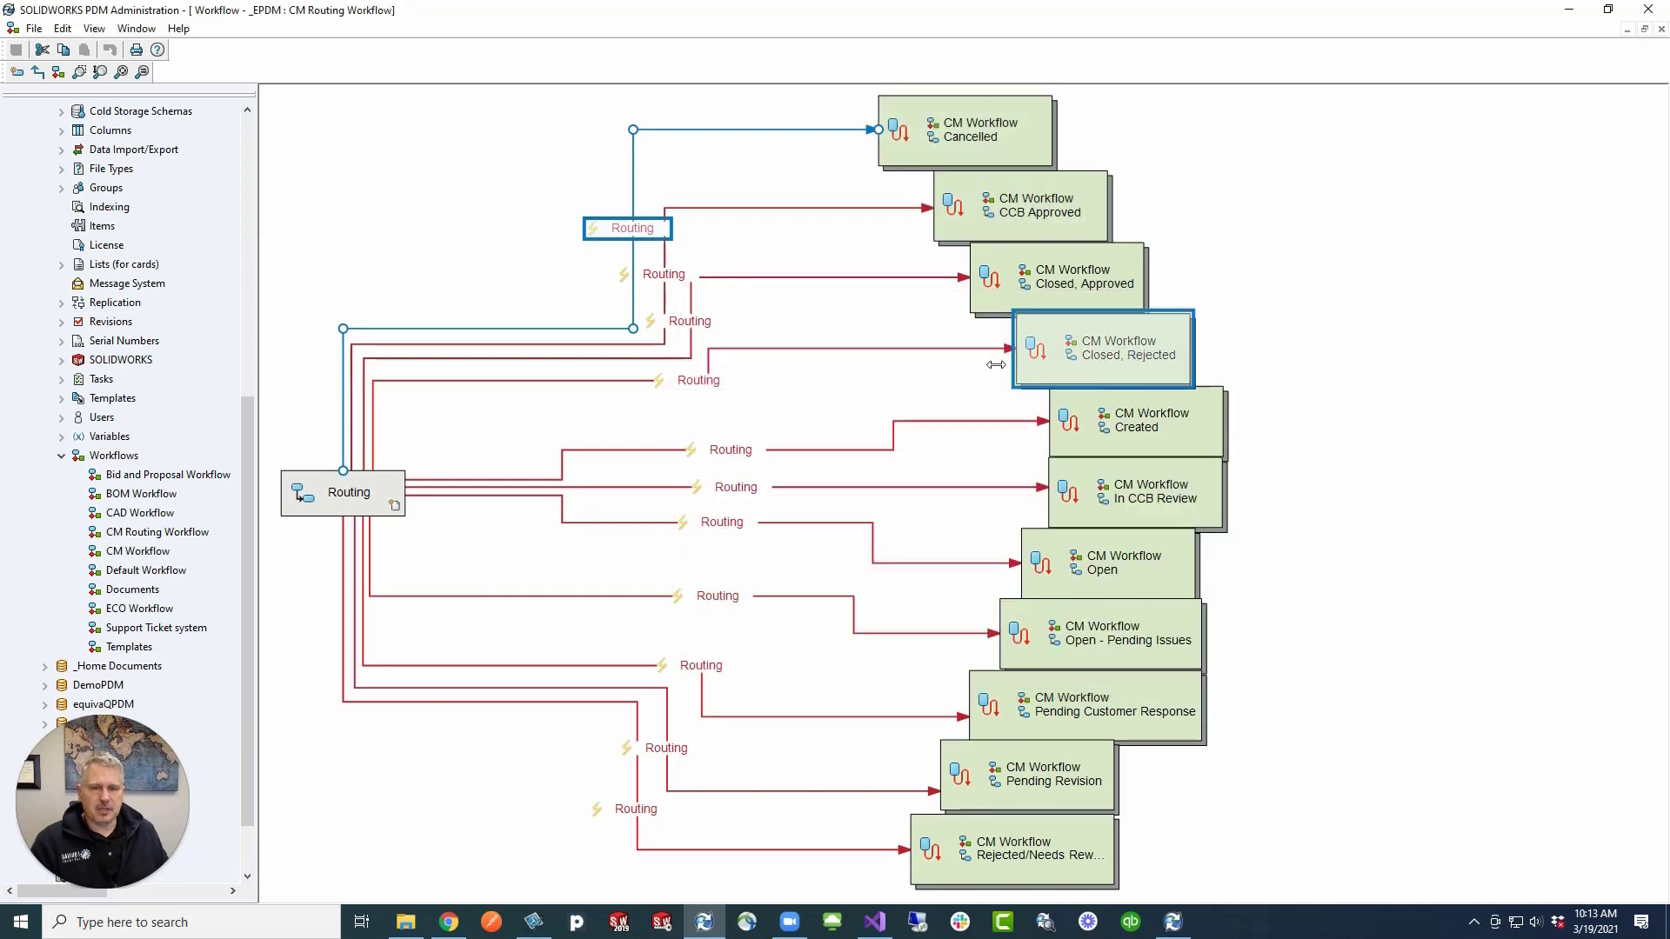
pyautogui.moveTo(627, 228); pyautogui.dragTo(693, 381)
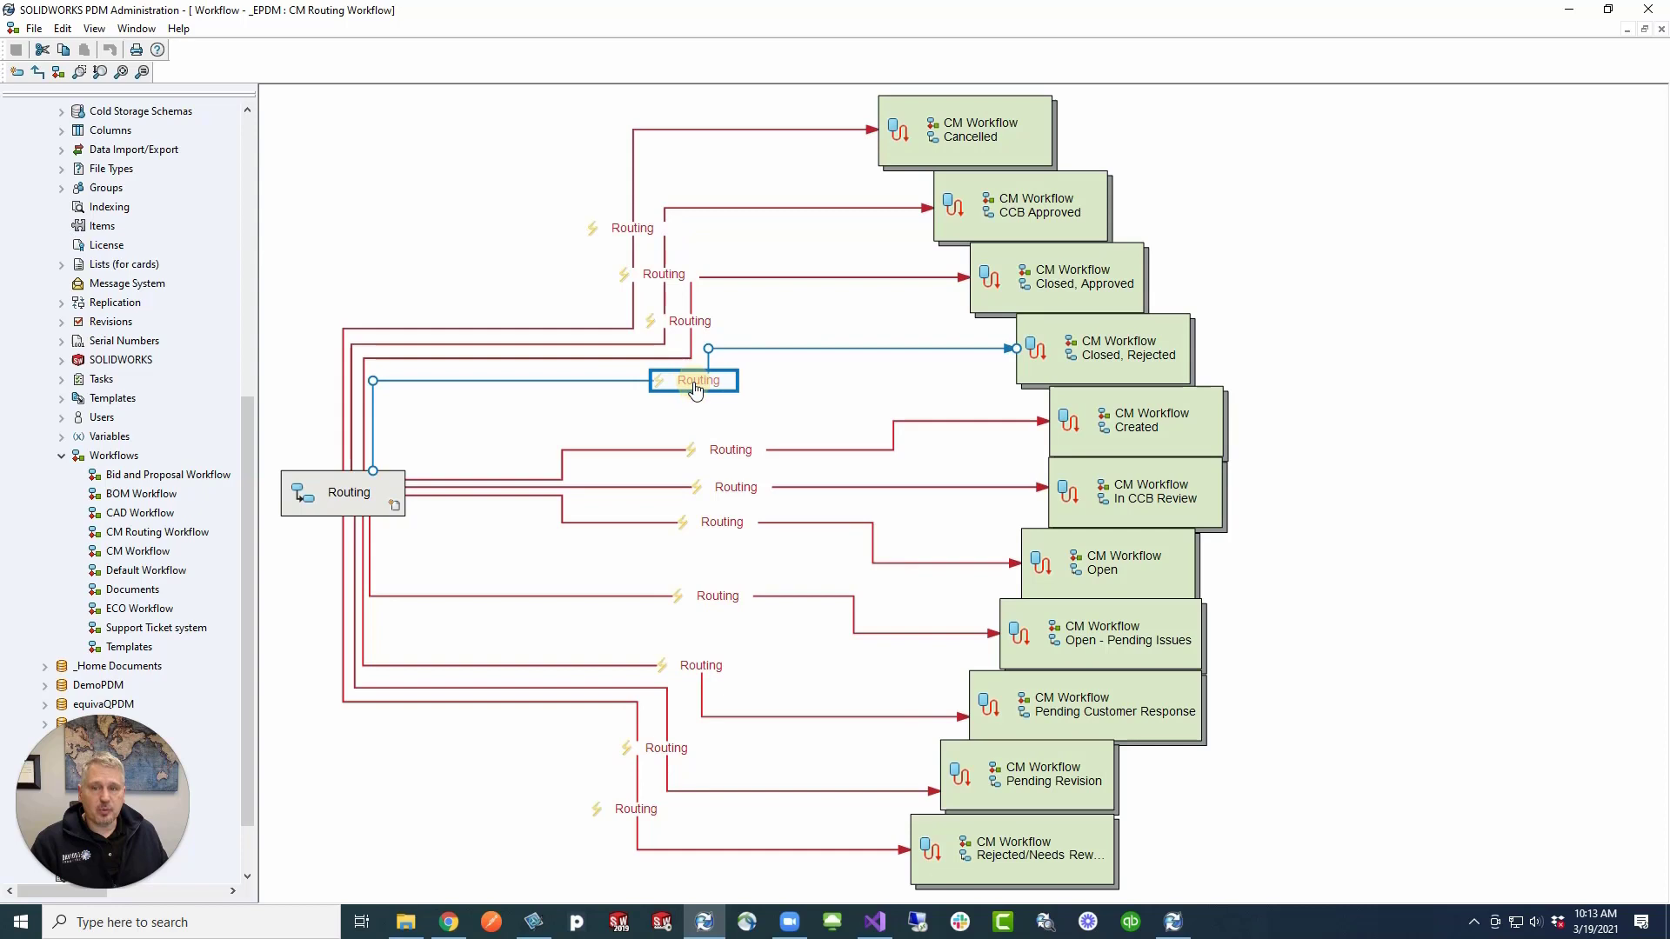
pyautogui.doubleClick(693, 381)
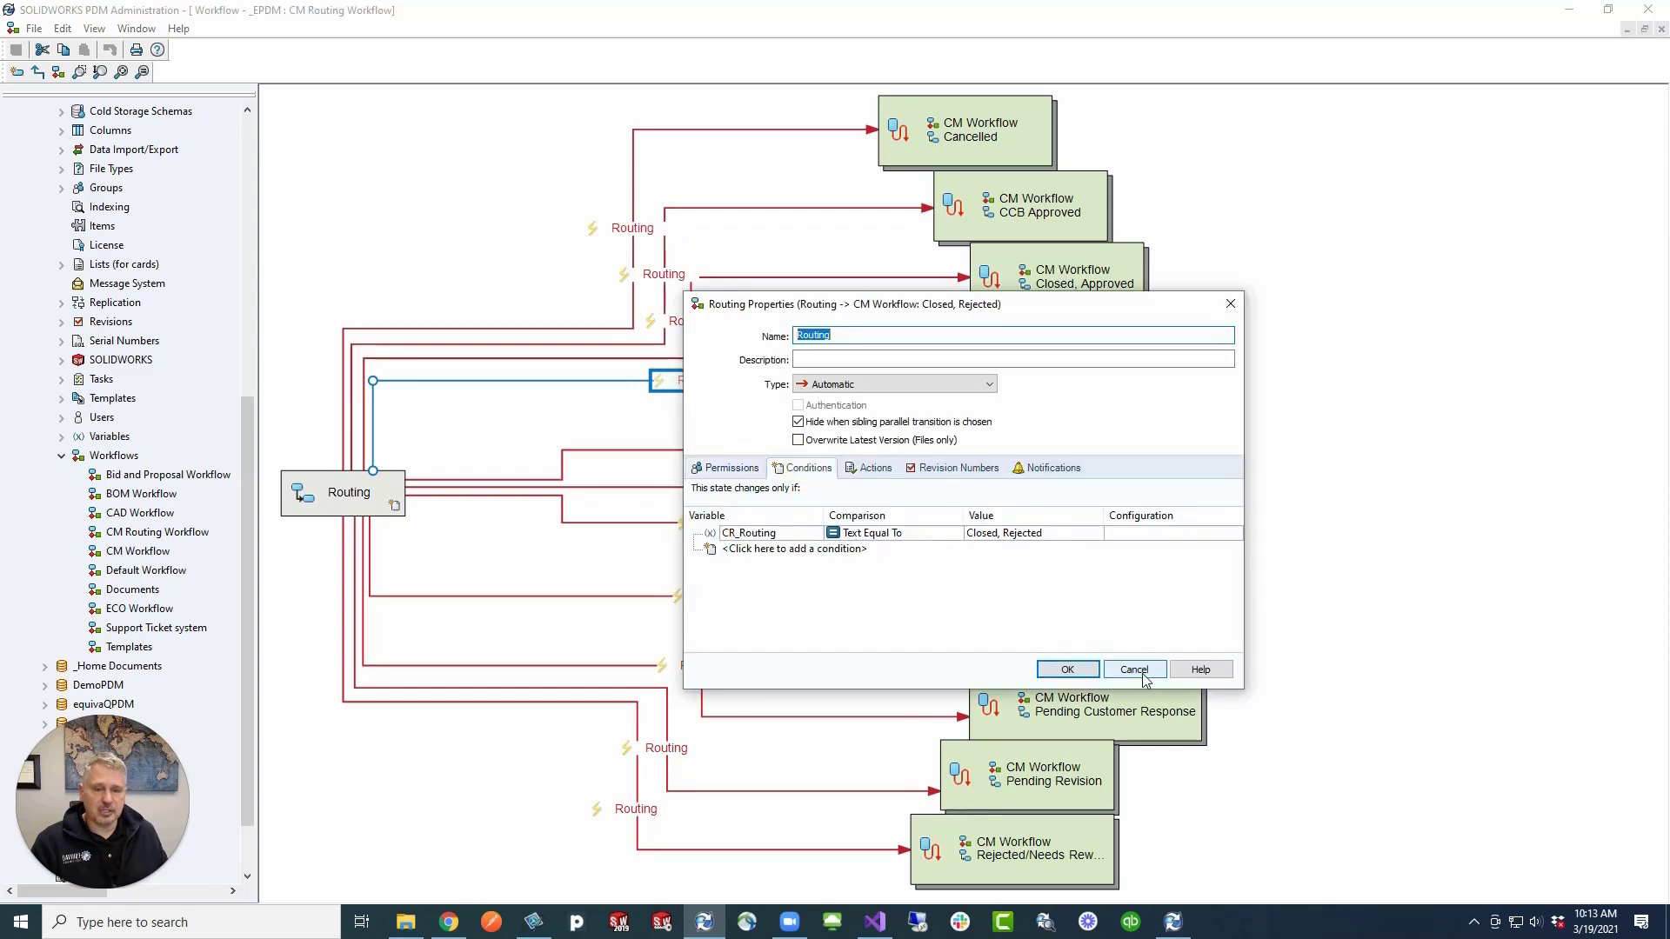
pyautogui.click(1132, 669)
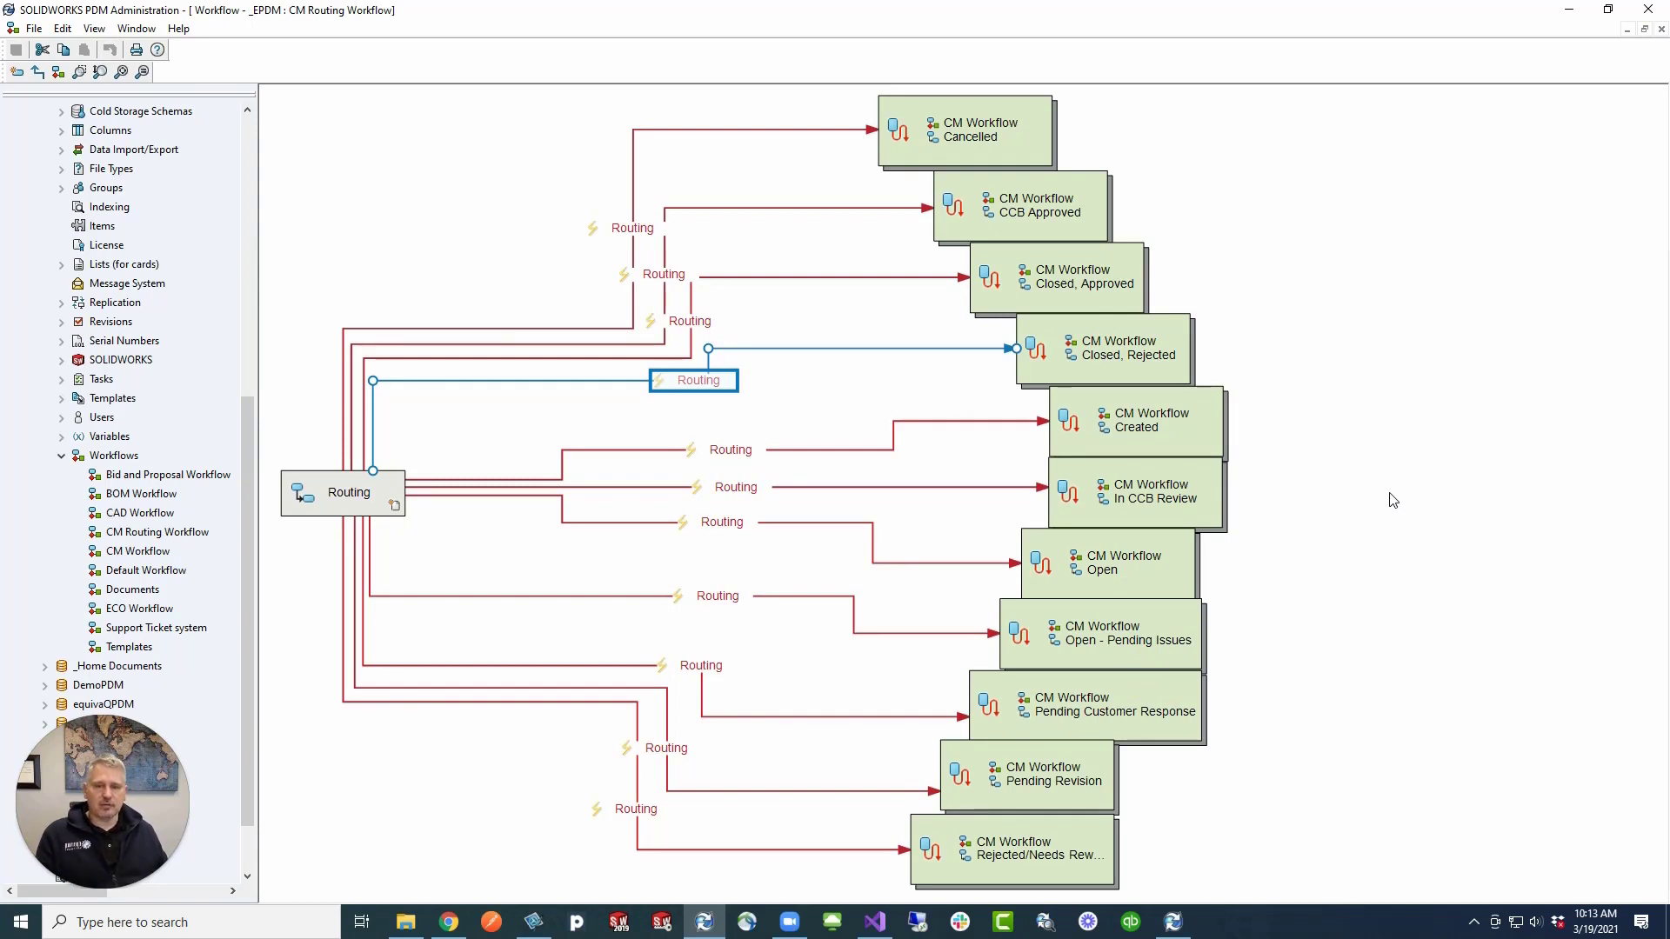
pyautogui.moveTo(1395, 568)
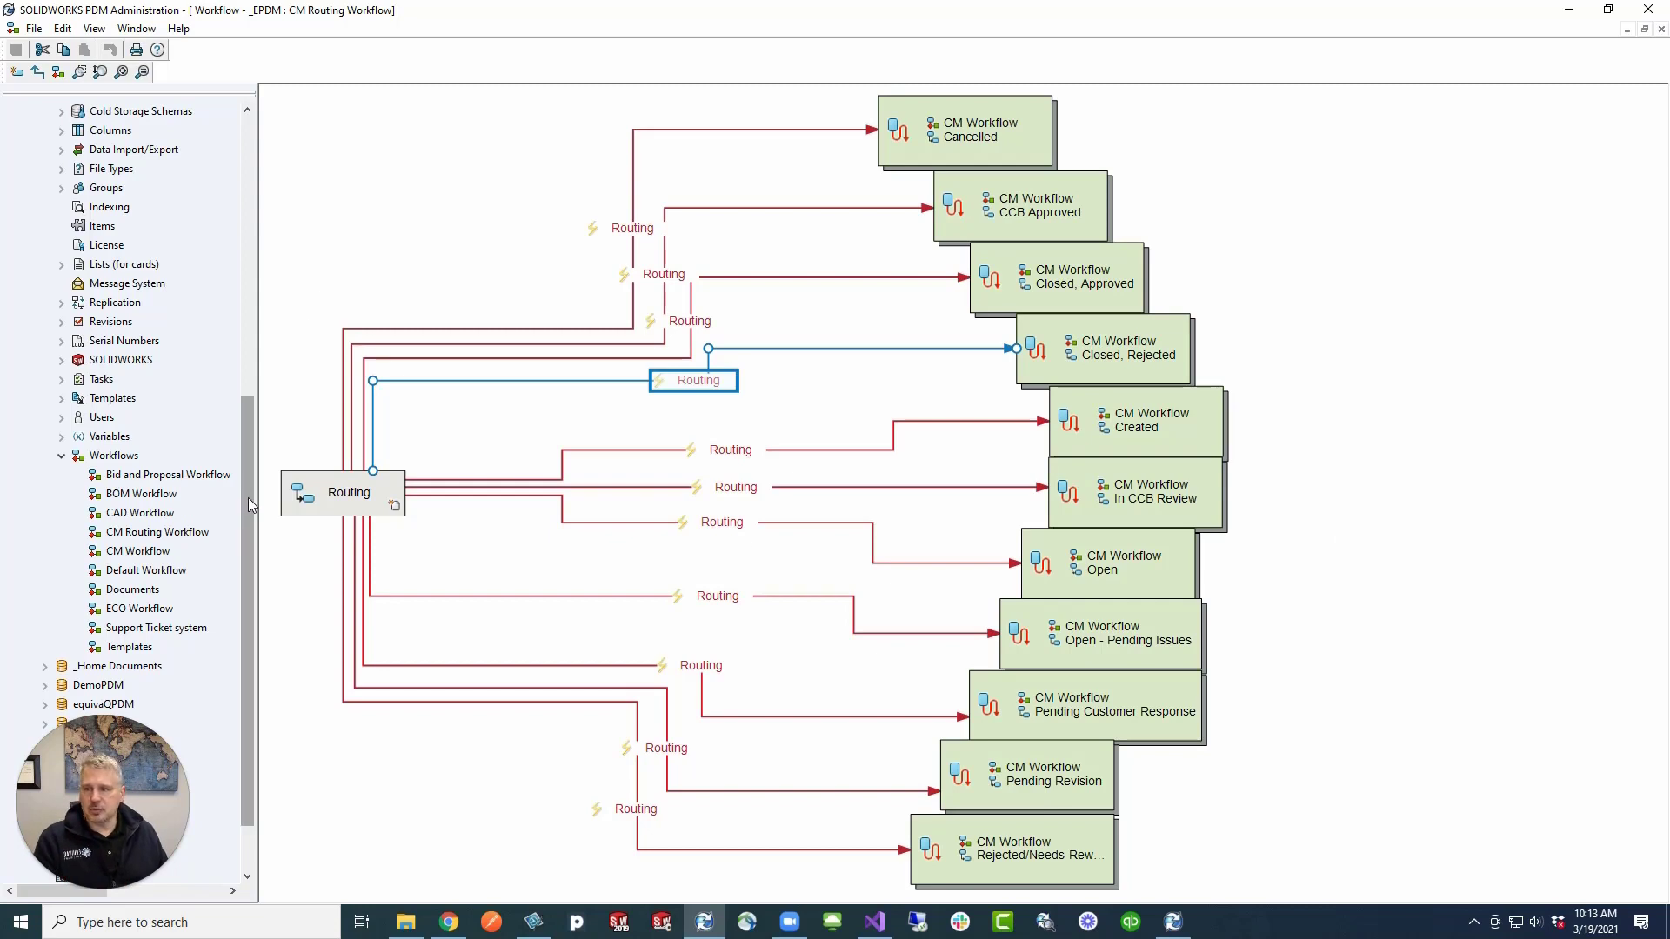
# Scroll the Administration tree up and open the CR States list definition
pyautogui.scroll(3)
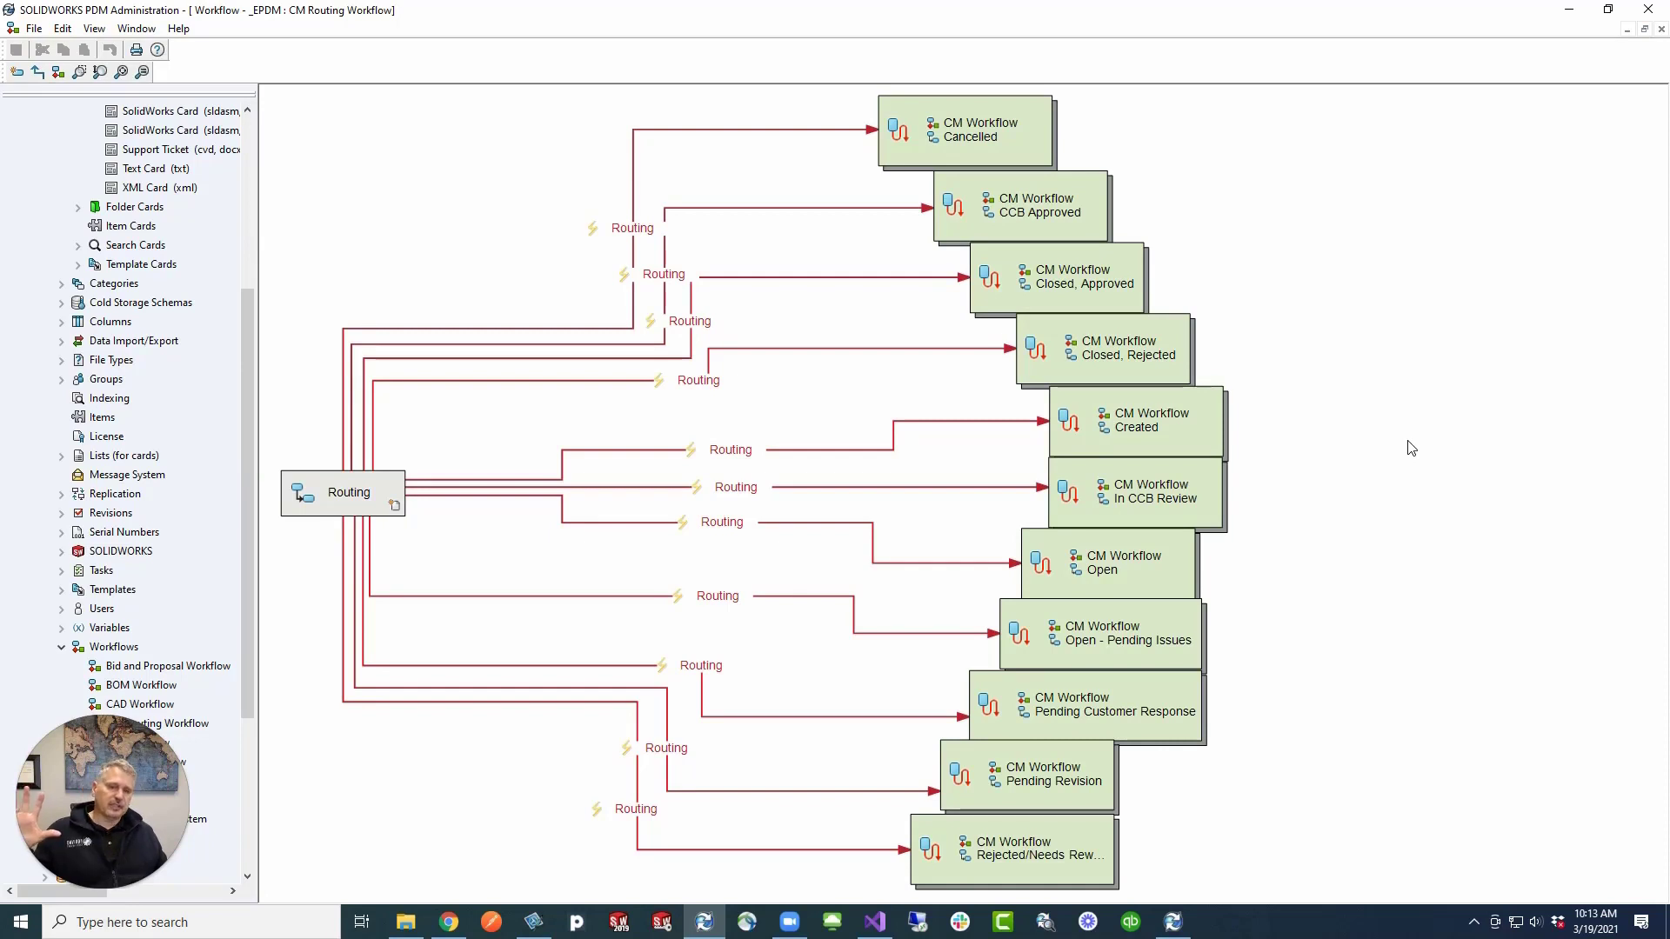
pyautogui.moveTo(5, 397)
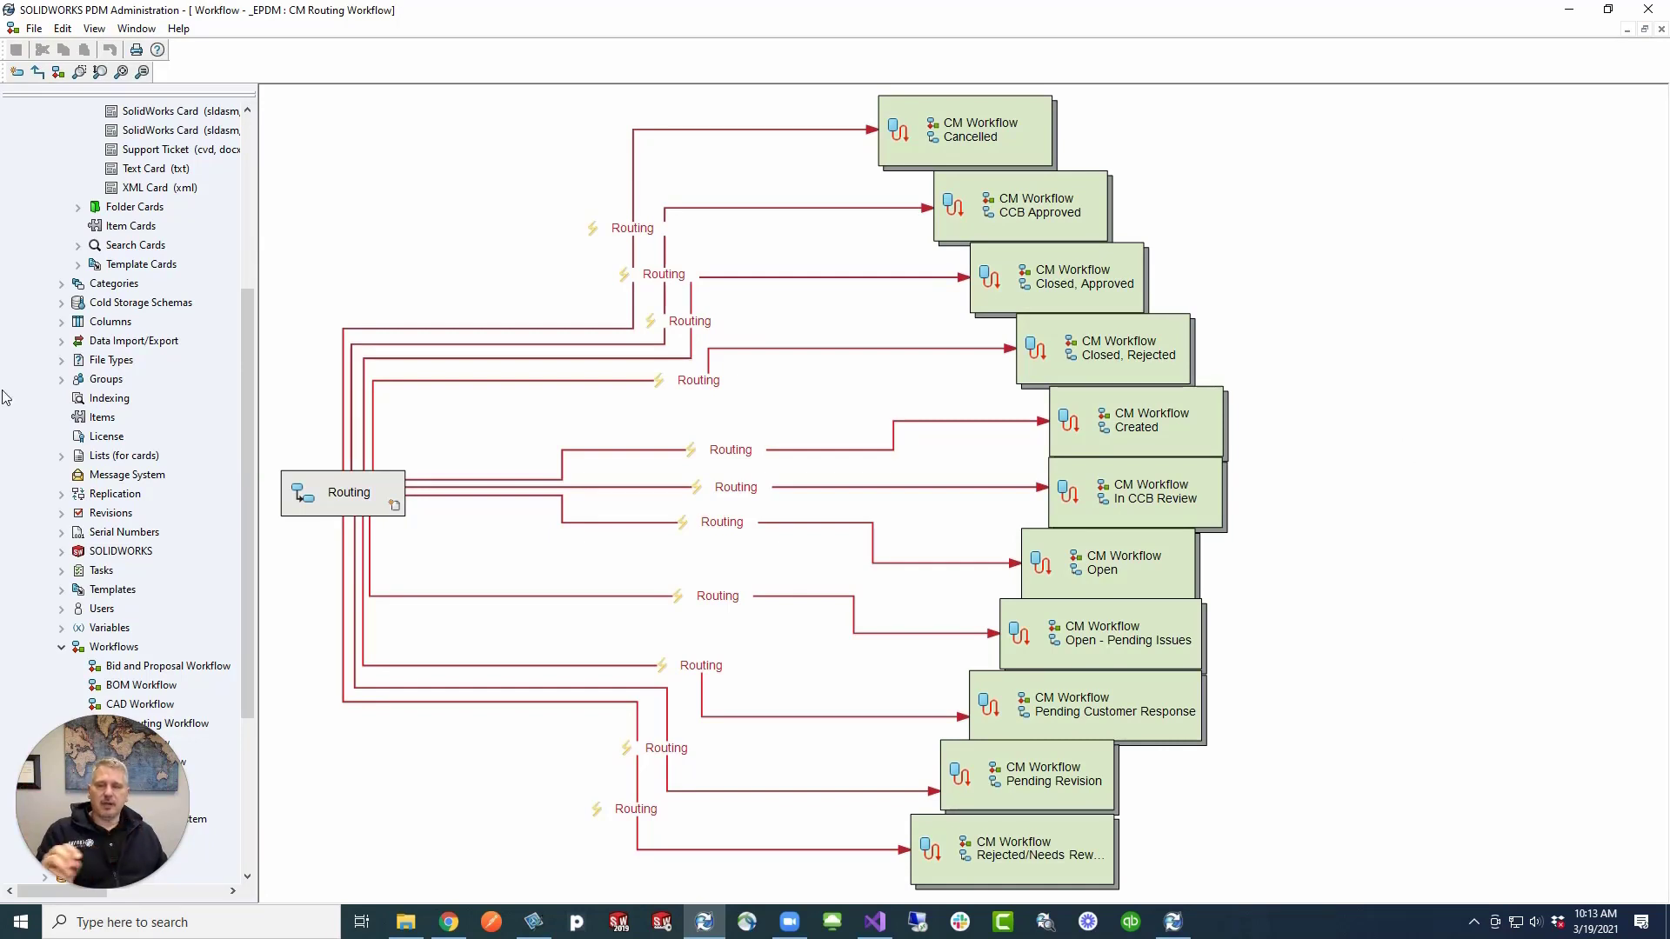
pyautogui.click(348, 493)
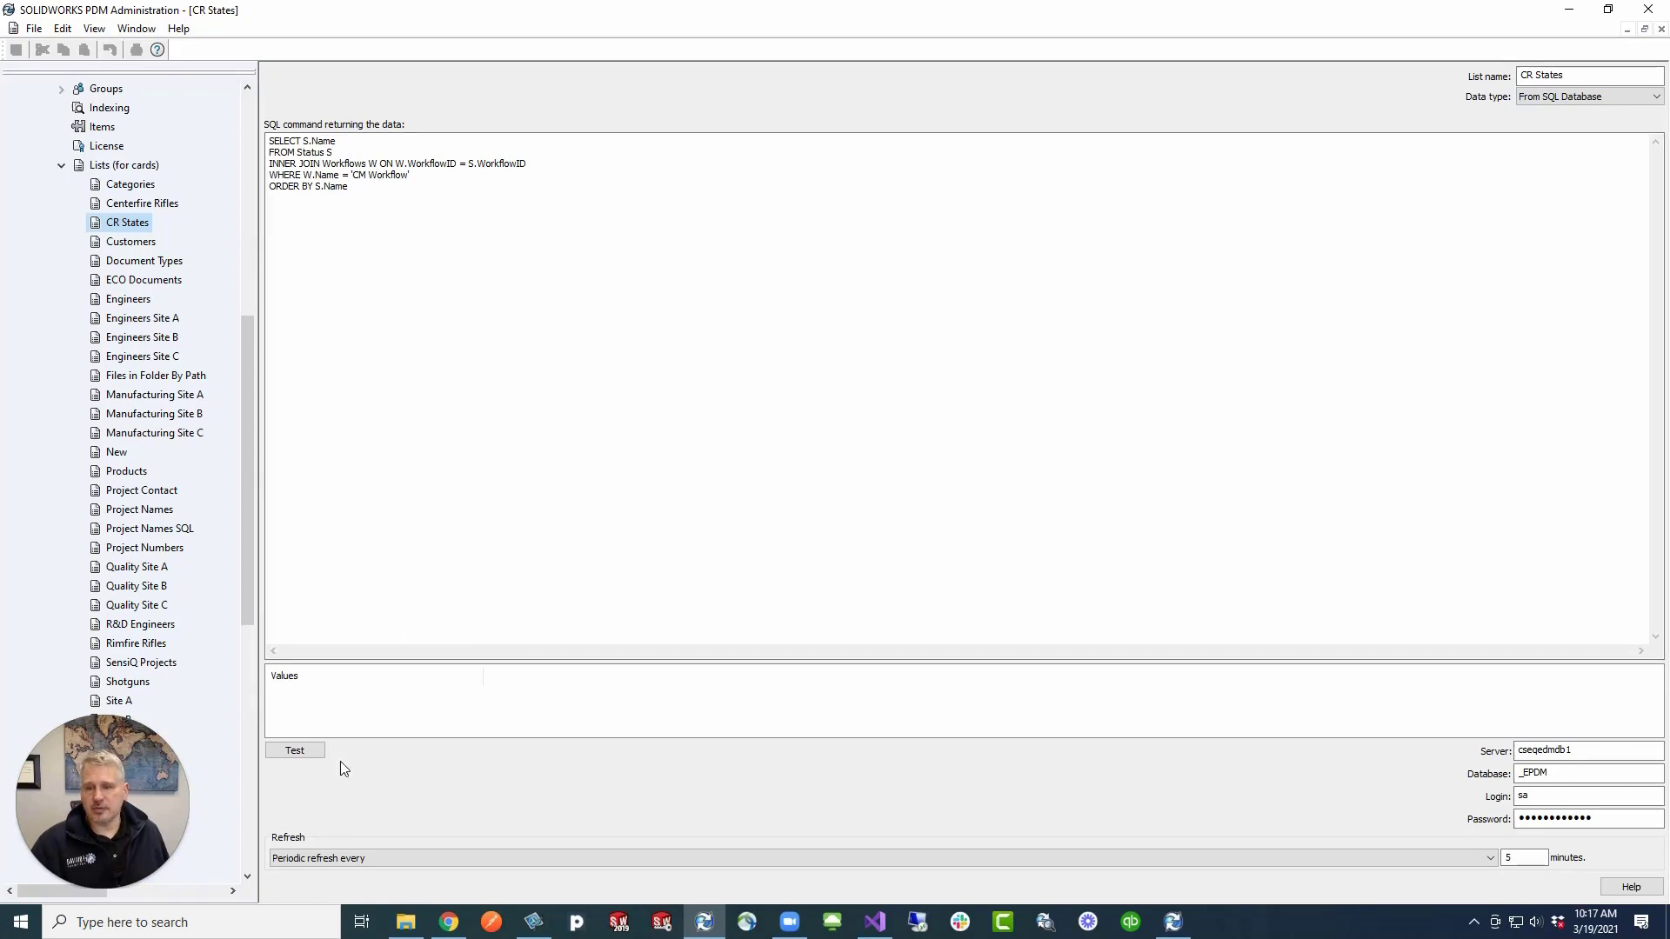
# Test the CR States query and scroll through the returned state values
pyautogui.click(294, 750)
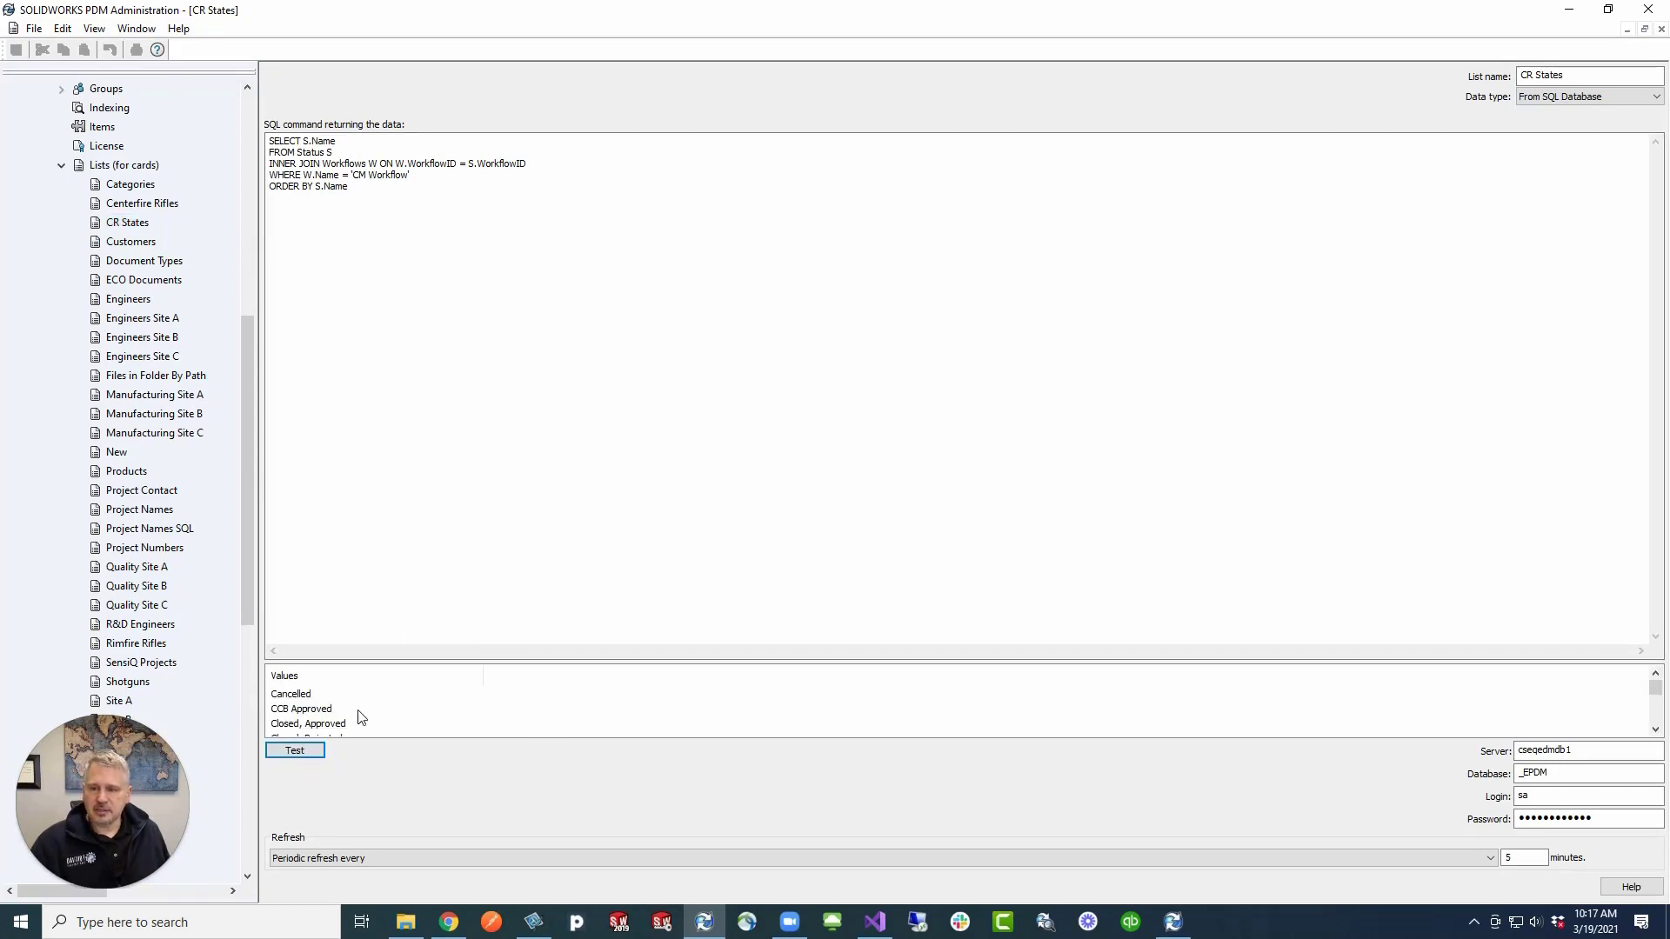
pyautogui.scroll(-3)
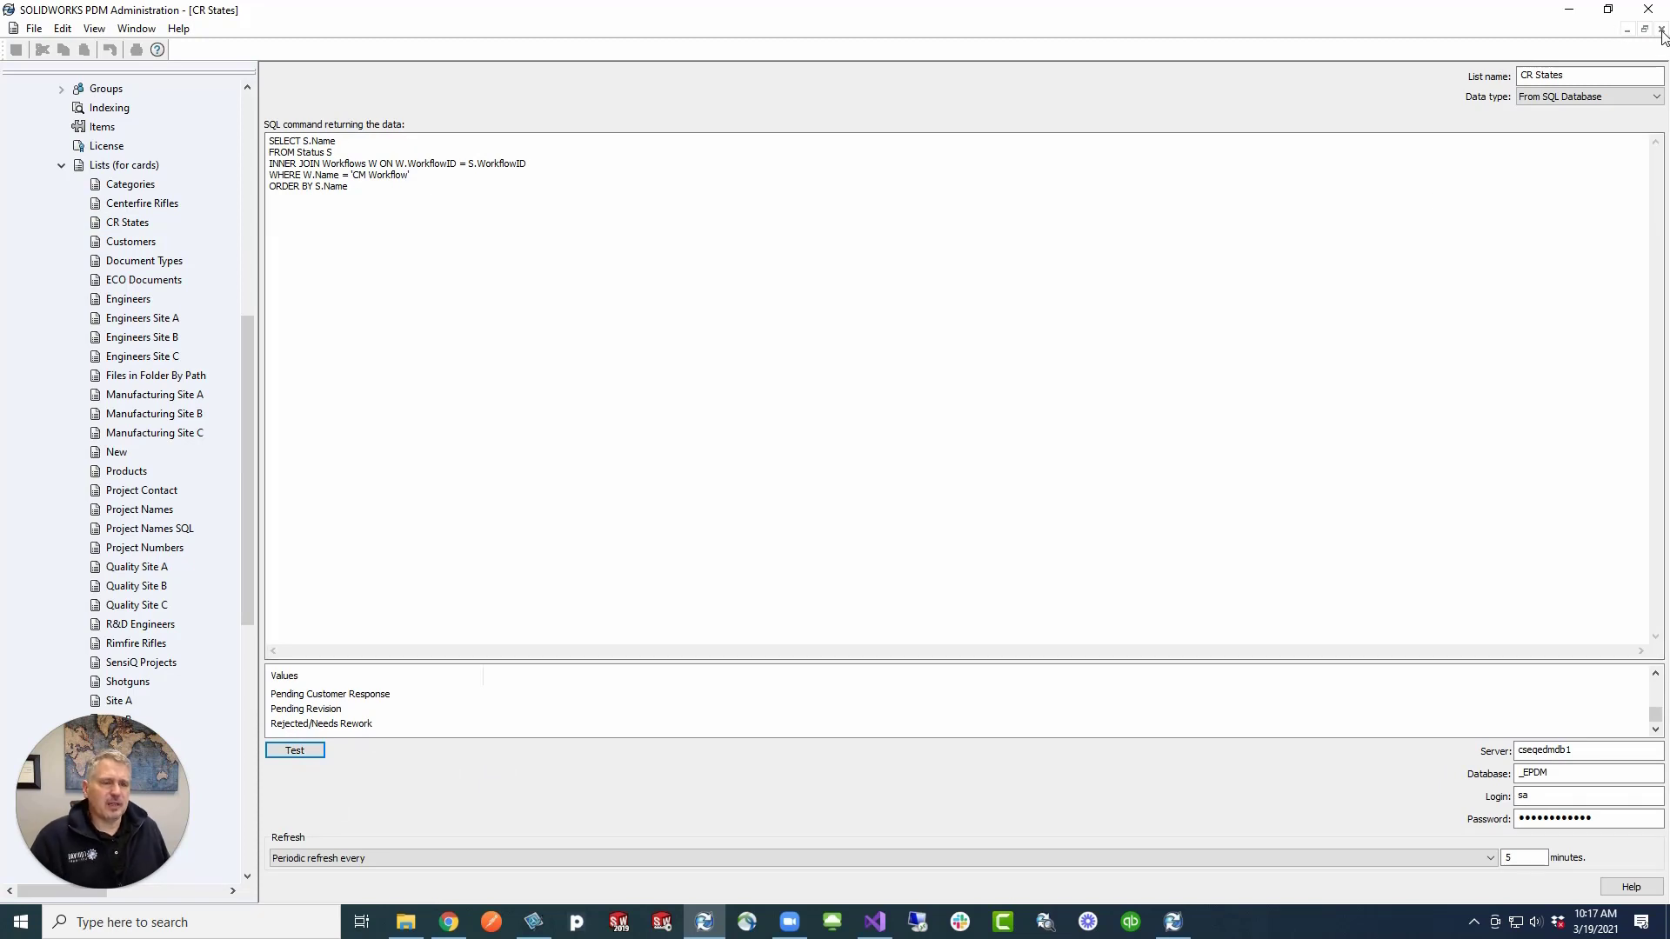
pyautogui.moveTo(1659, 35)
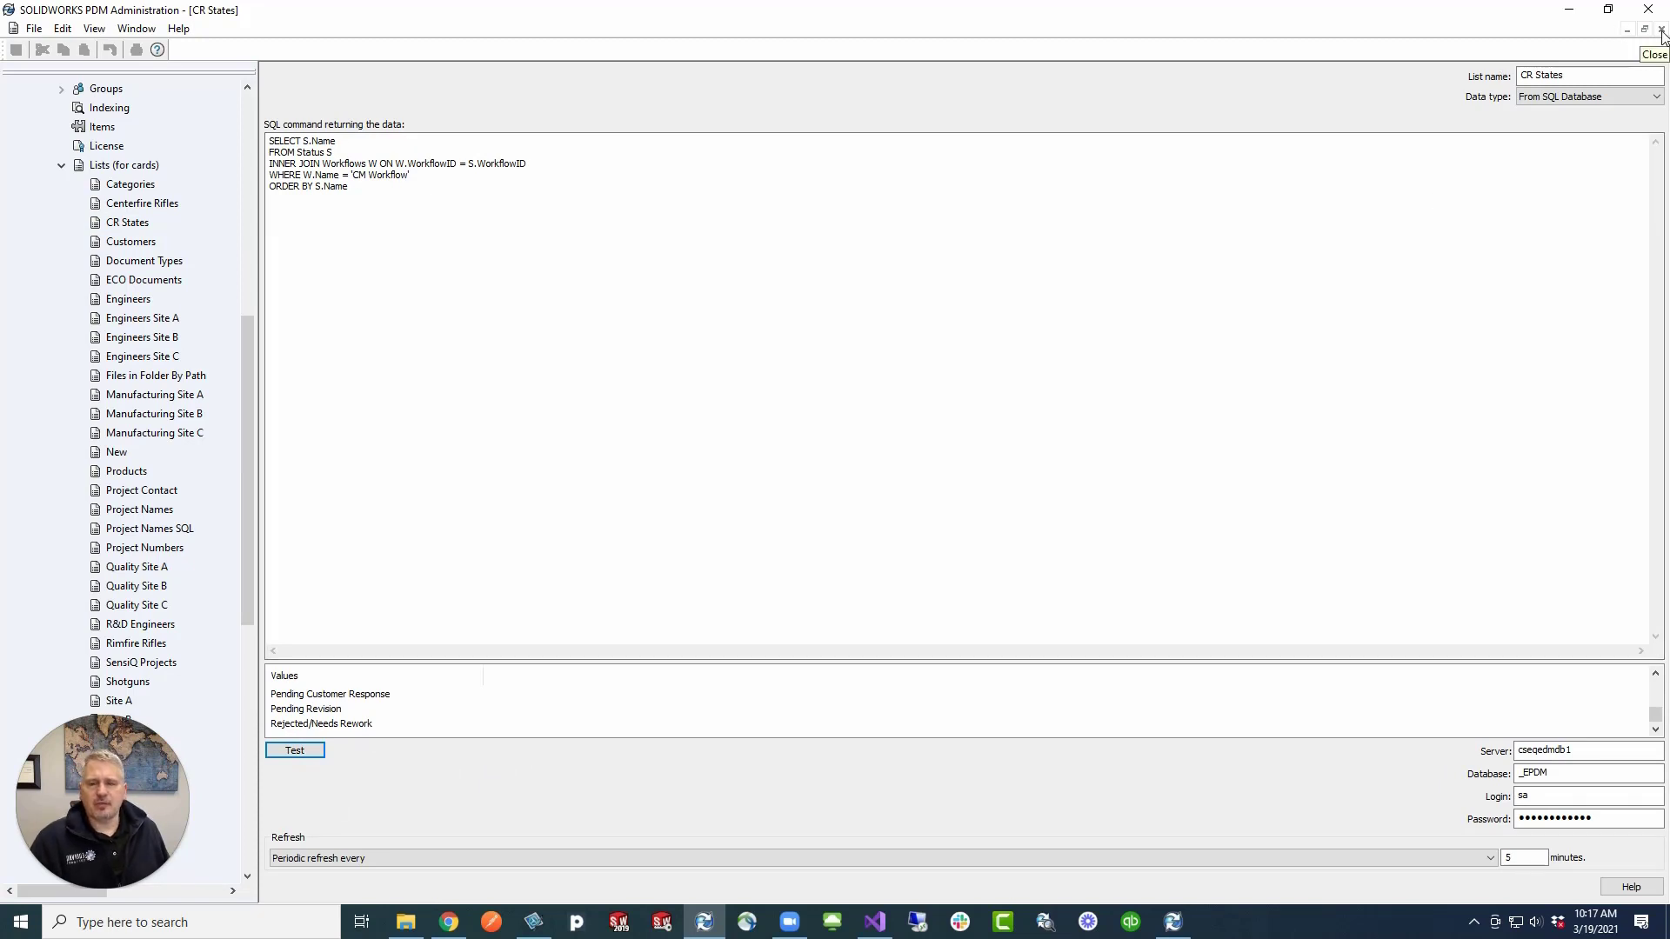
pyautogui.moveTo(1574, 438)
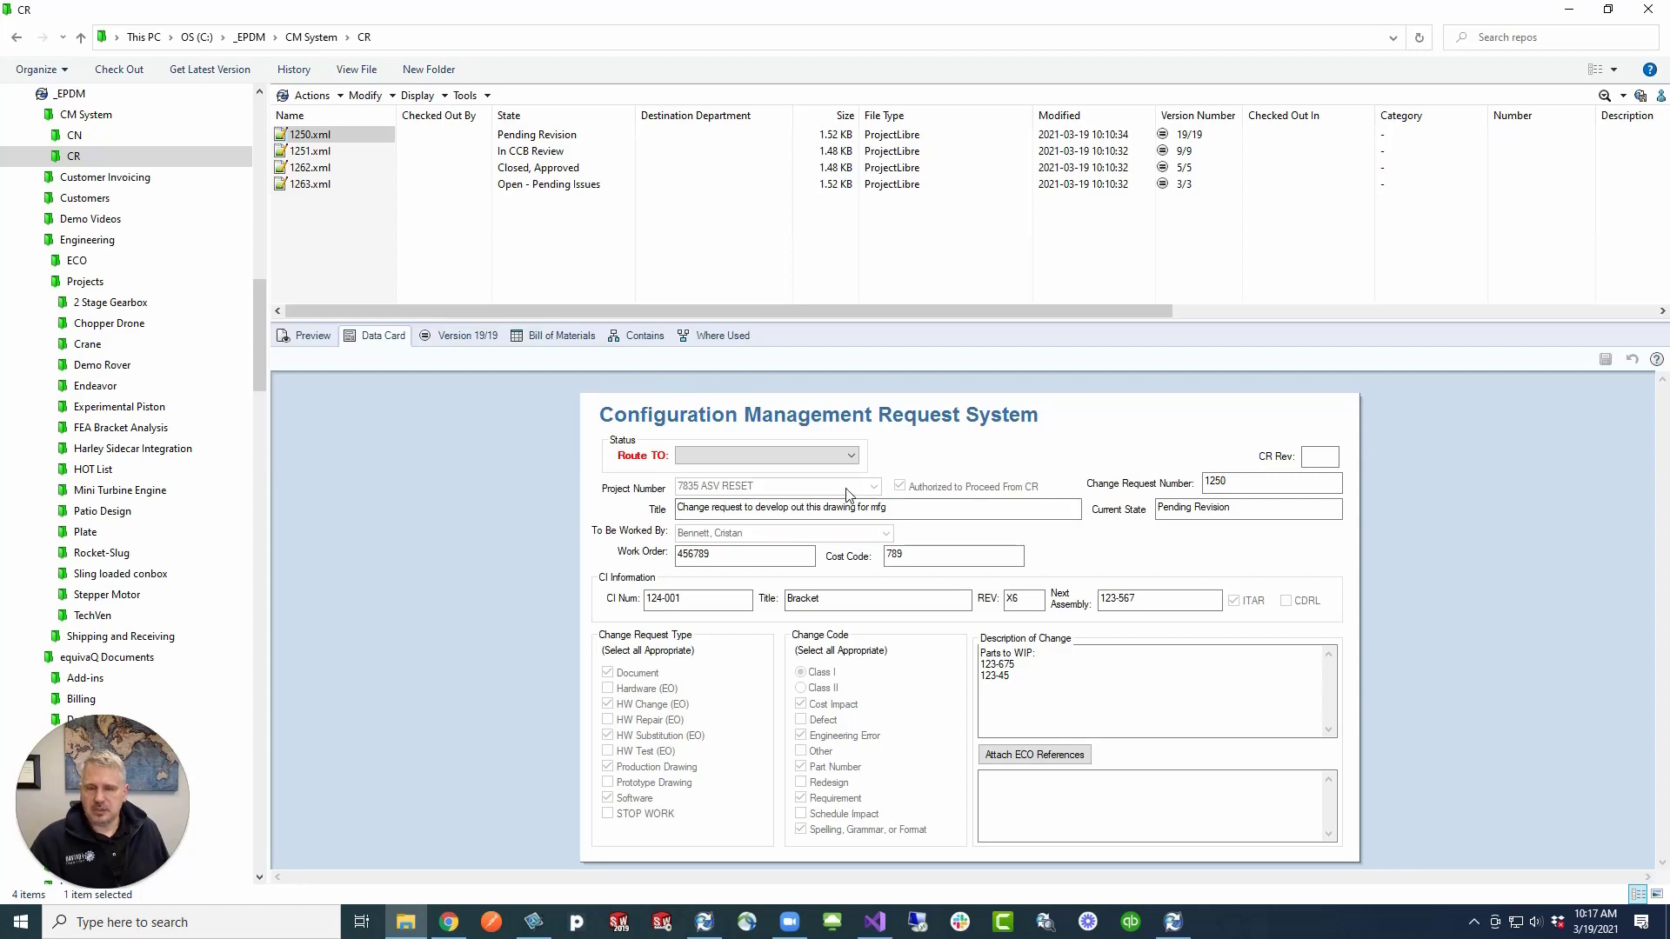
pyautogui.moveTo(682, 442)
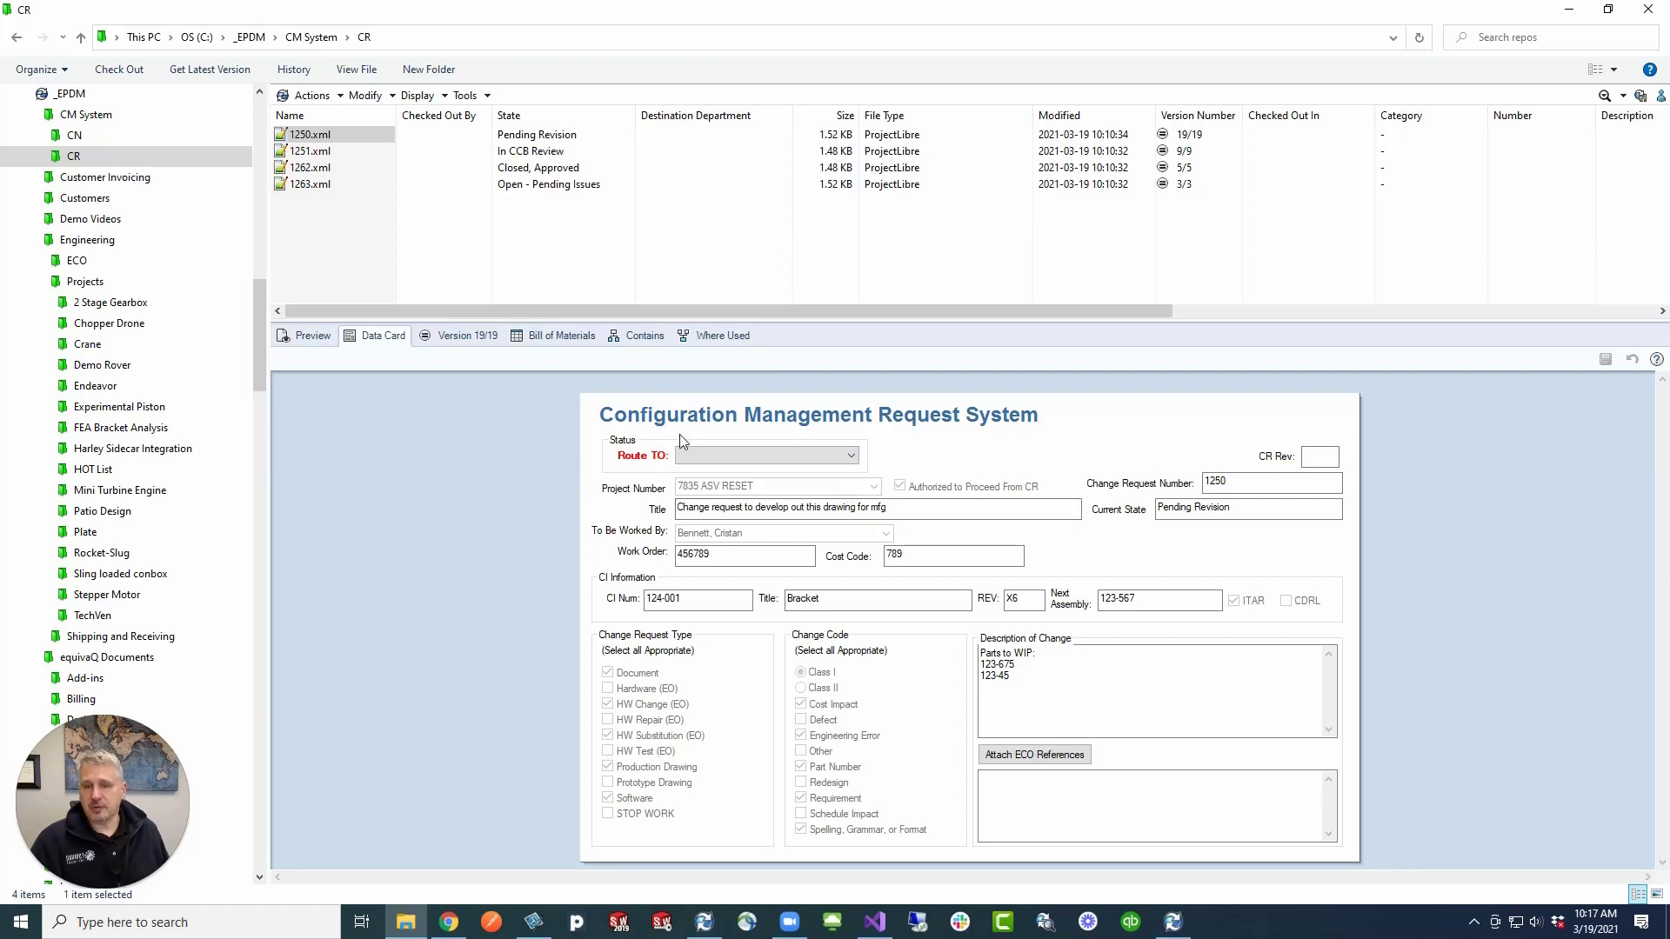
pyautogui.moveTo(931, 437)
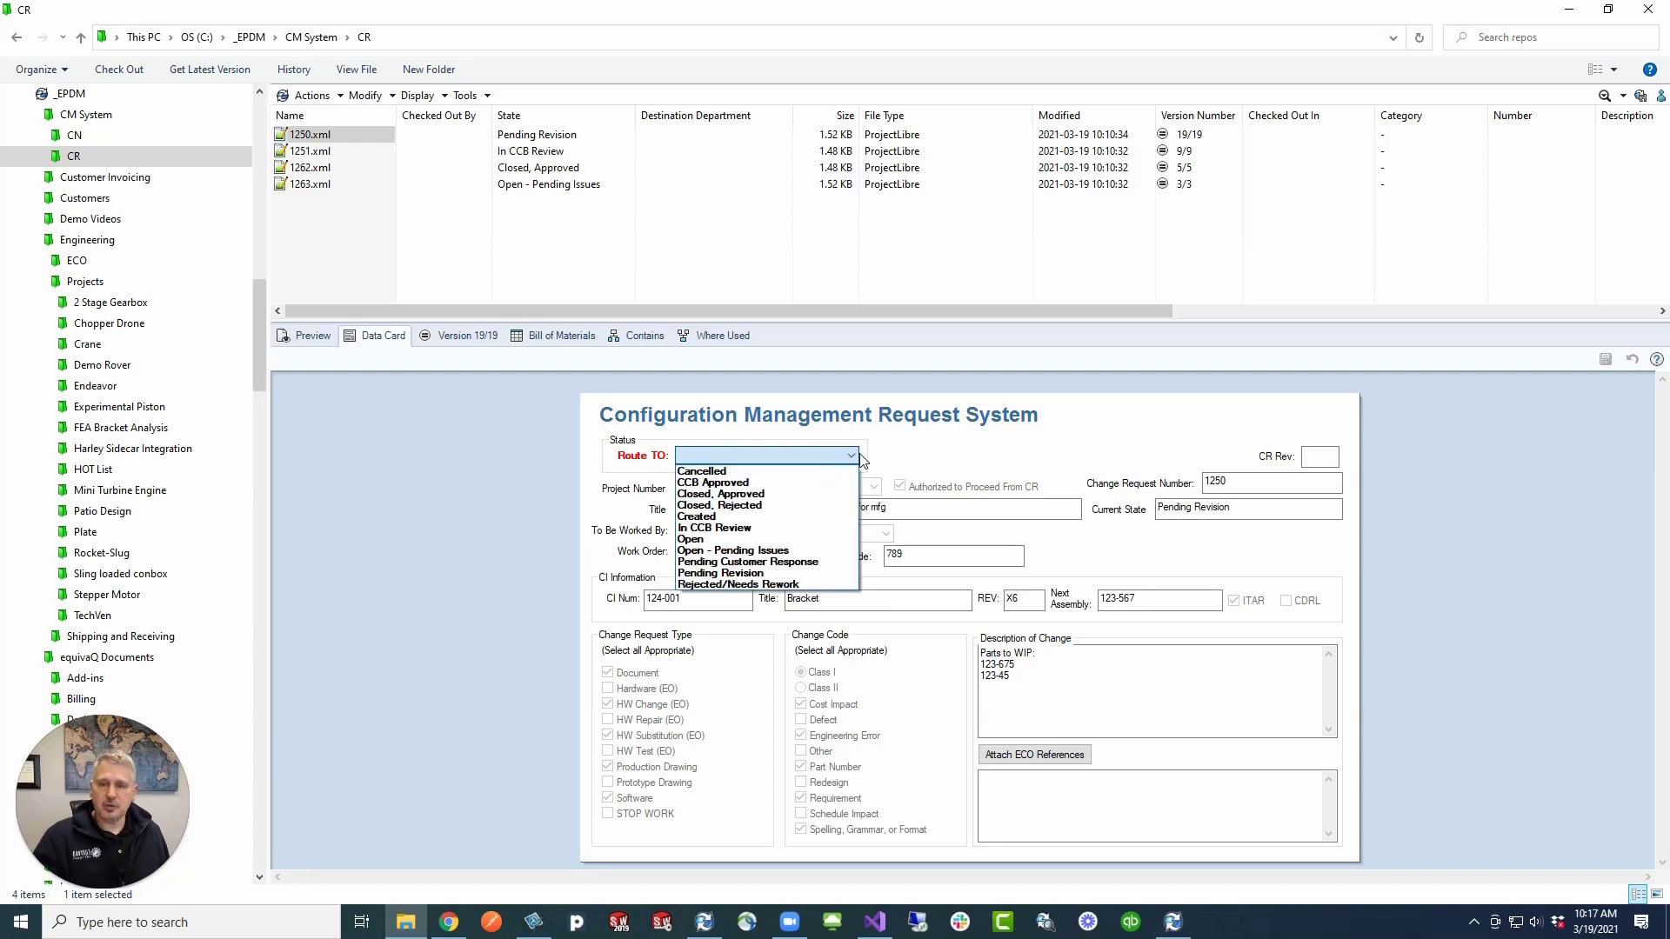
pyautogui.moveTo(860, 452)
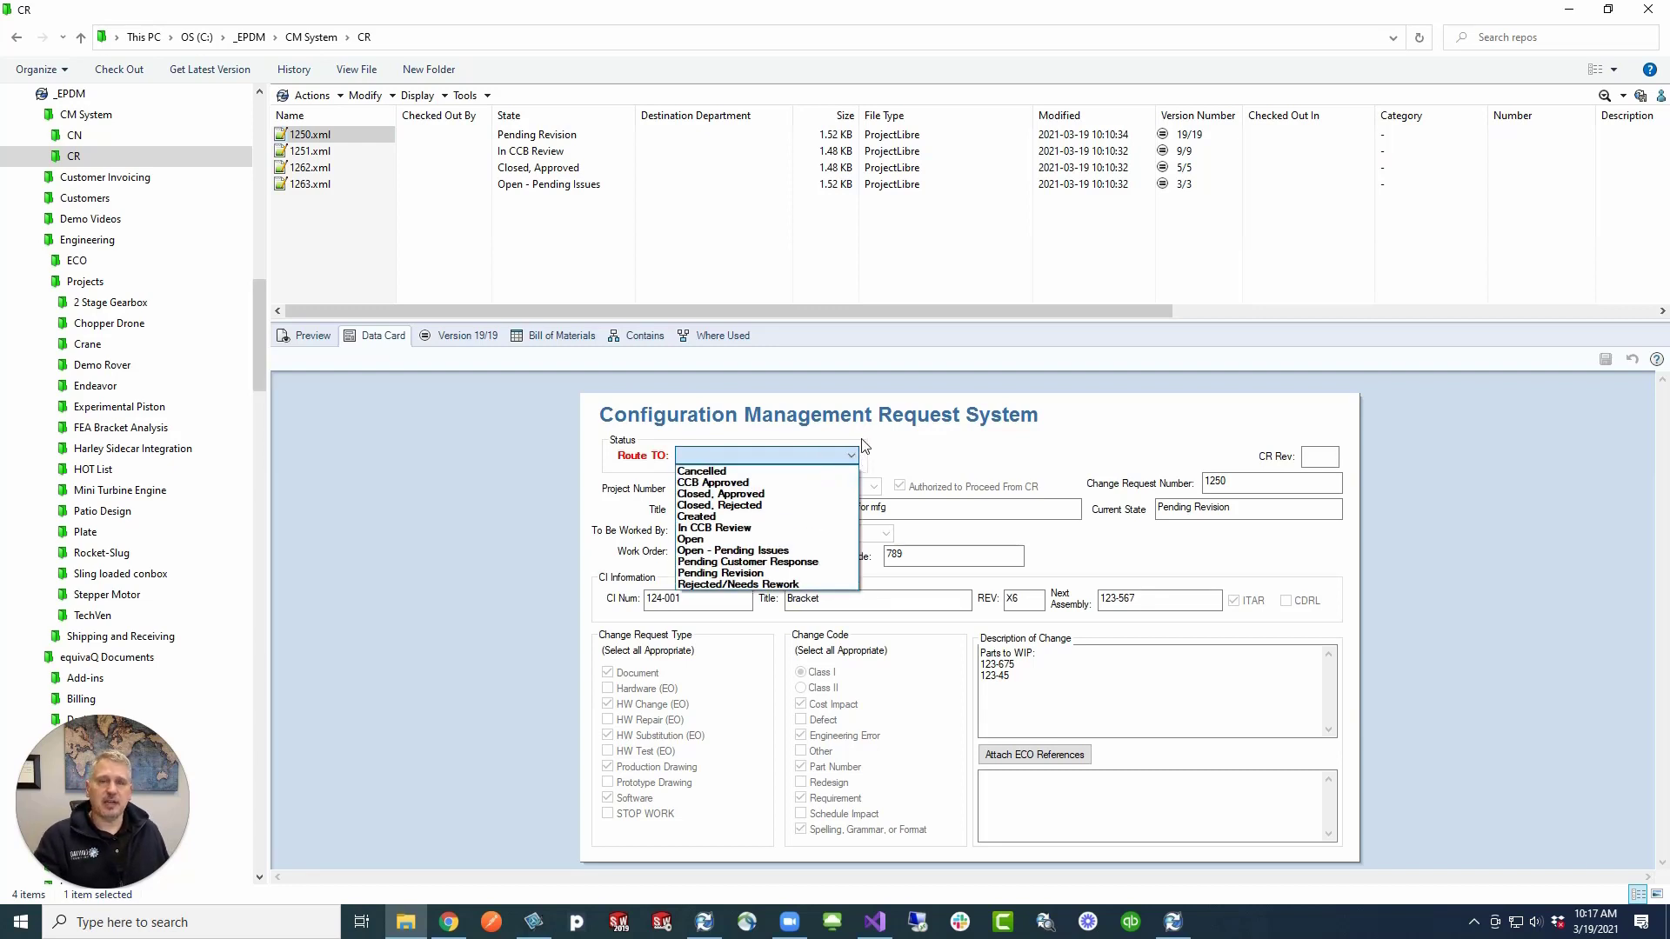
pyautogui.moveTo(729, 527)
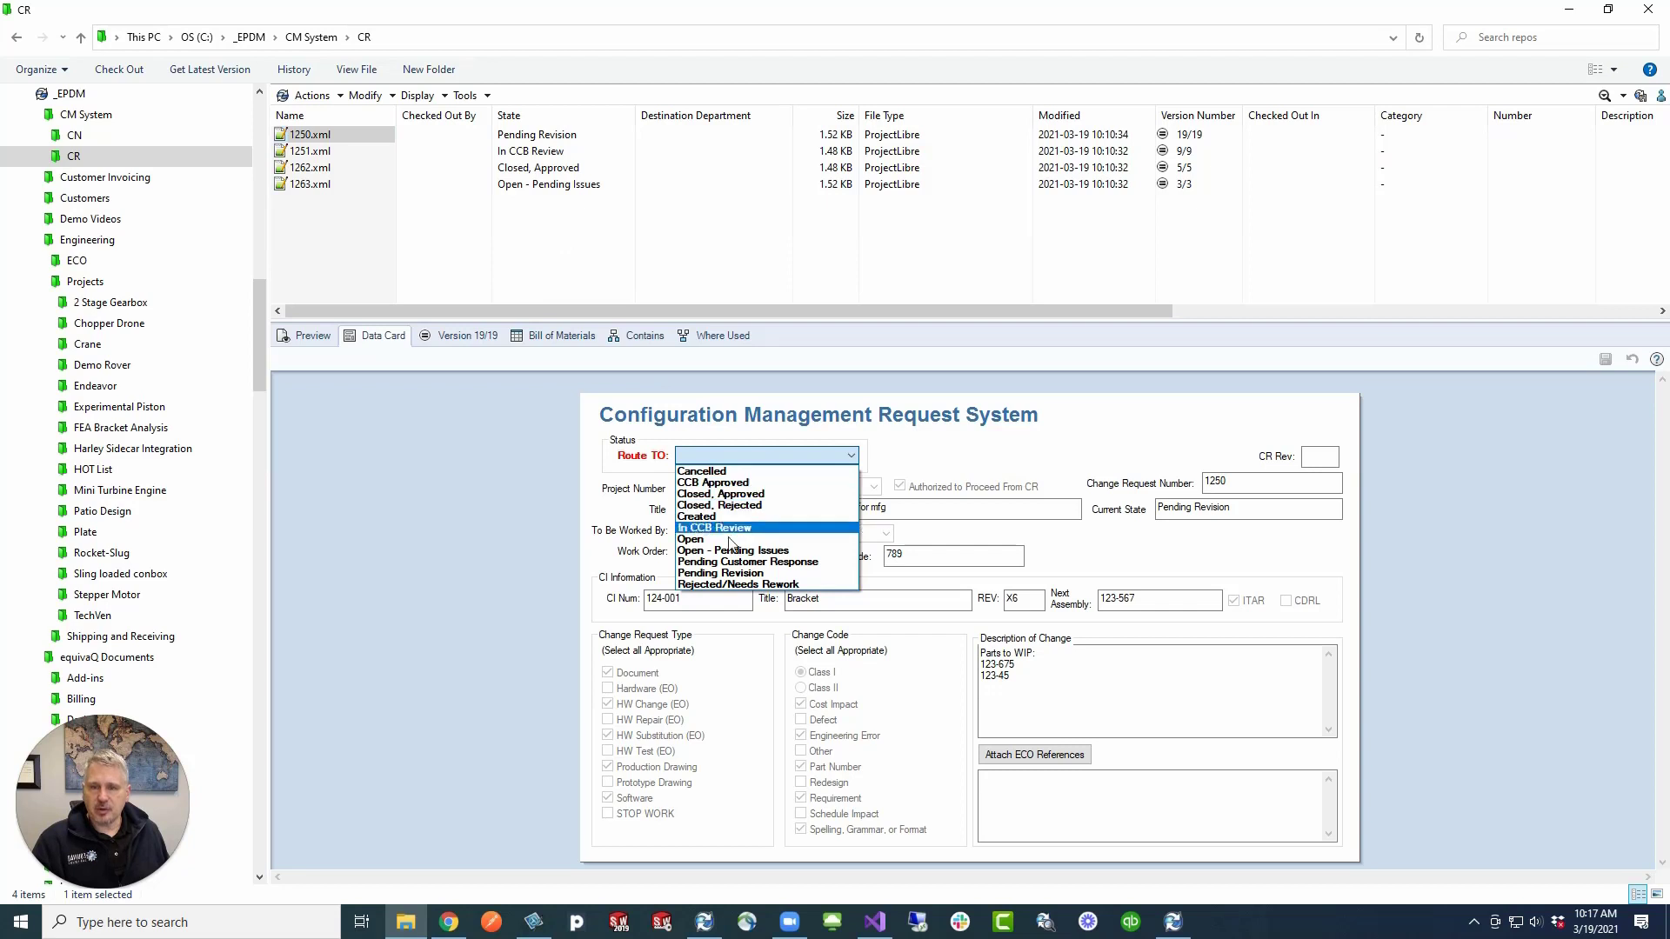
# Set Route To to Closed, Approved for the current request, 1251 and 1262
pyautogui.click(721, 493)
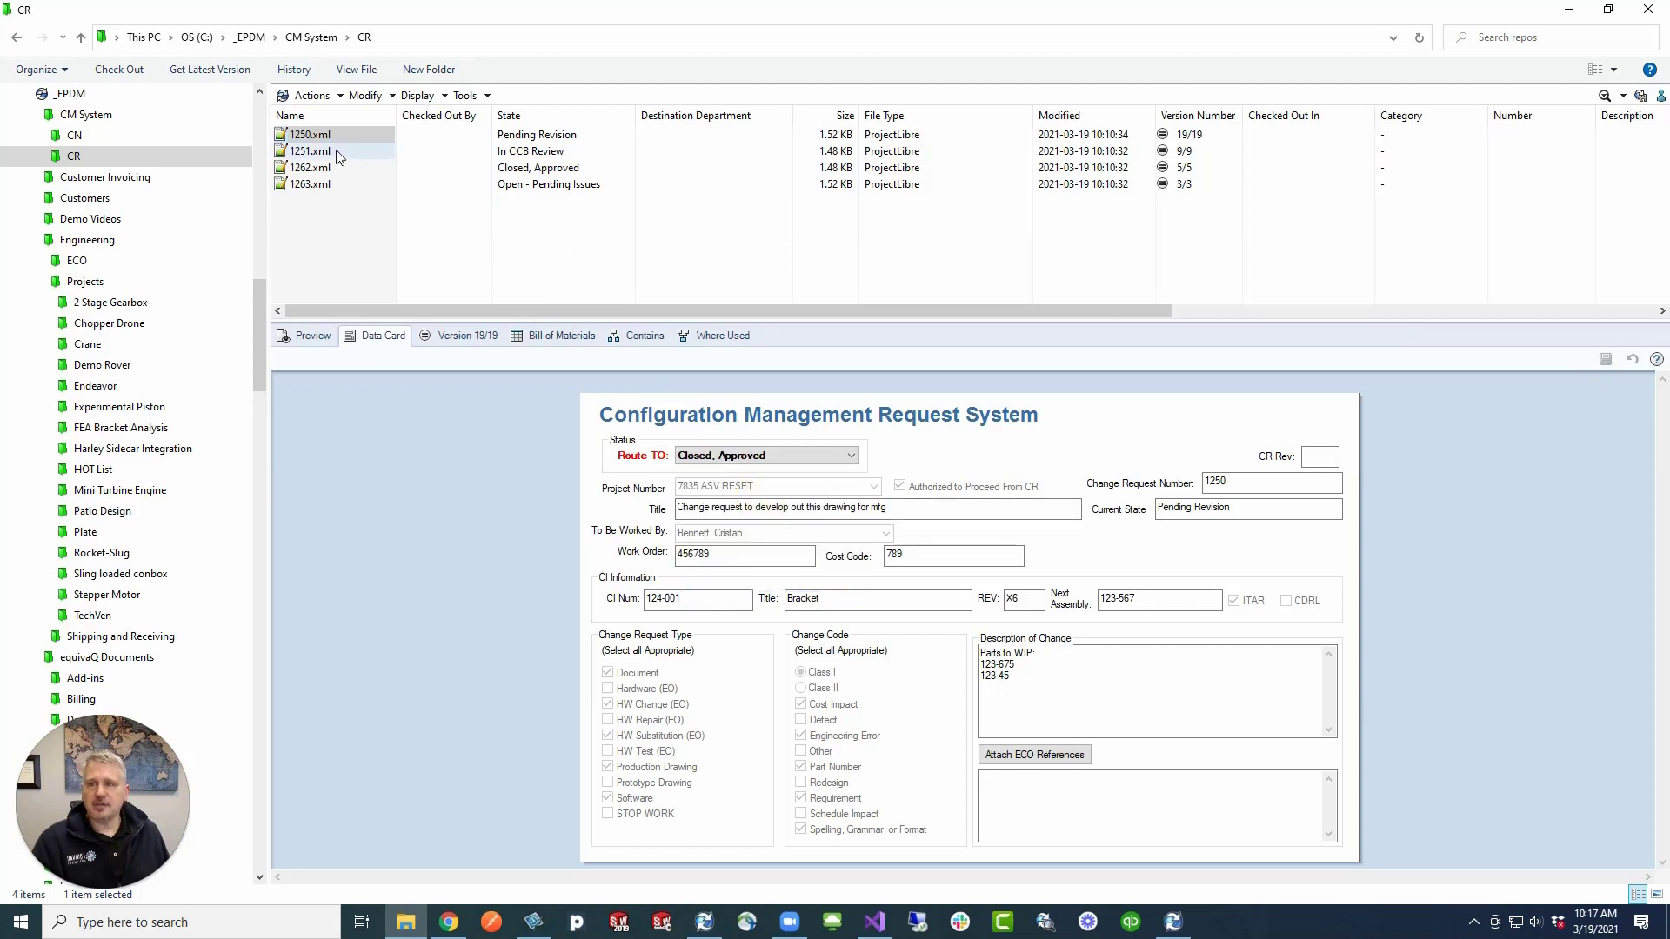
pyautogui.click(309, 150)
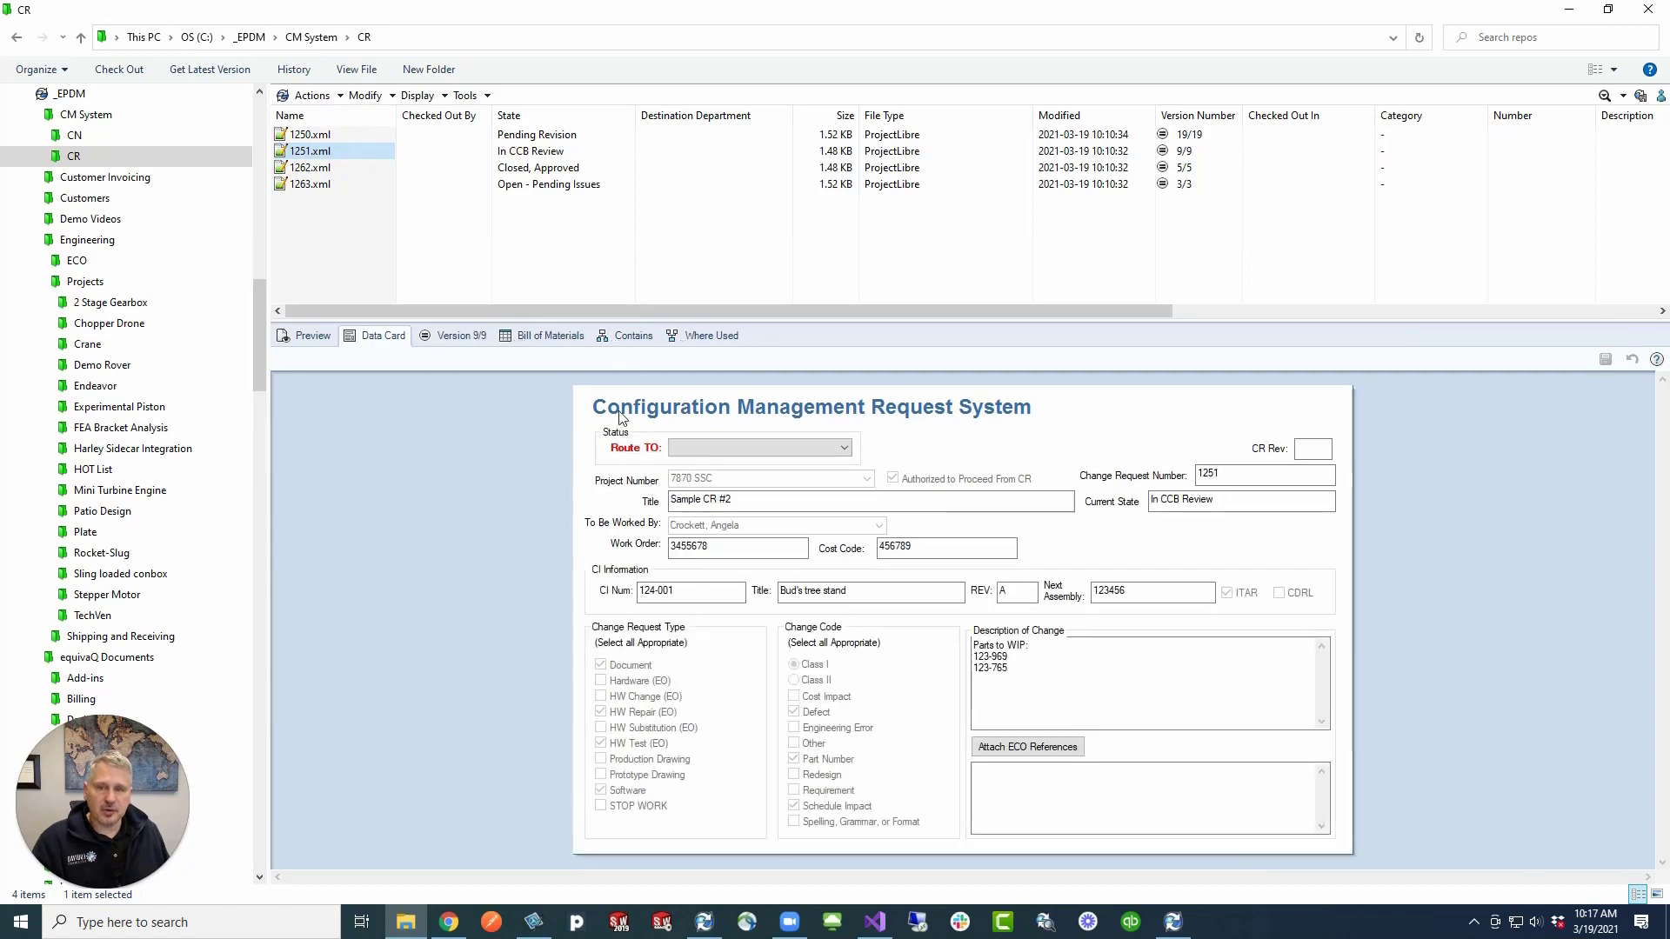
pyautogui.click(758, 447)
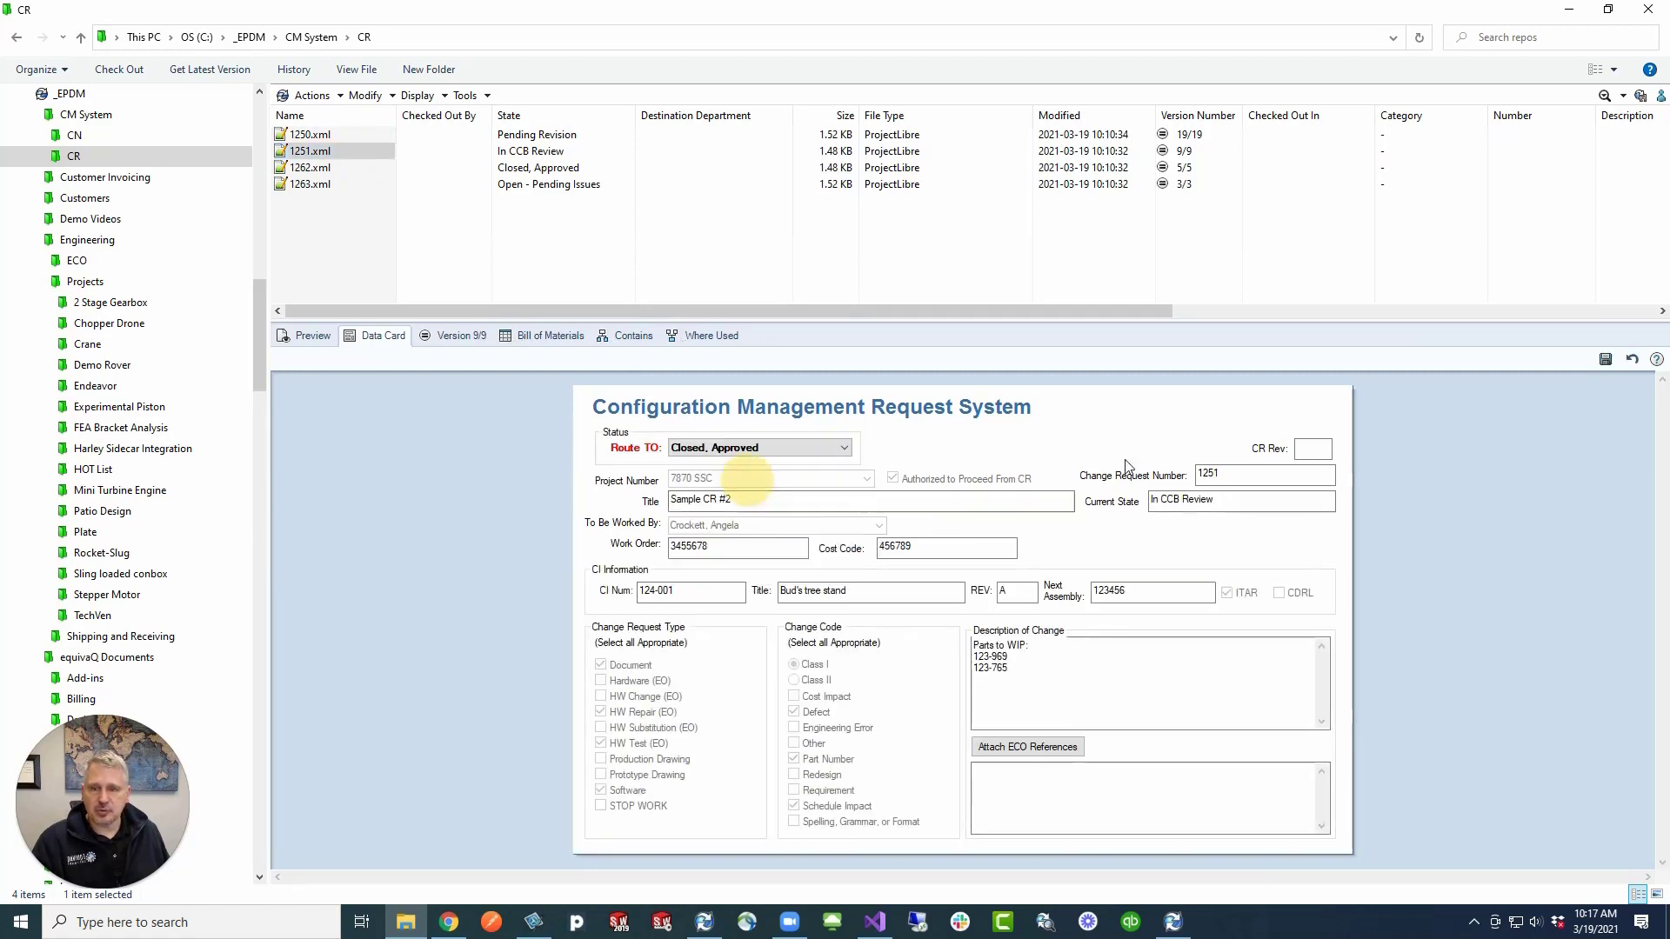
pyautogui.click(310, 167)
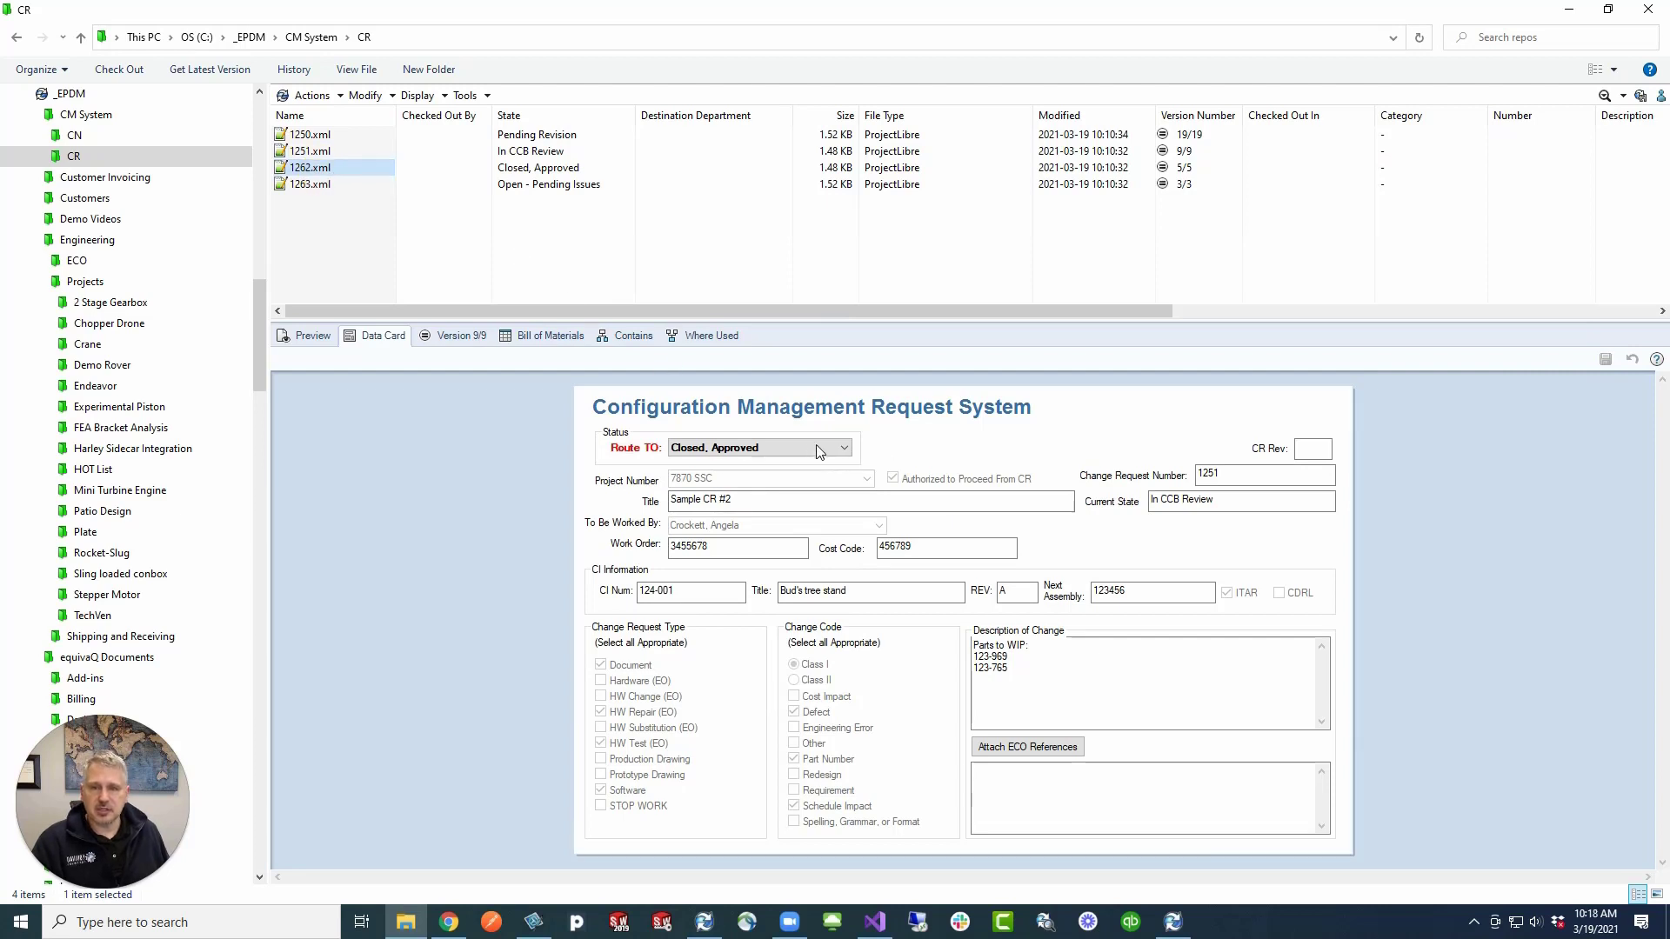
pyautogui.click(846, 447)
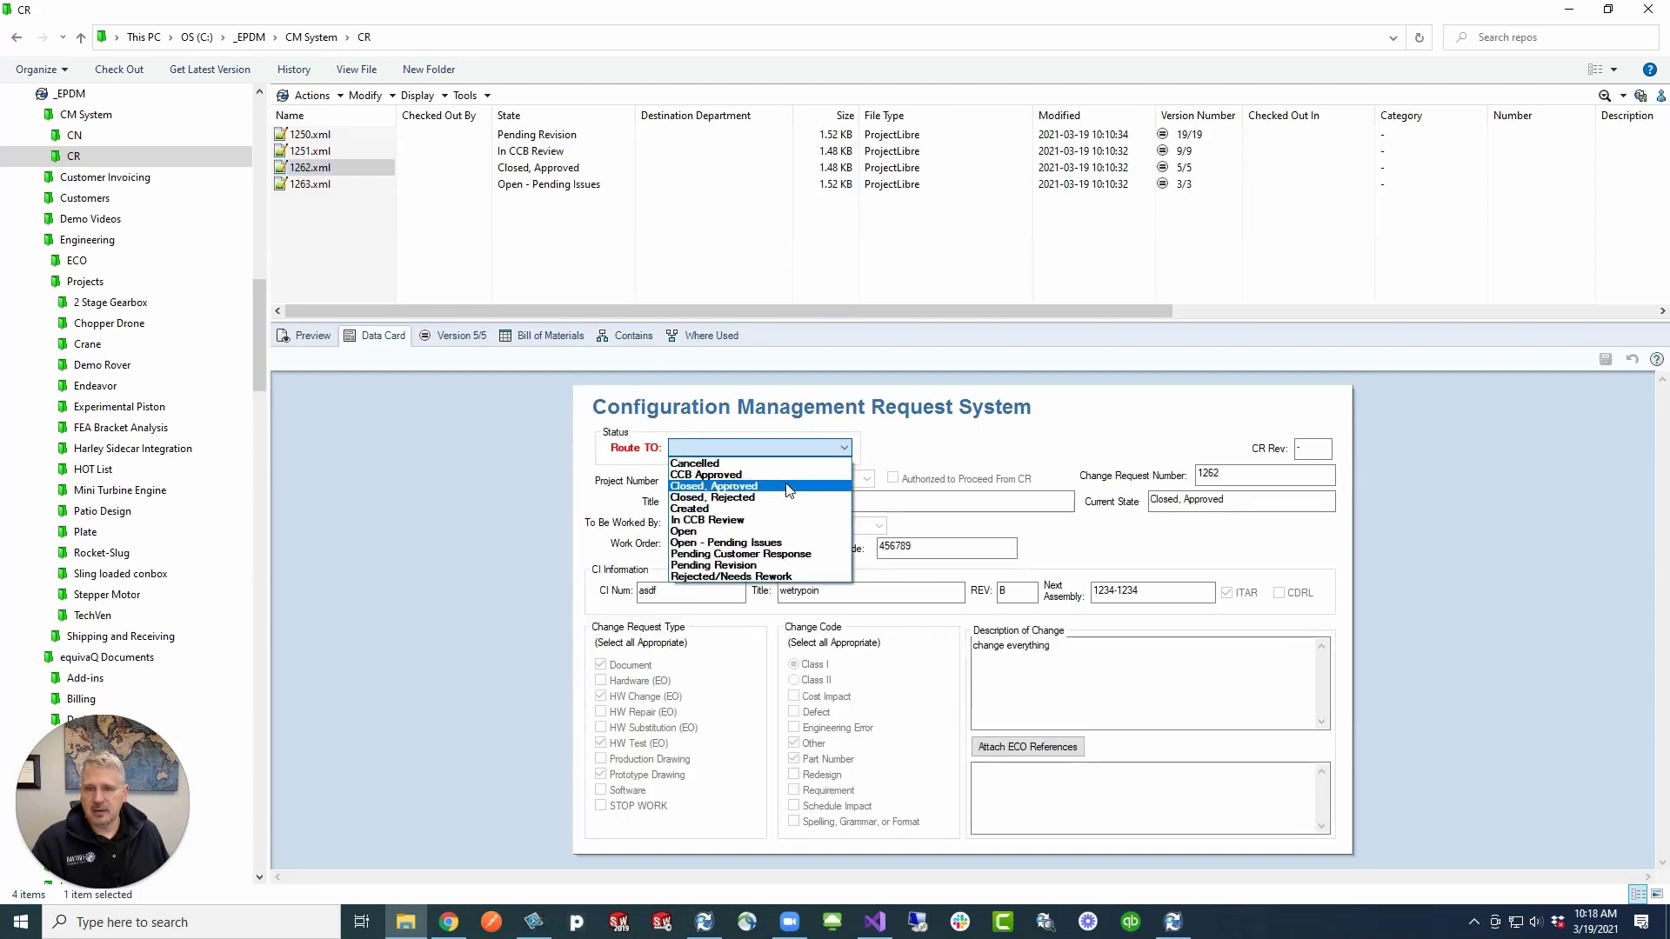
pyautogui.click(713, 485)
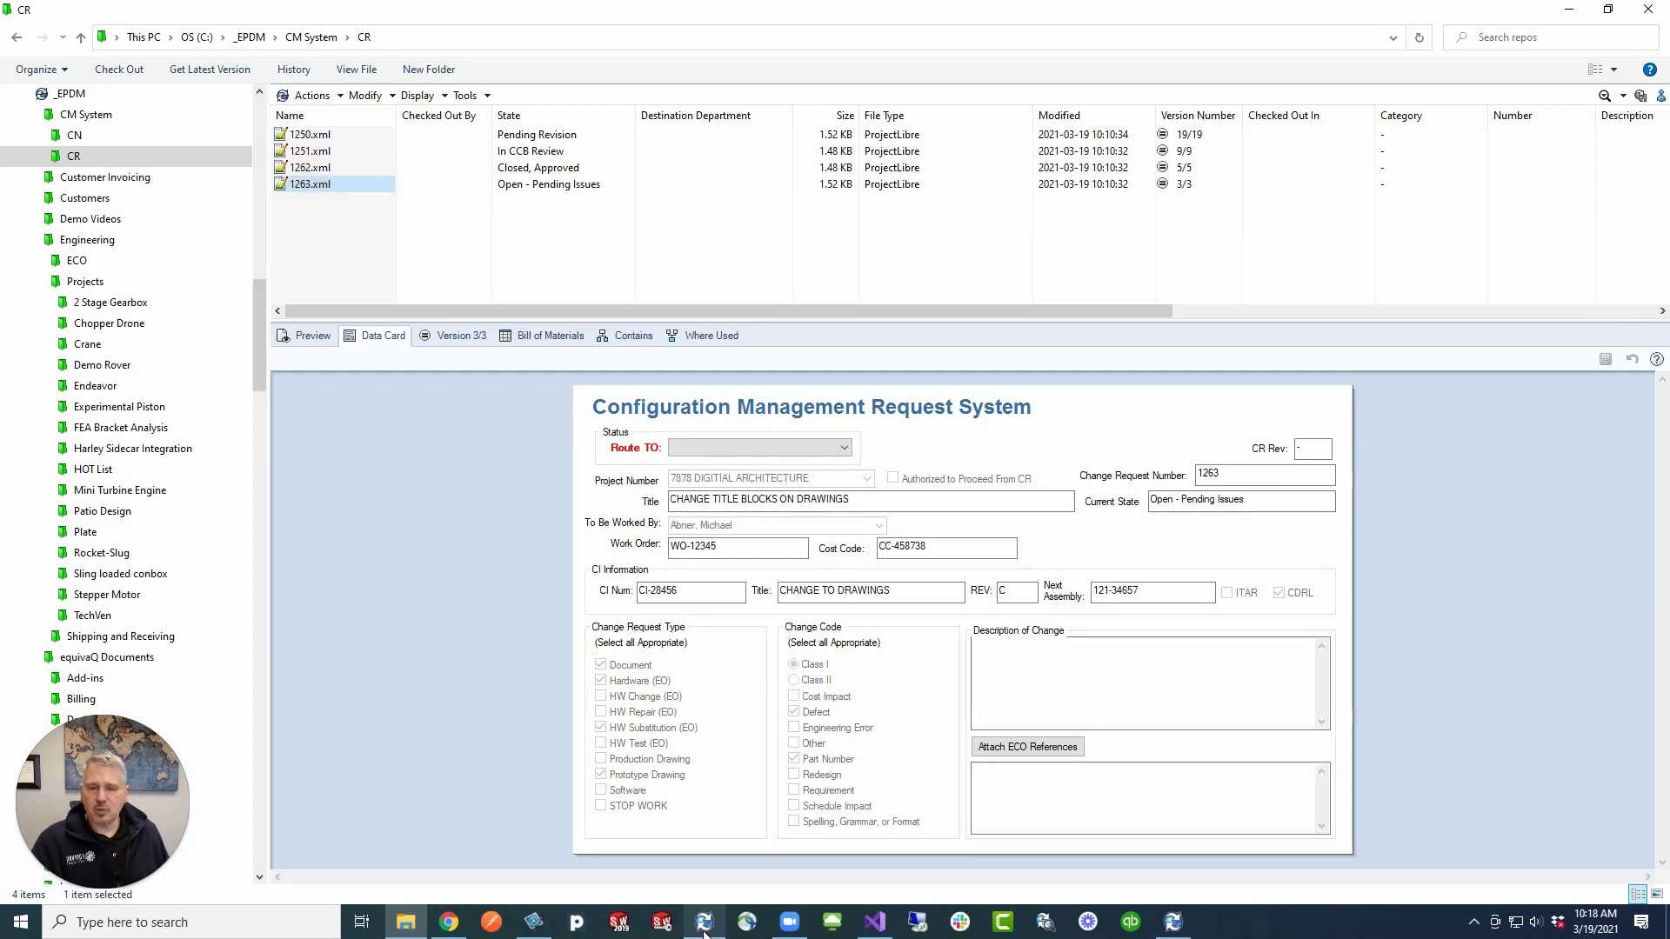
# Back in PDM Administration, view the CAD Workflow diagram, then the CM Workflow diagram
pyautogui.click(702, 922)
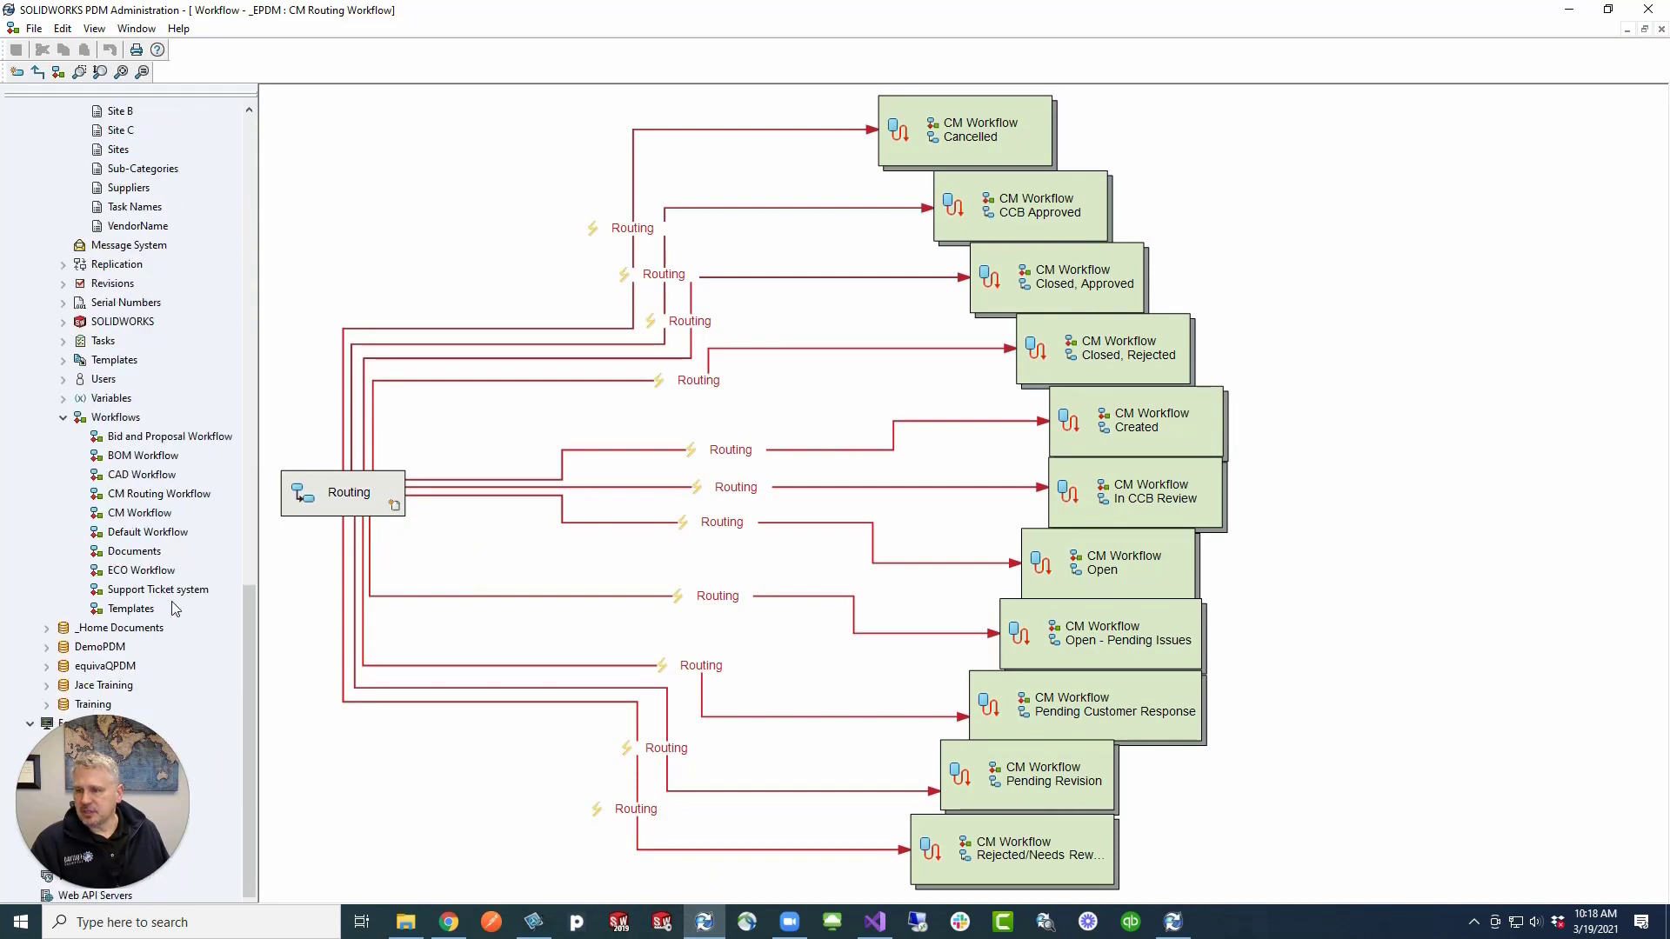
pyautogui.click(141, 474)
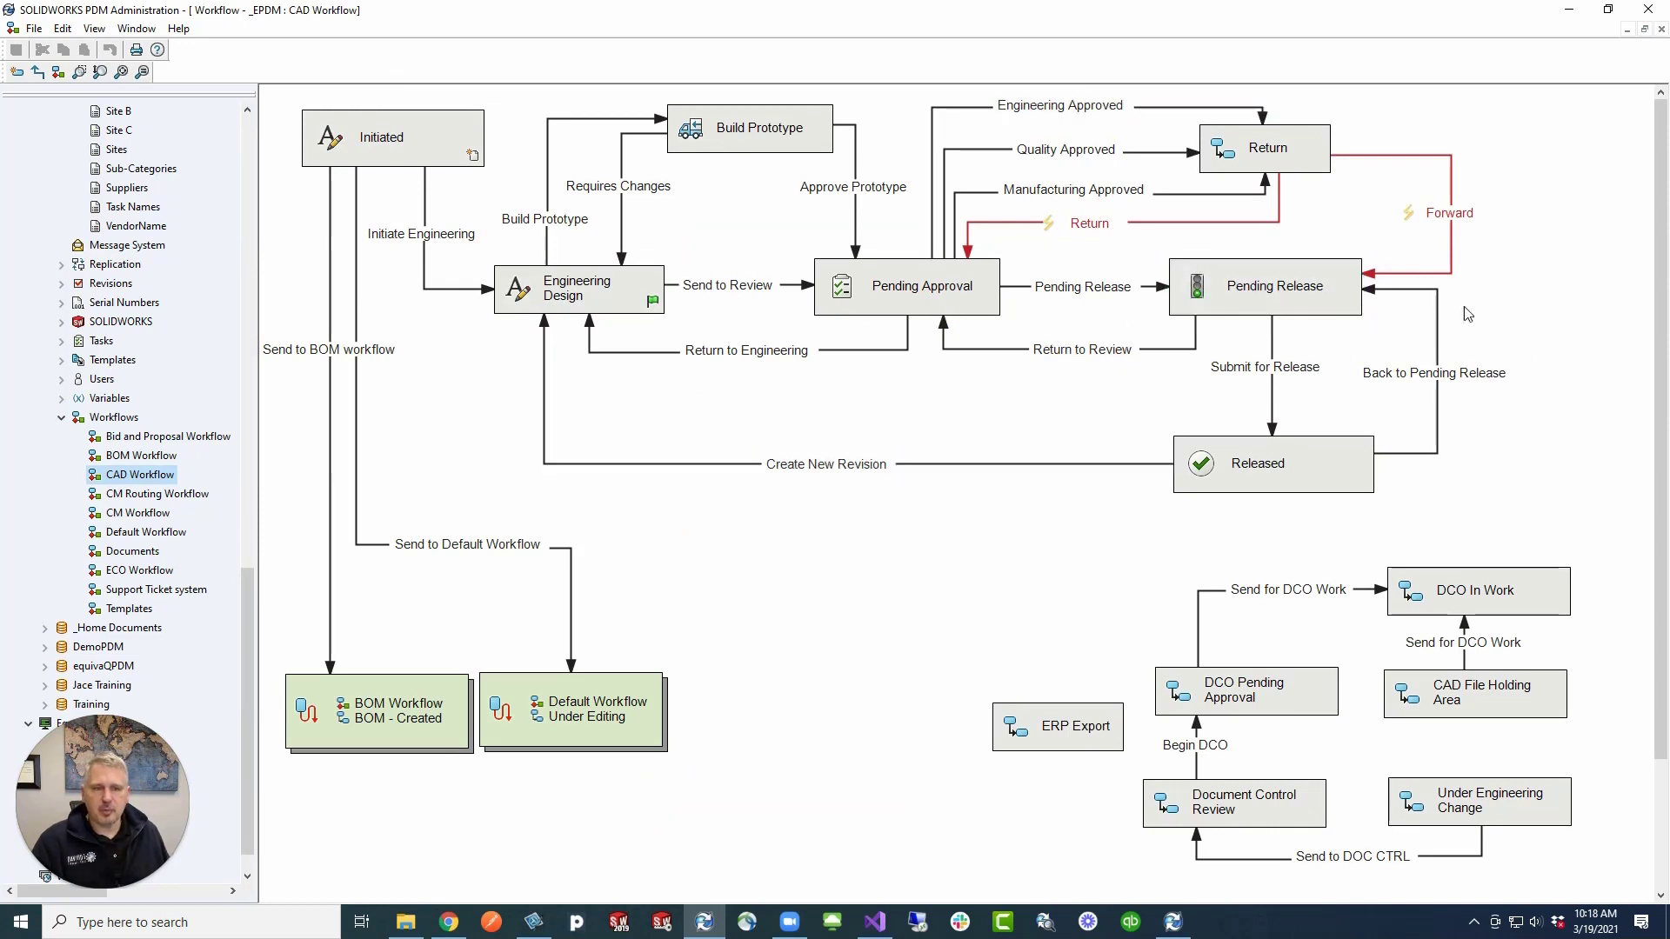
pyautogui.moveTo(962, 442)
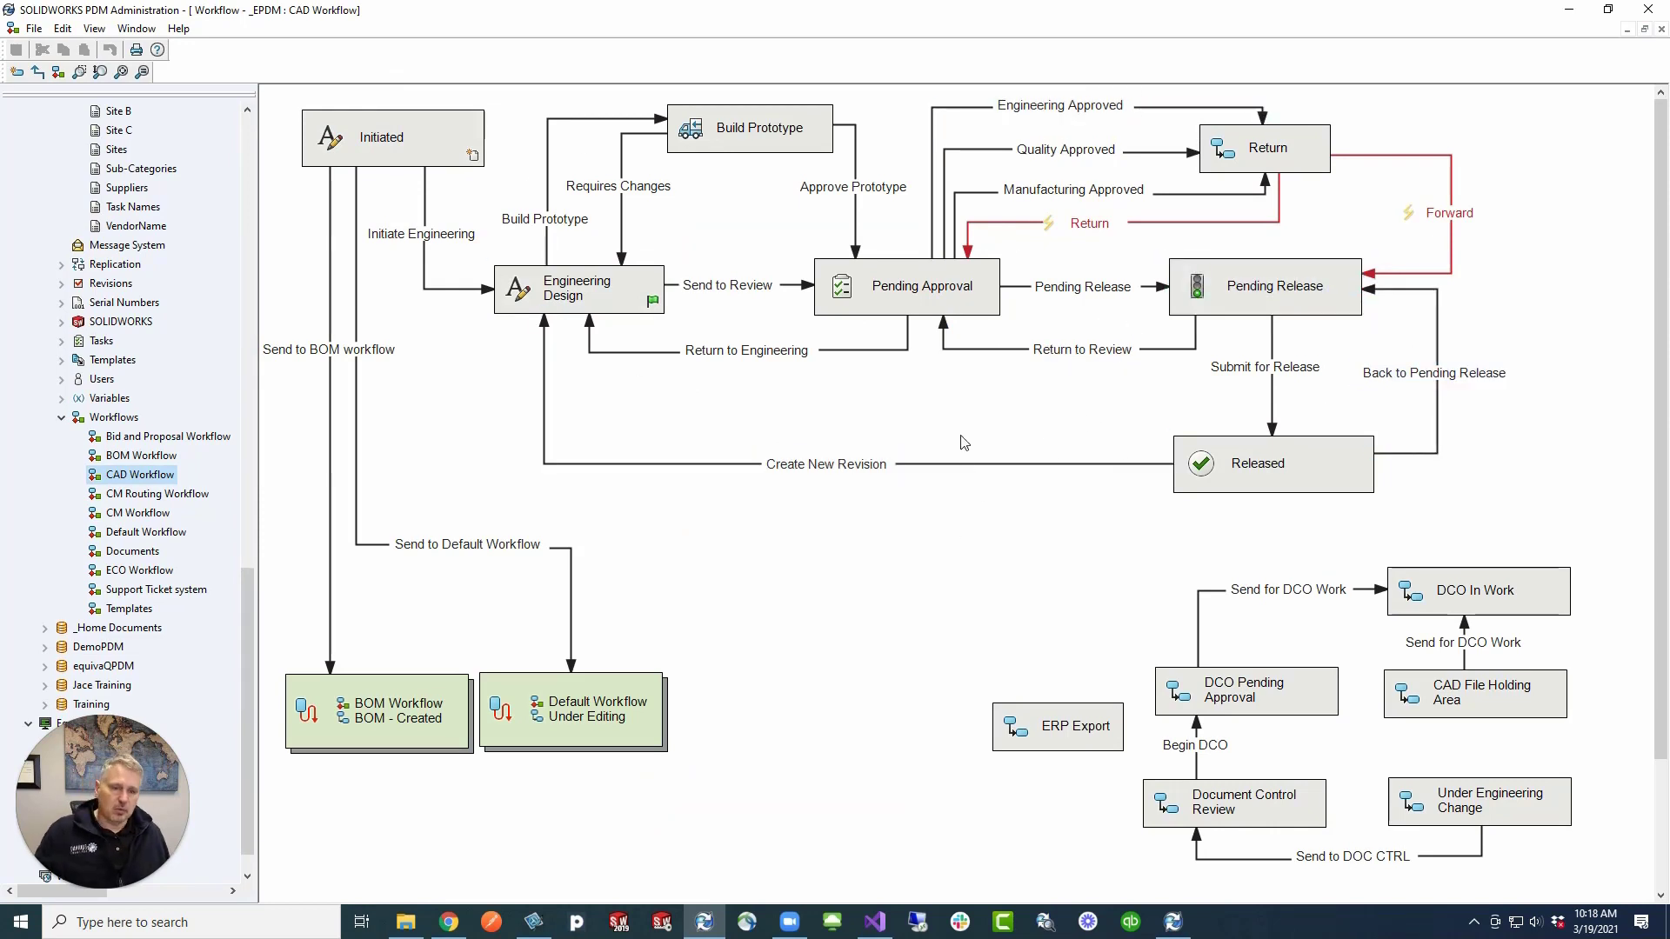
pyautogui.click(157, 494)
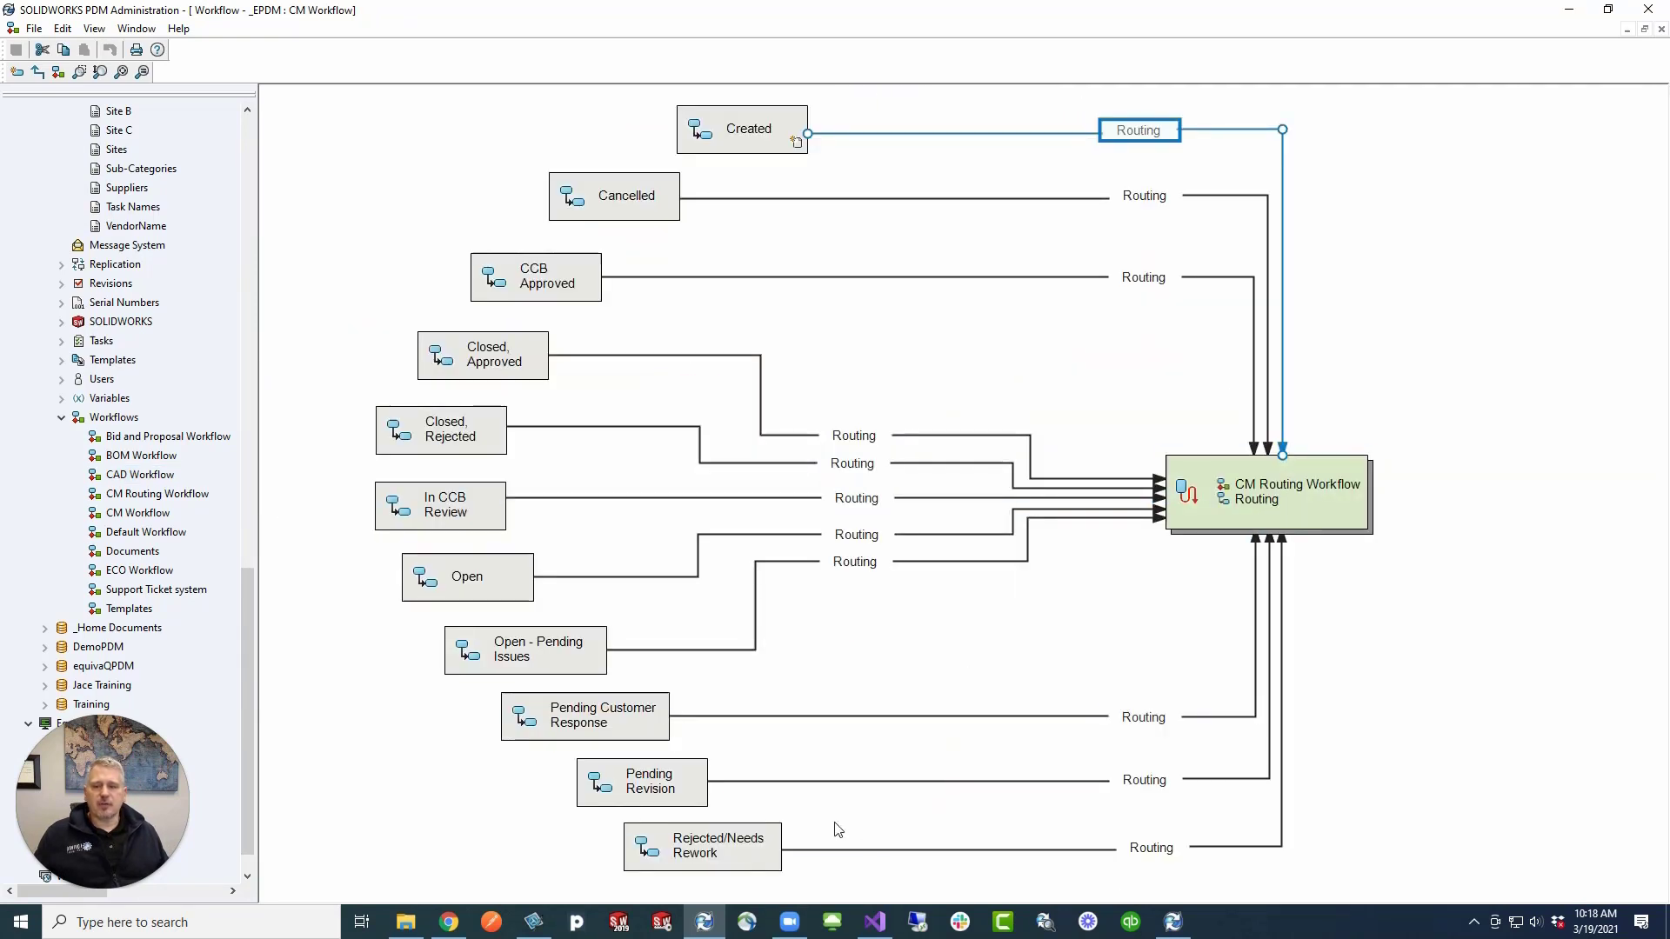
pyautogui.moveTo(954, 391)
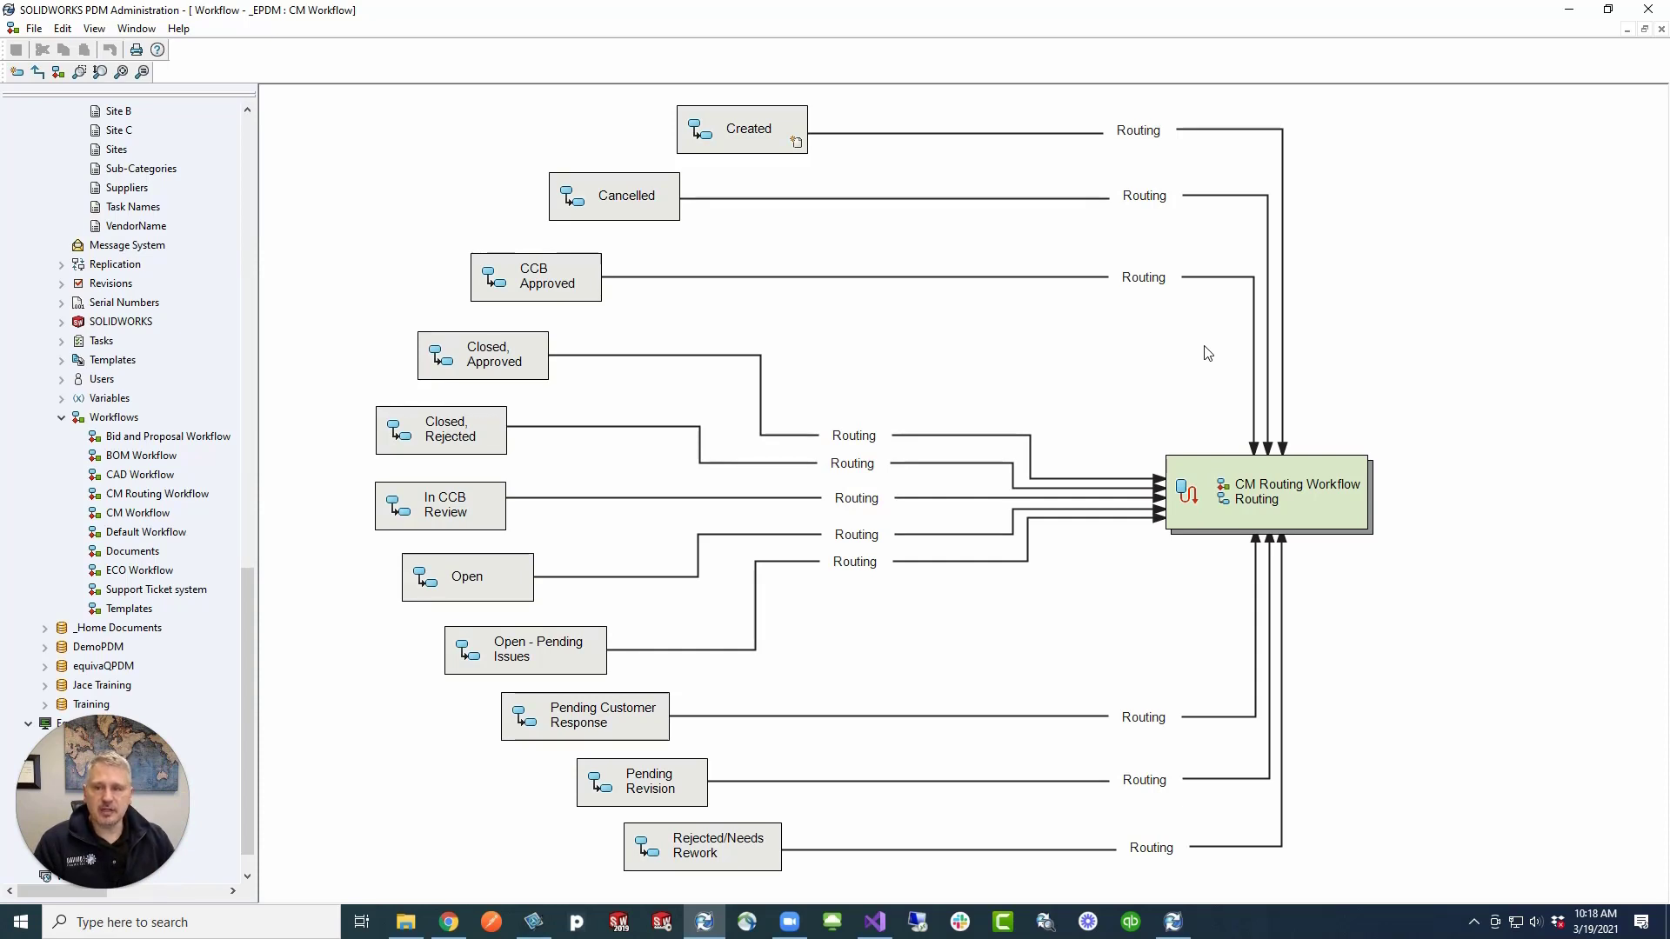
pyautogui.moveTo(1401, 240)
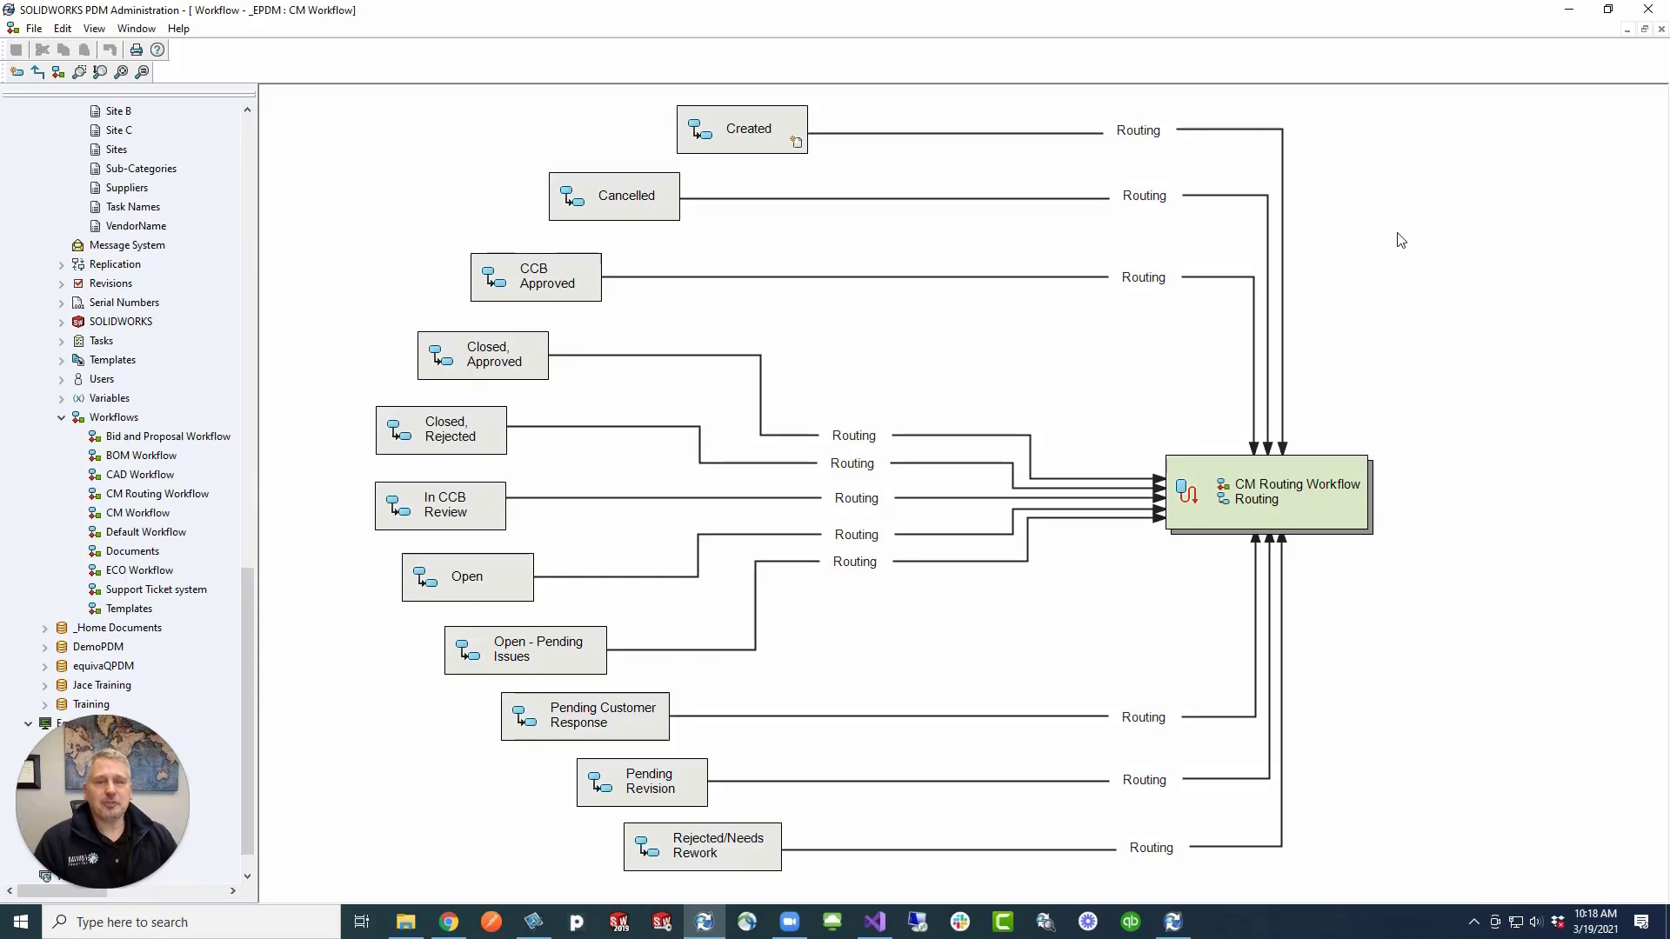